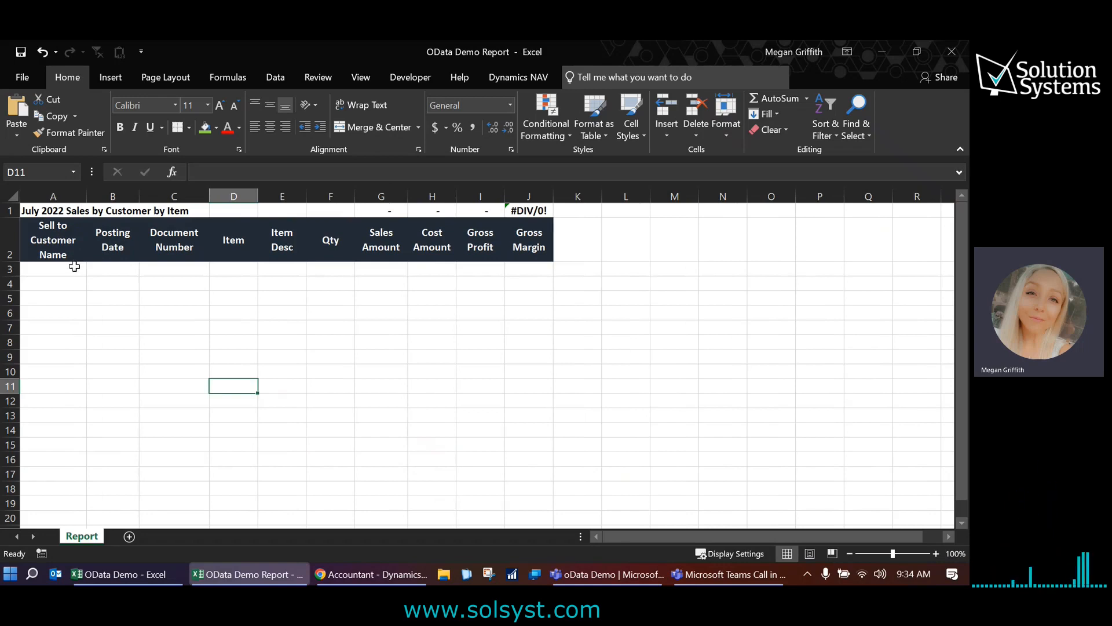
pyautogui.moveTo(114, 260)
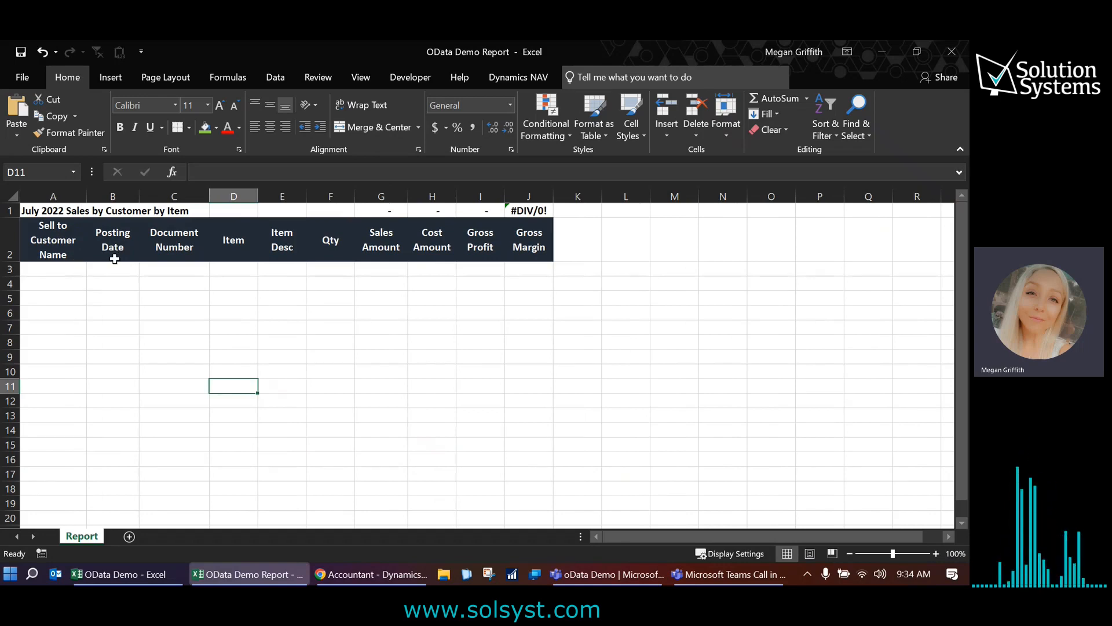
pyautogui.moveTo(180, 253)
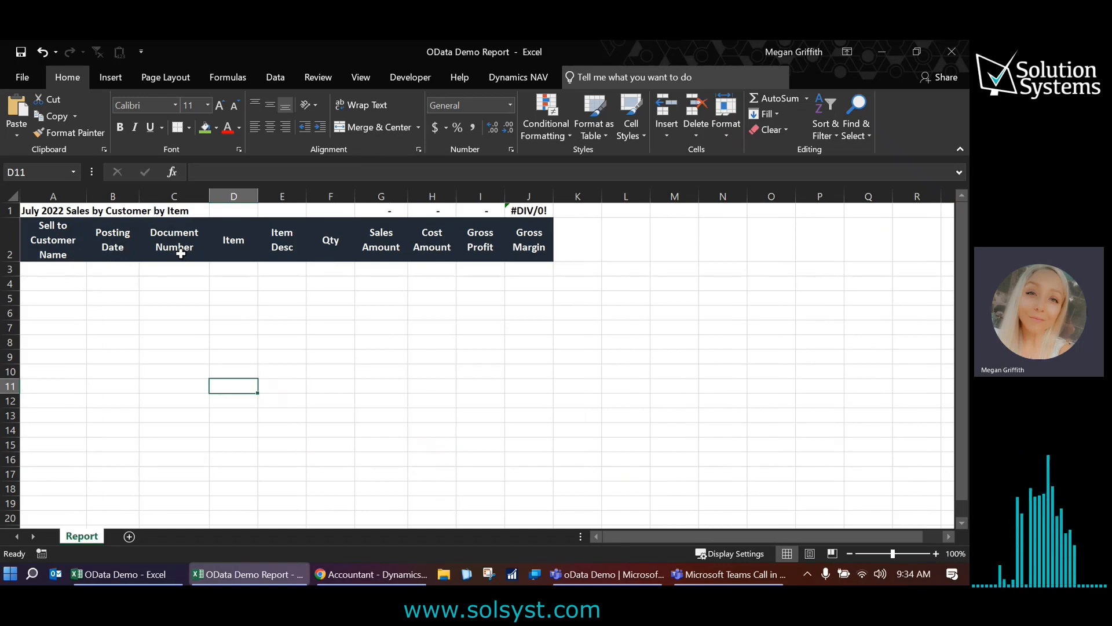
pyautogui.moveTo(244, 257)
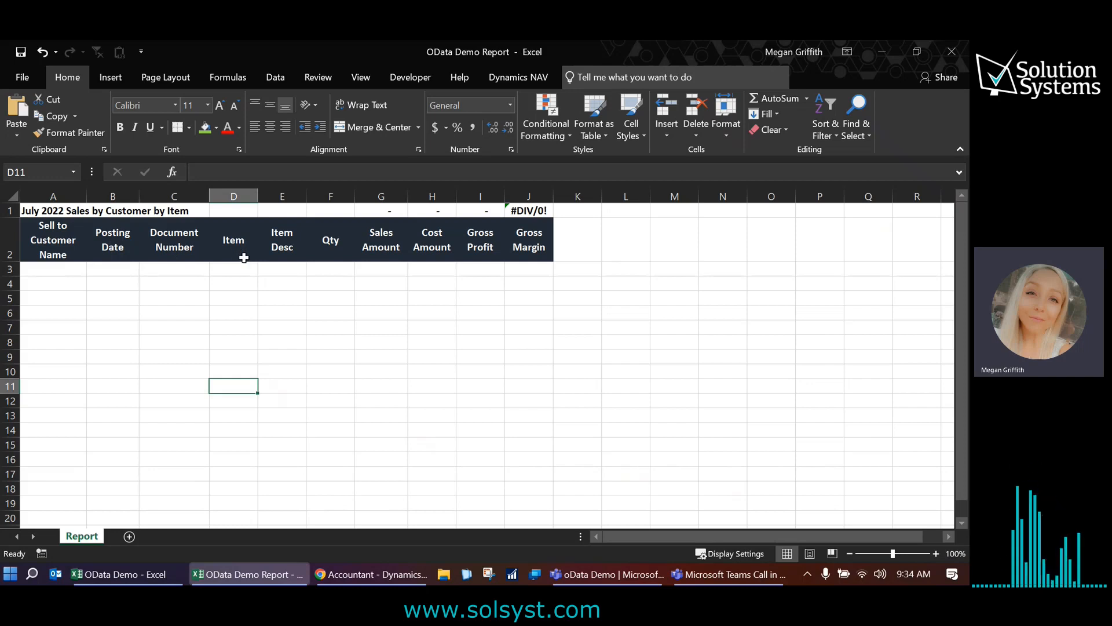
pyautogui.moveTo(343, 253)
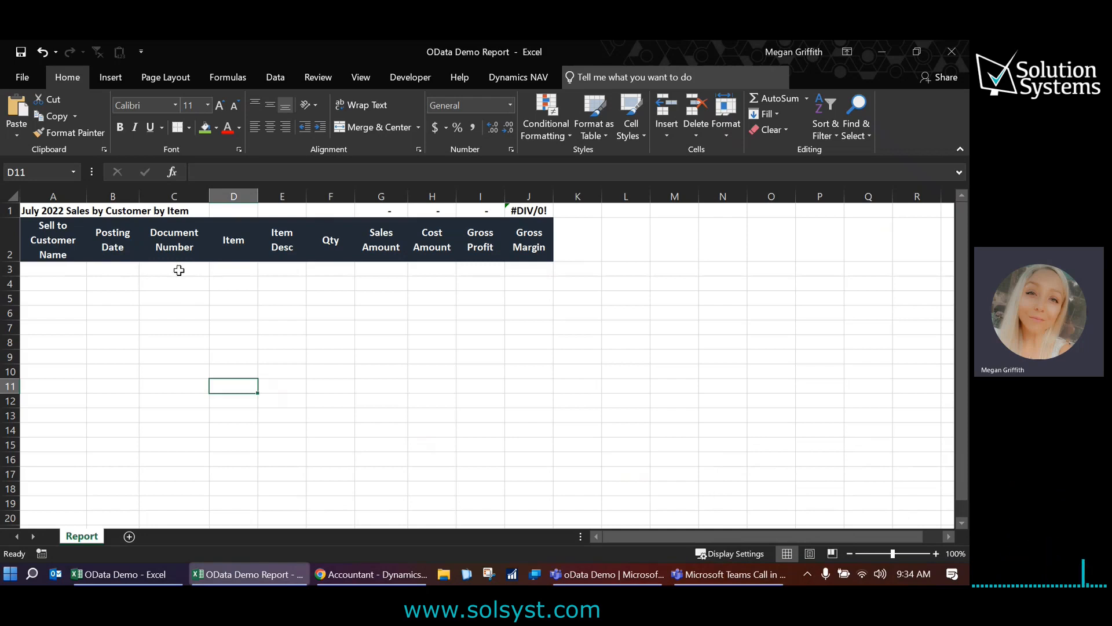
pyautogui.moveTo(203, 273)
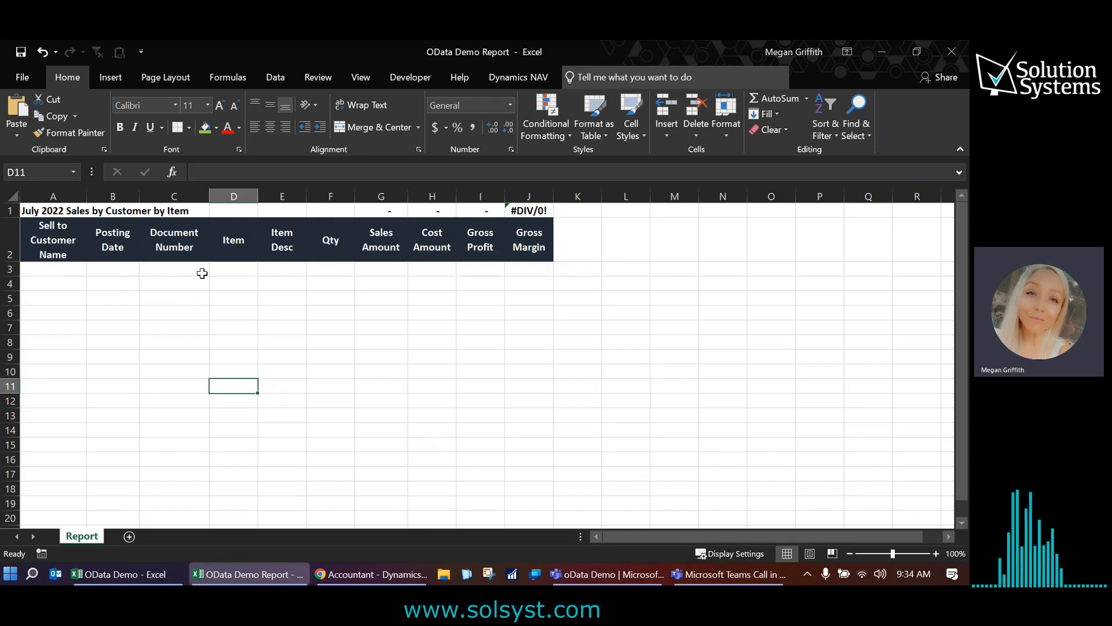
pyautogui.moveTo(71, 266)
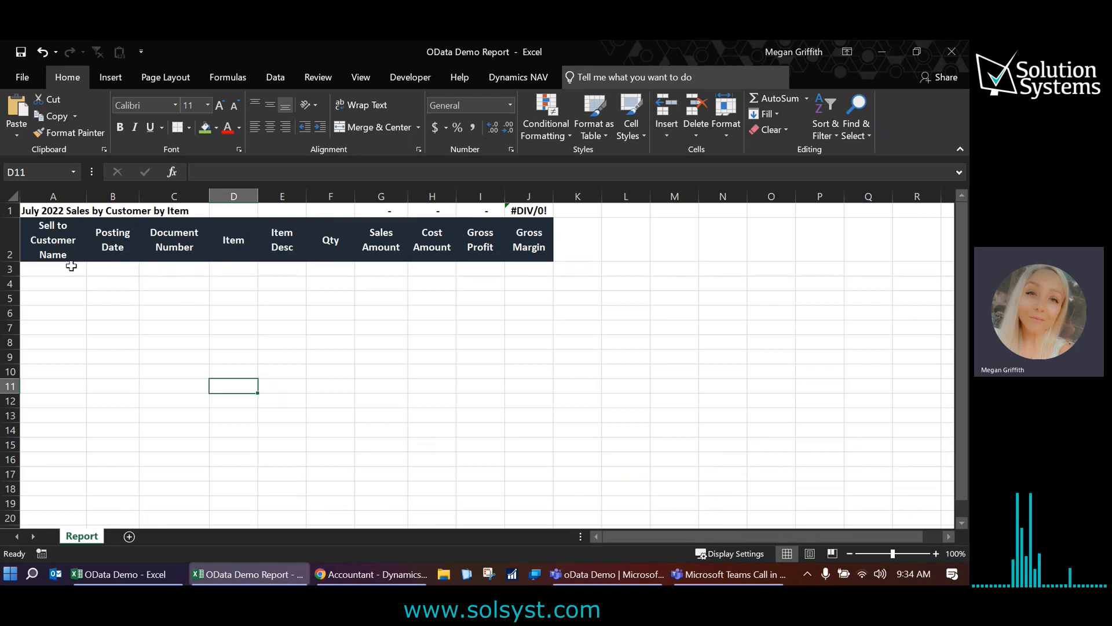
# - Widen column E so the 'Item Desc' header cell fits on one line
pyautogui.click(282, 239)
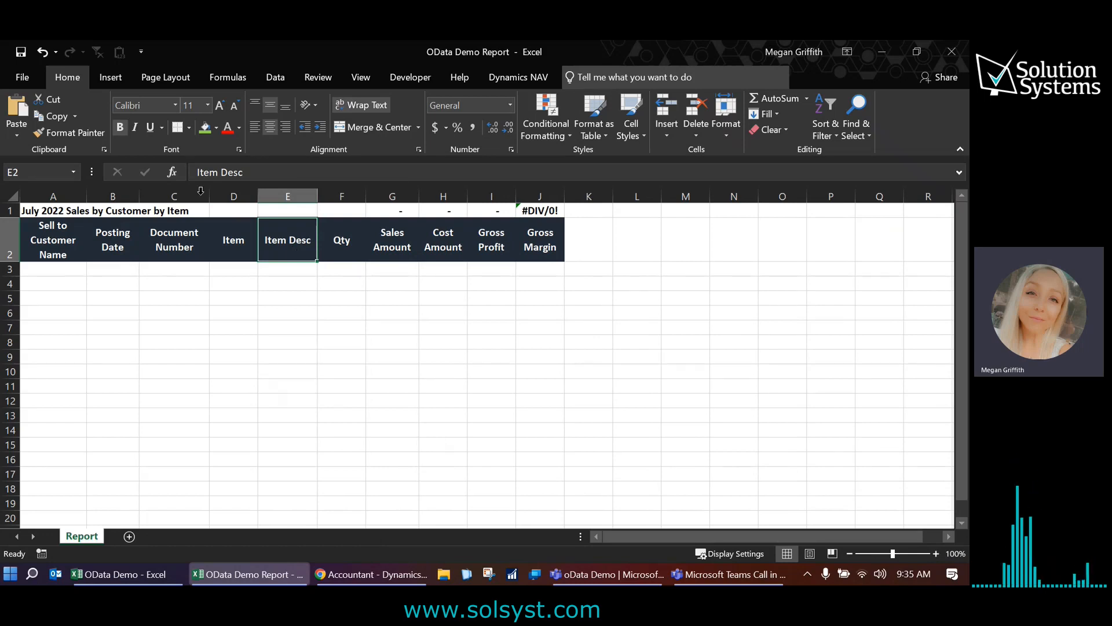
pyautogui.moveTo(53, 240)
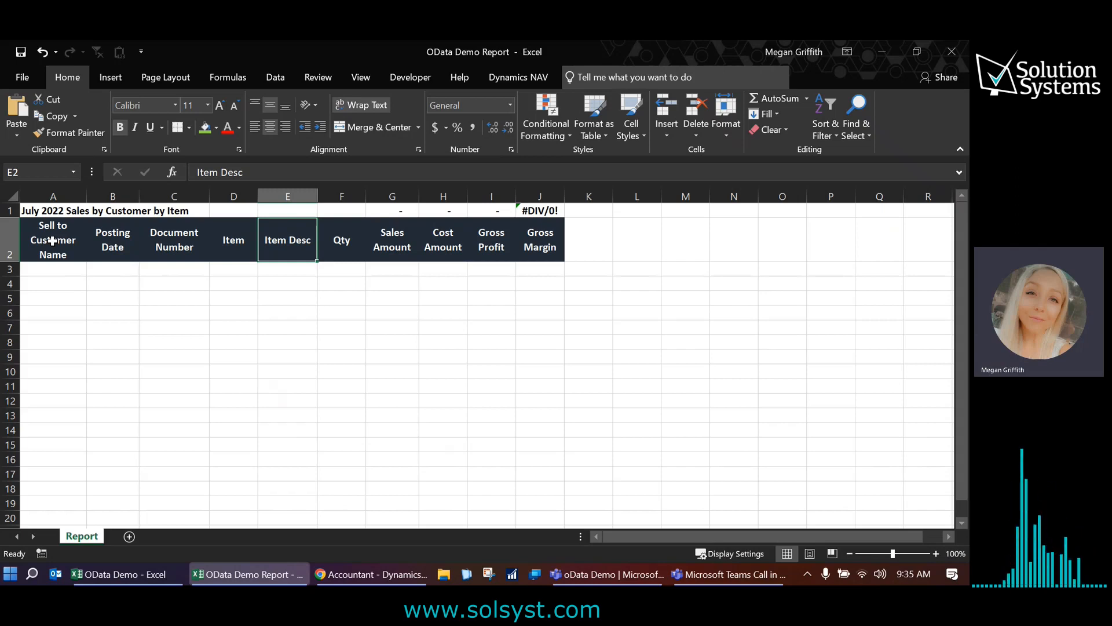
pyautogui.moveTo(372, 574)
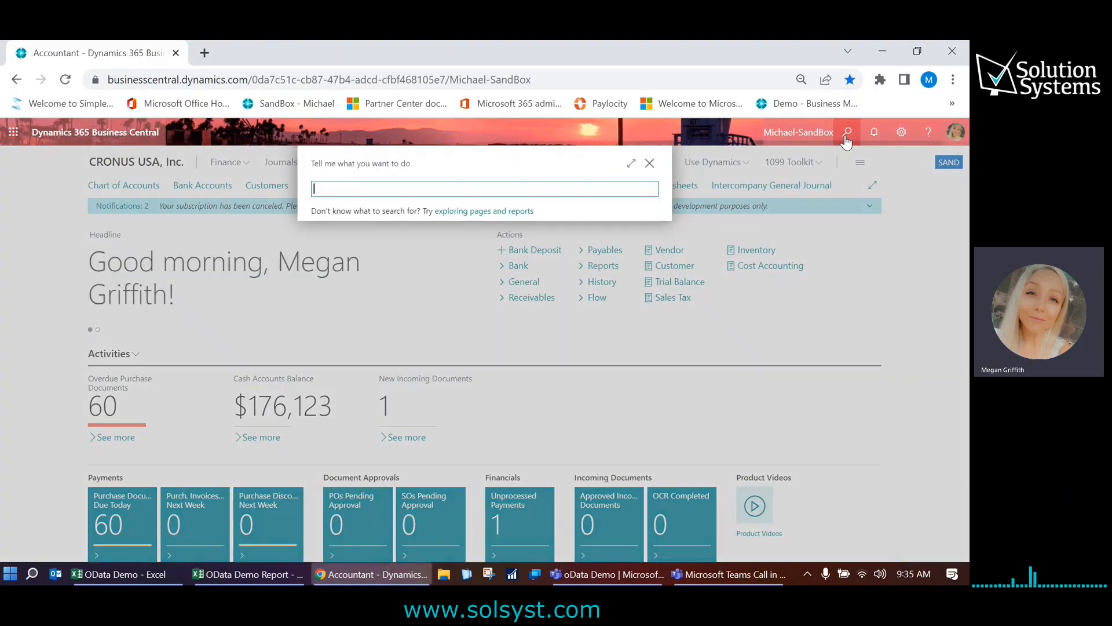
# - Search Tell Me for 'web service' and choose the Web Services page
pyautogui.write('web service')
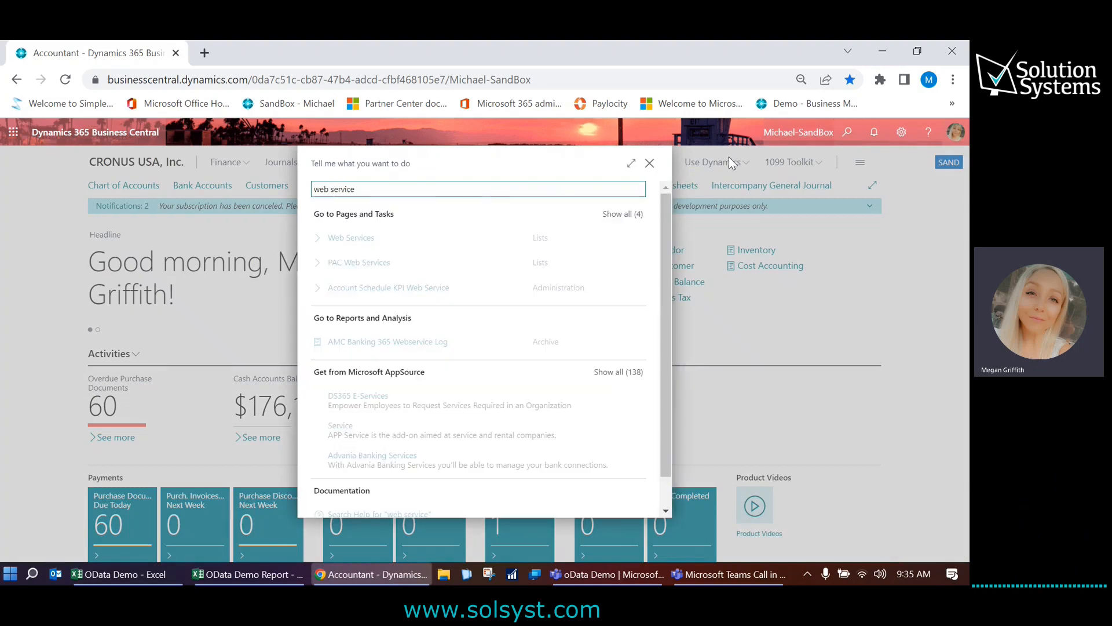
pyautogui.click(350, 237)
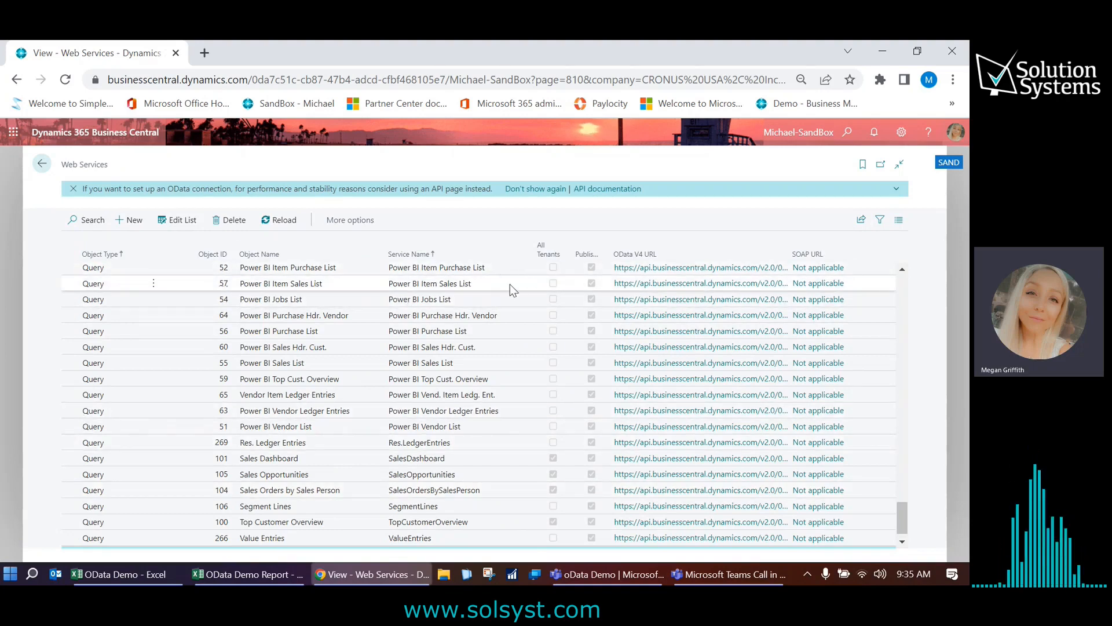
pyautogui.moveTo(454, 426)
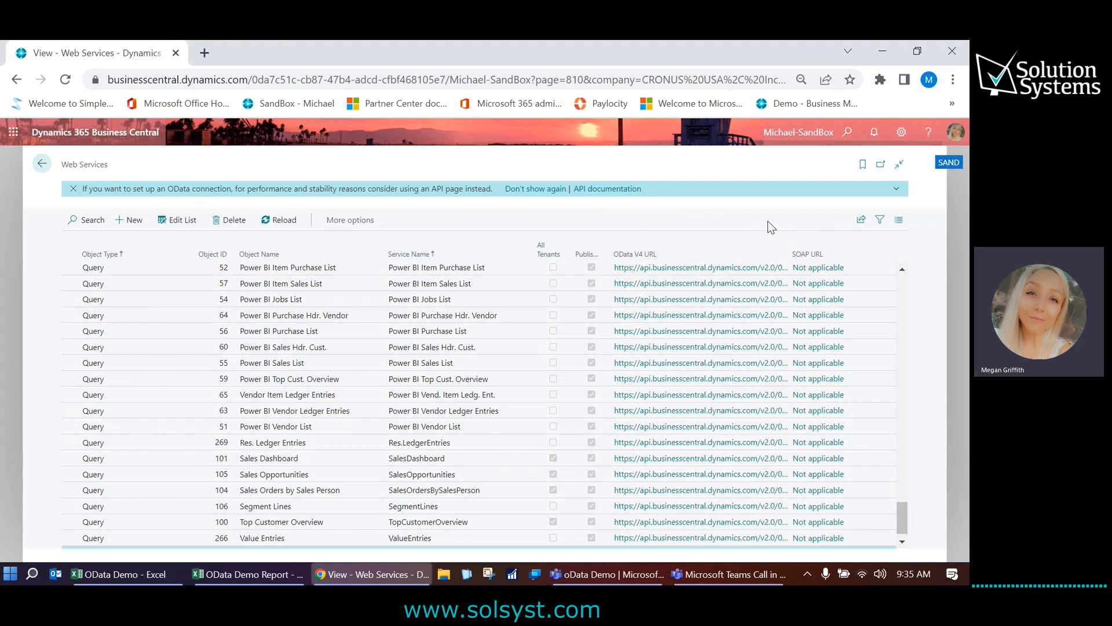
pyautogui.moveTo(132, 219)
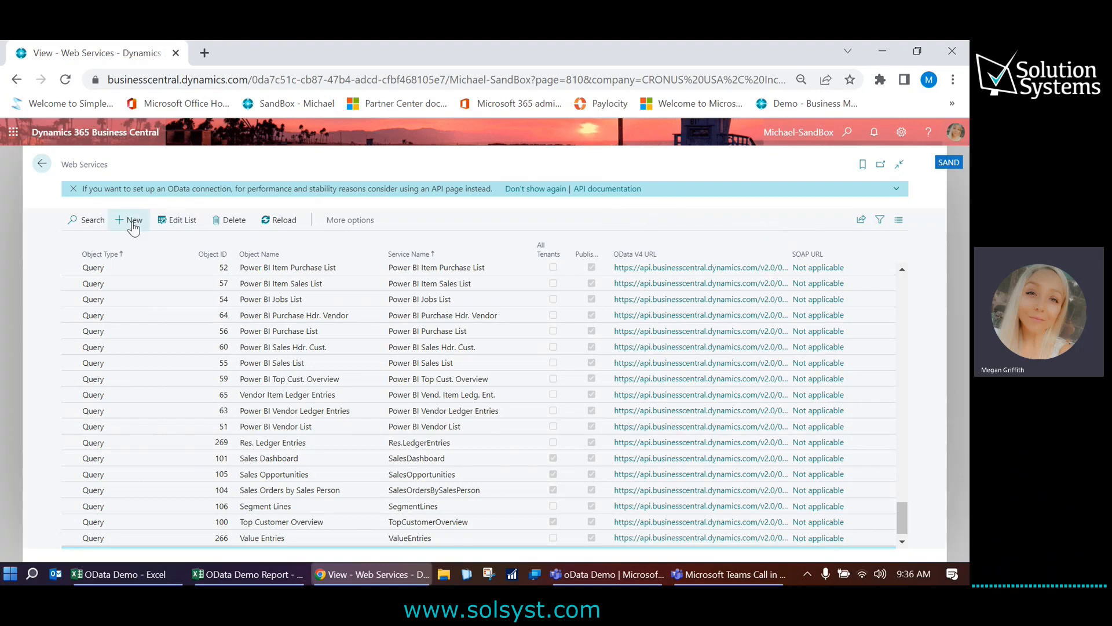
# - Add a new web service entry for page 38, Item Ledger Entries
pyautogui.click(133, 219)
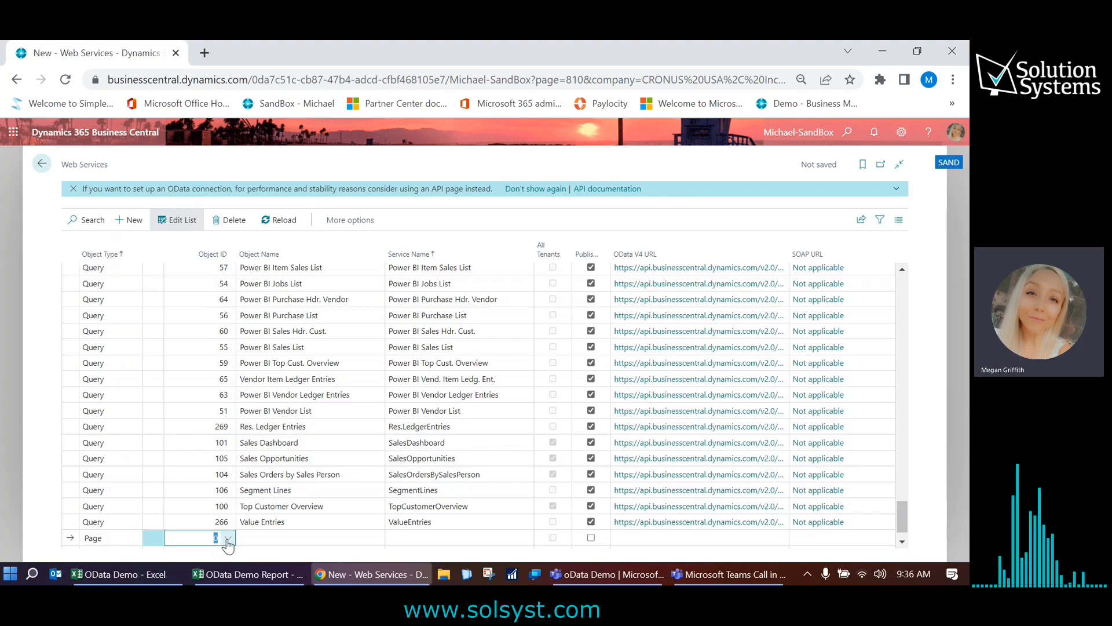
pyautogui.click(227, 538)
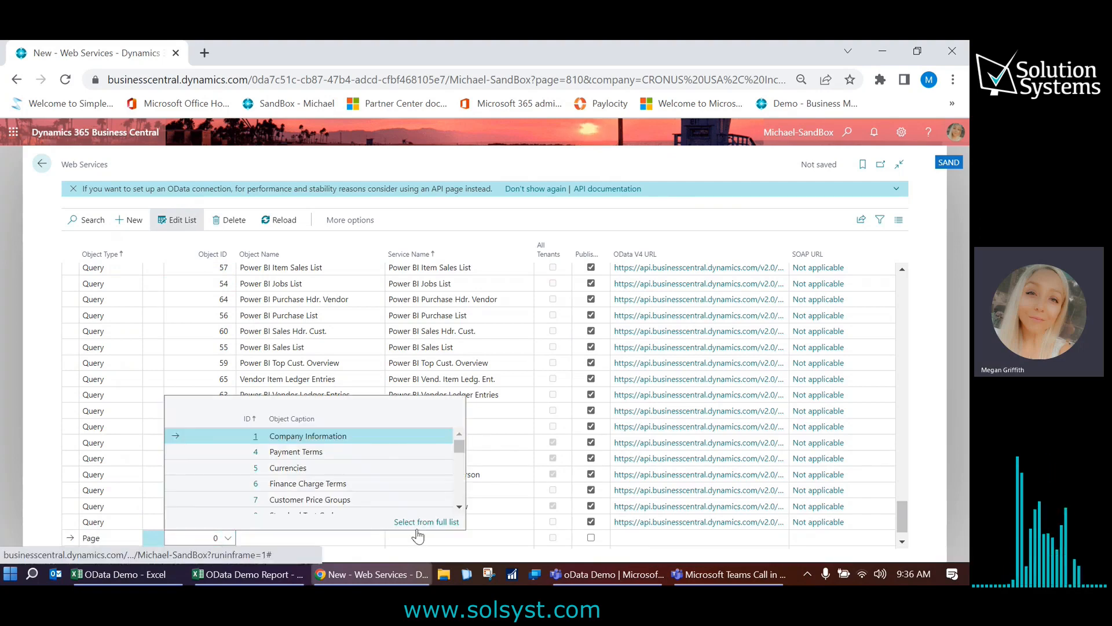
pyautogui.click(427, 521)
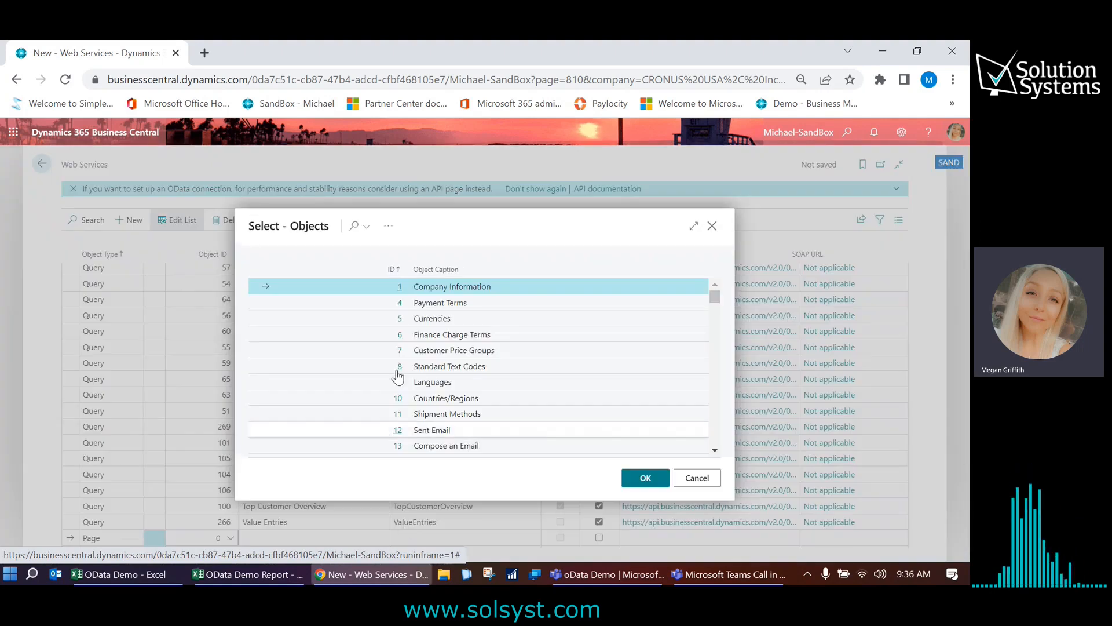
pyautogui.click(355, 225)
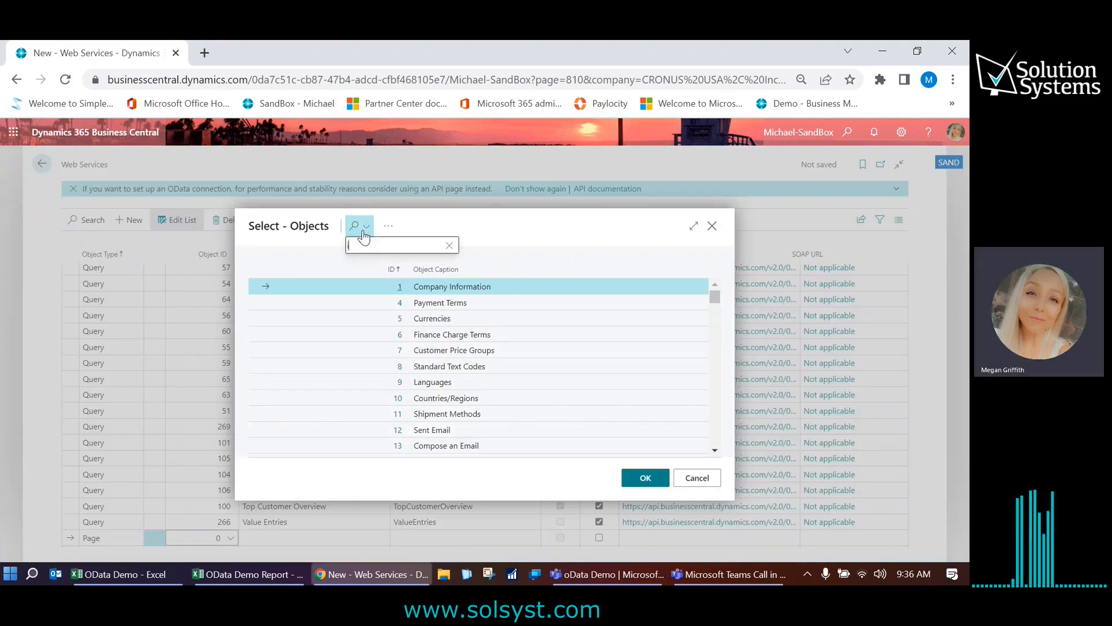
pyautogui.write('item ledger en')
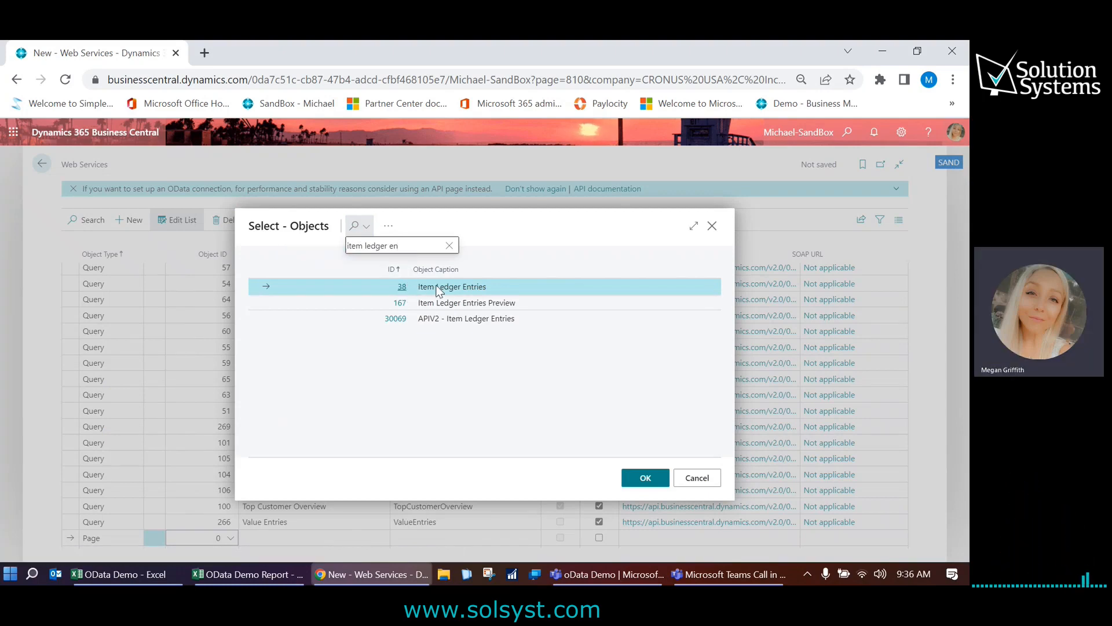
pyautogui.click(644, 477)
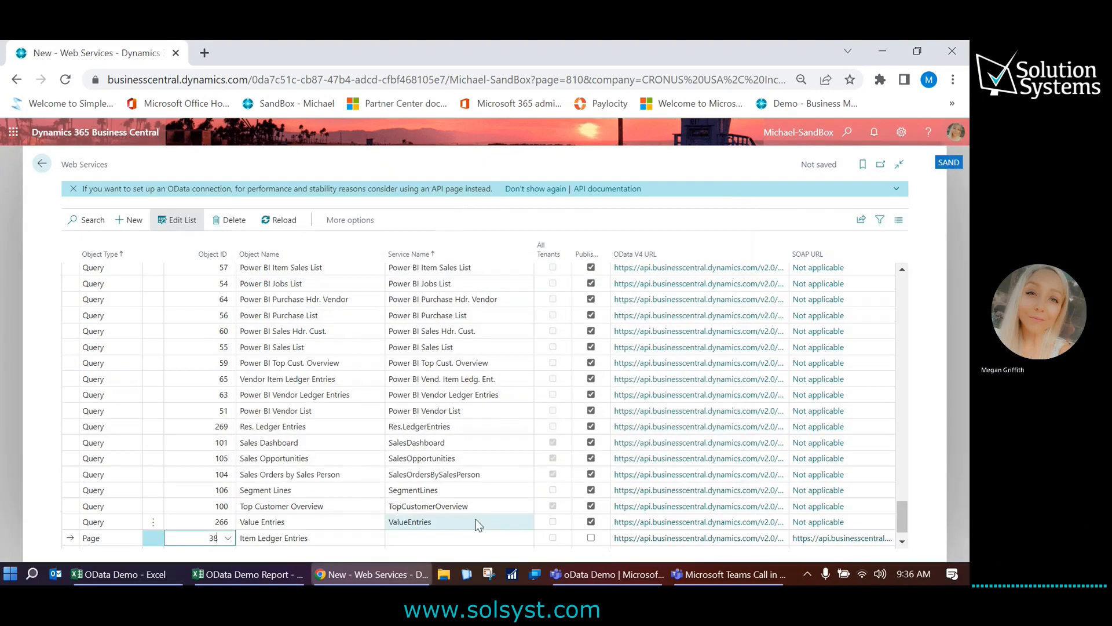
# - Name the service ItemLedgerEntriesDemoReport and copy its OData V4 URL
pyautogui.click(459, 538)
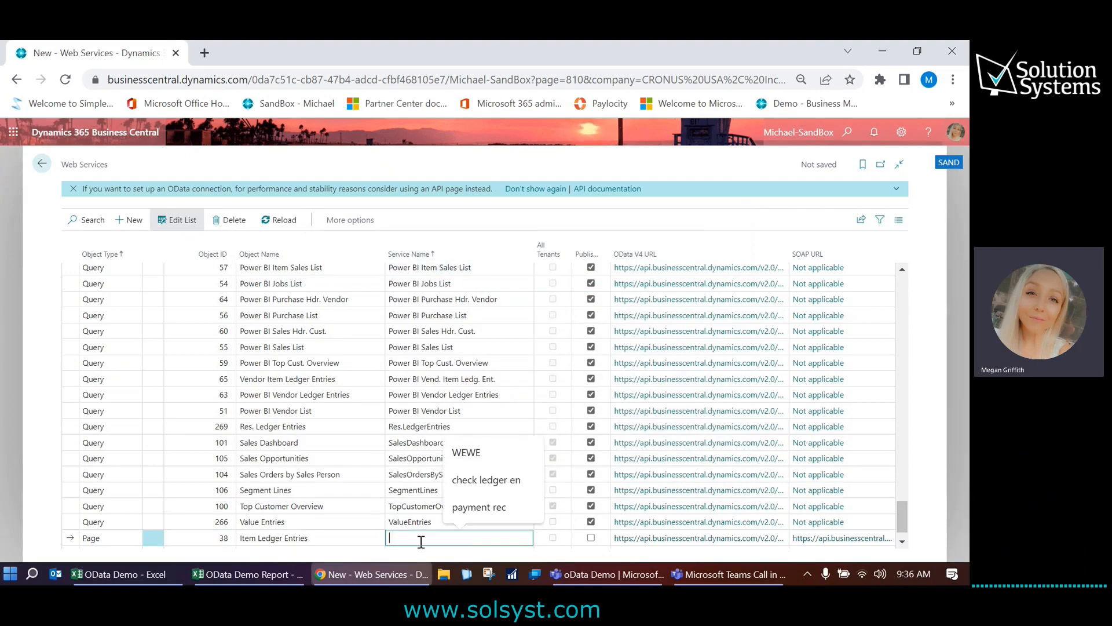
pyautogui.write('ItemLedgerEntg')
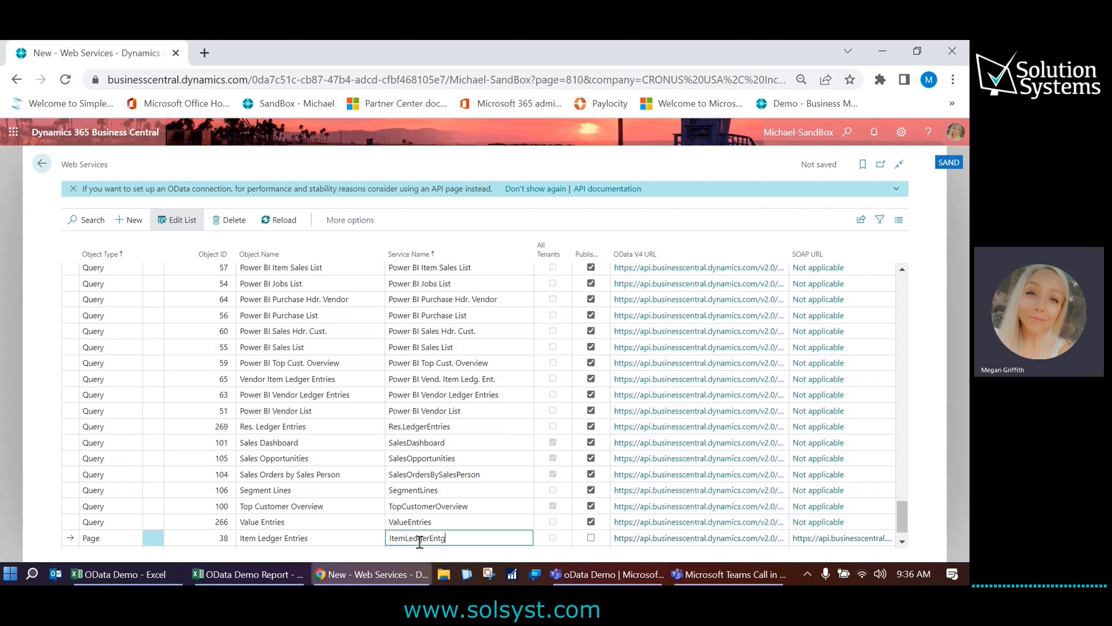
pyautogui.press('Backspace')
pyautogui.write('iesDemo')
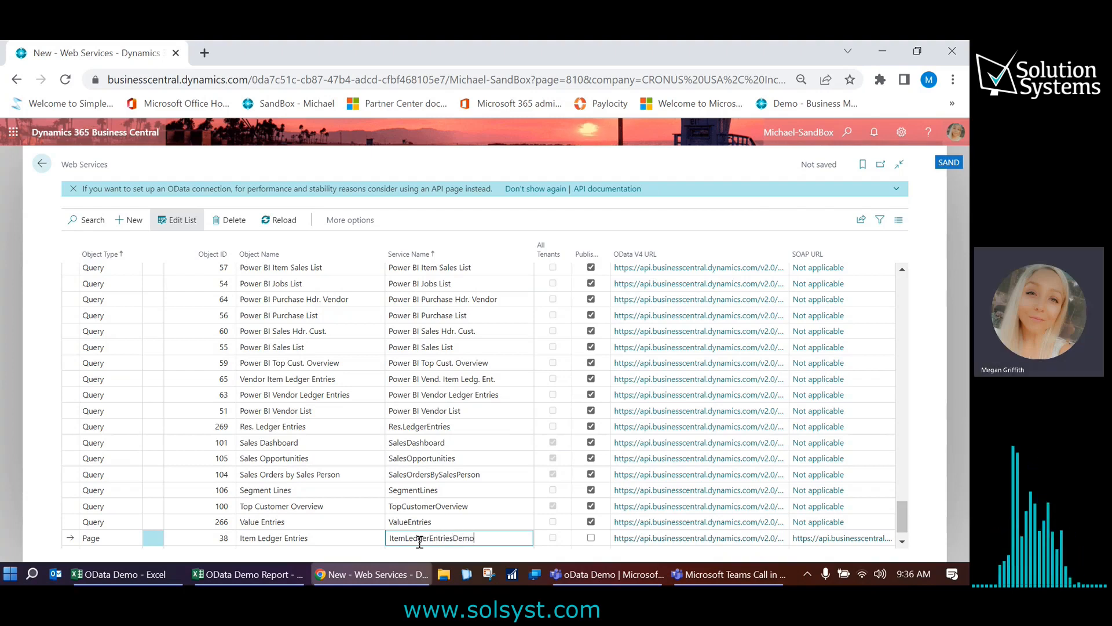
pyautogui.write('Report')
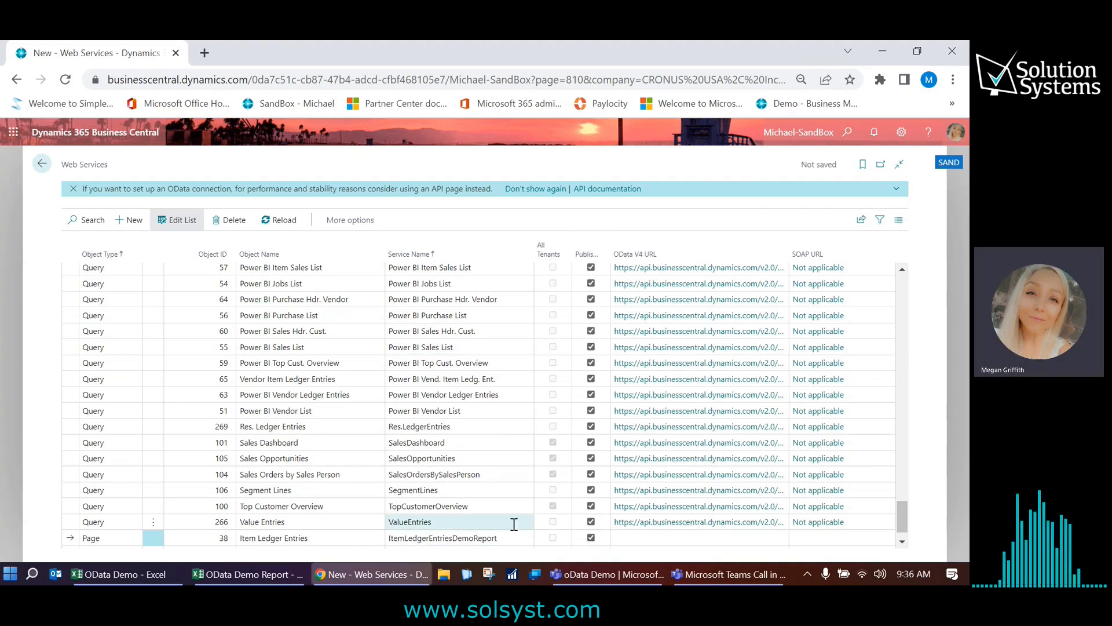
pyautogui.write('ItemLedgerEntriesDemoReport')
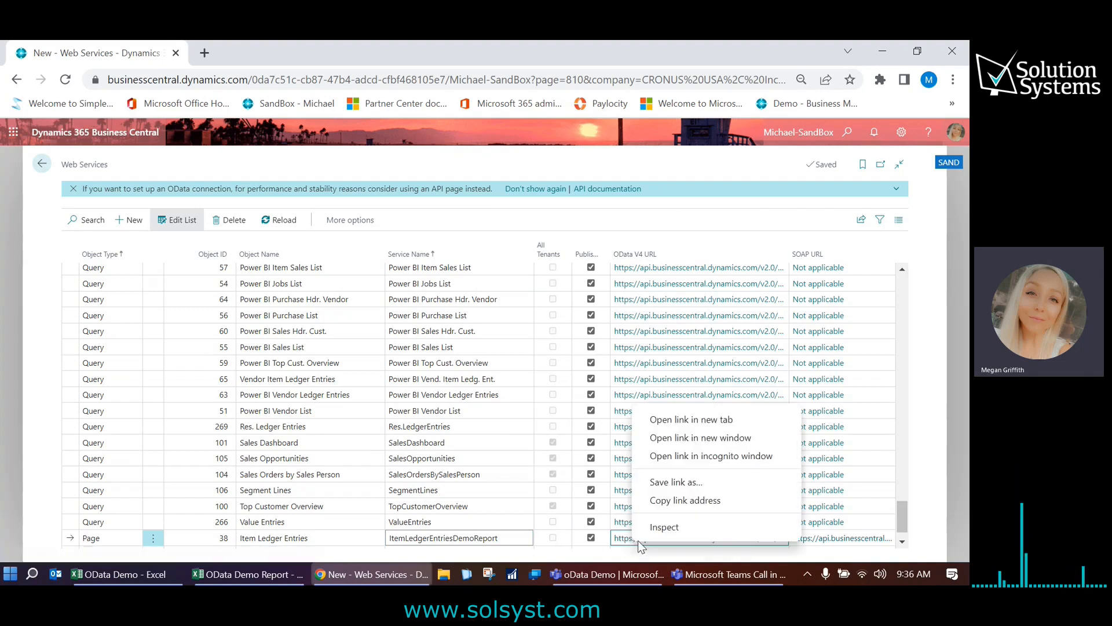
pyautogui.click(195, 542)
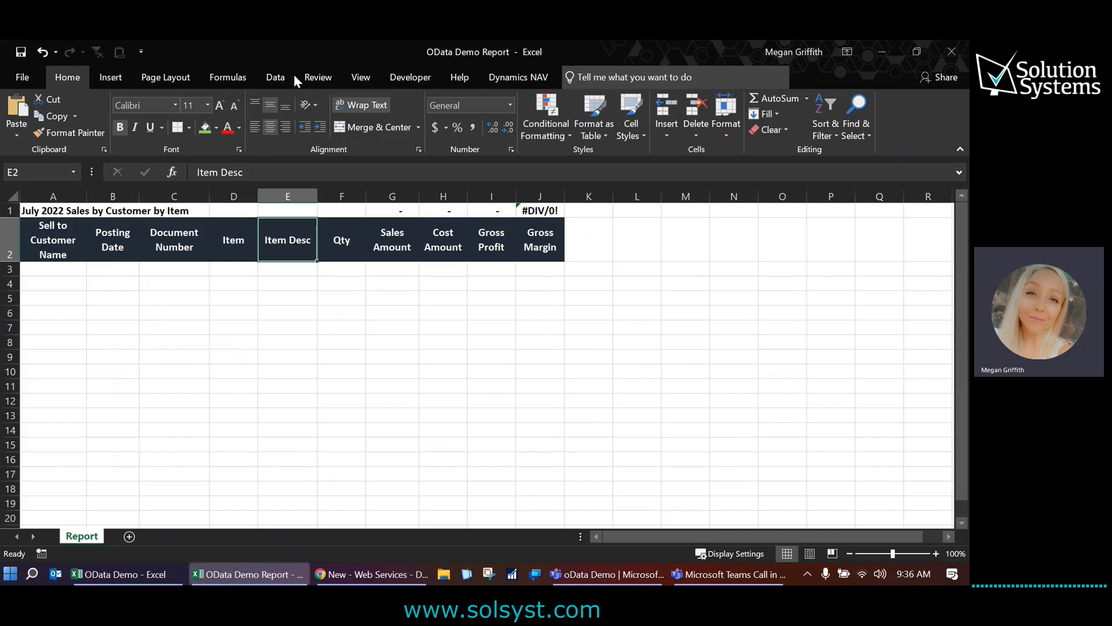
# - Try loading the copied URL via From OData Feed, which fails with an invalid-context error
pyautogui.click(275, 77)
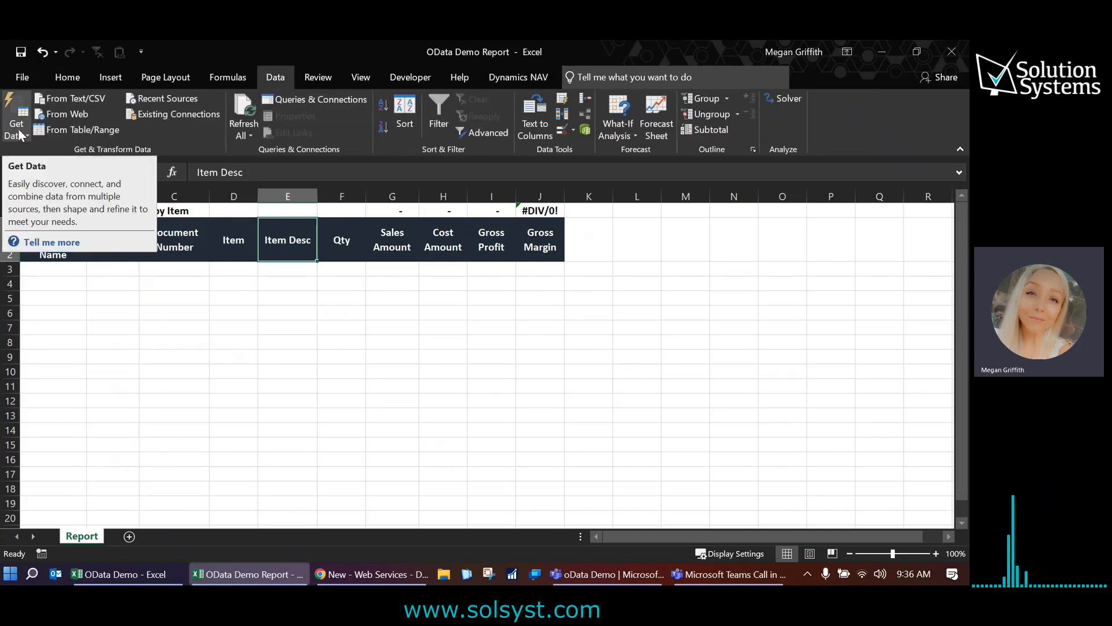
pyautogui.click(16, 120)
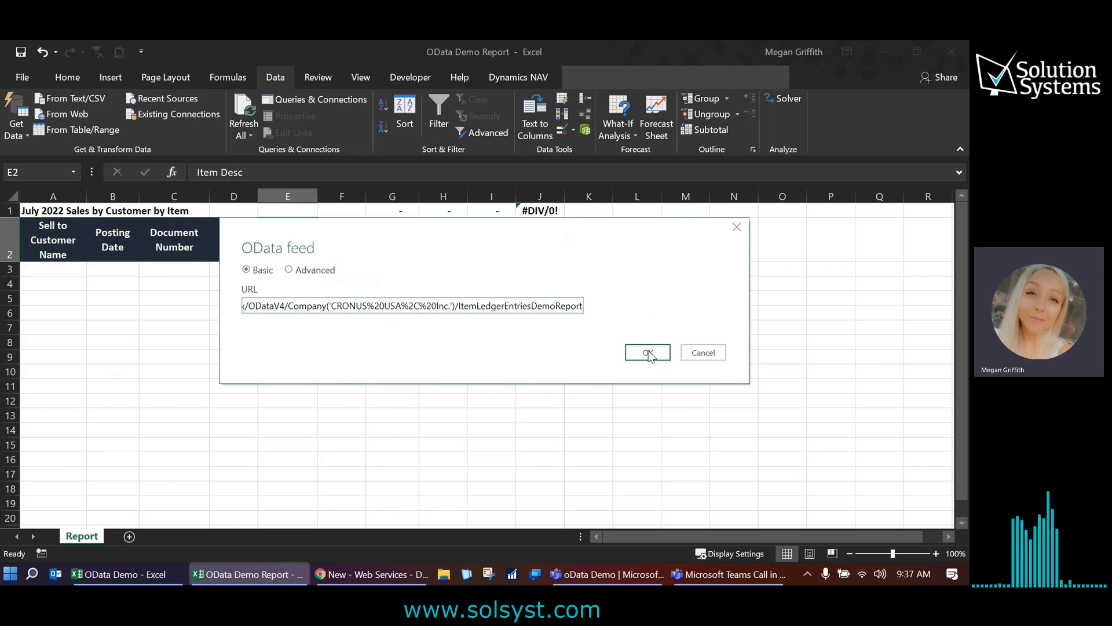
pyautogui.click(646, 353)
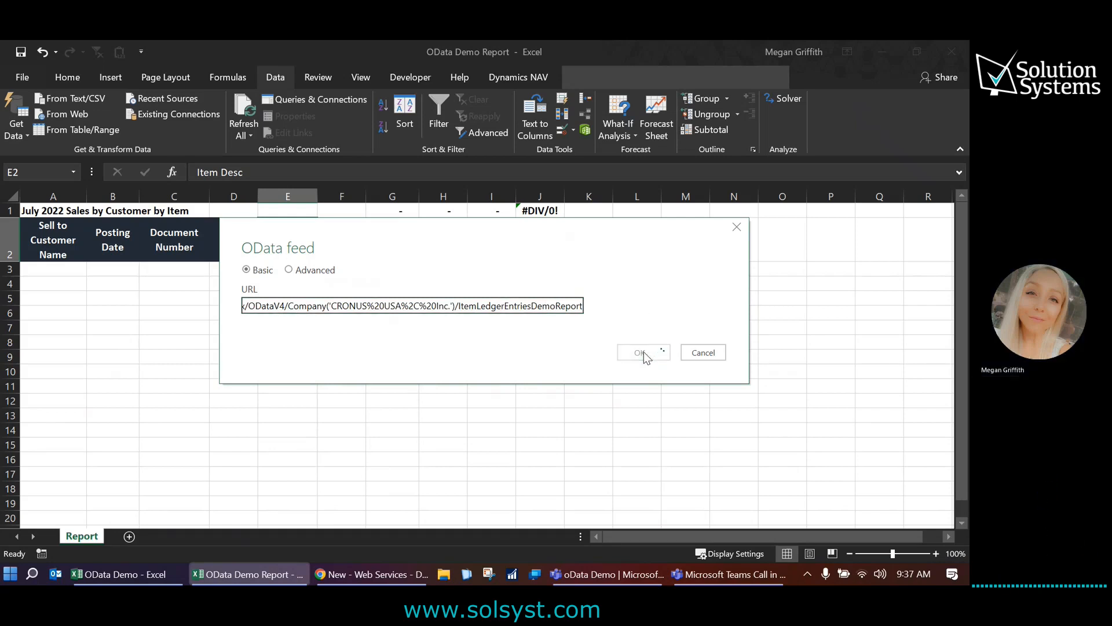
pyautogui.click(640, 353)
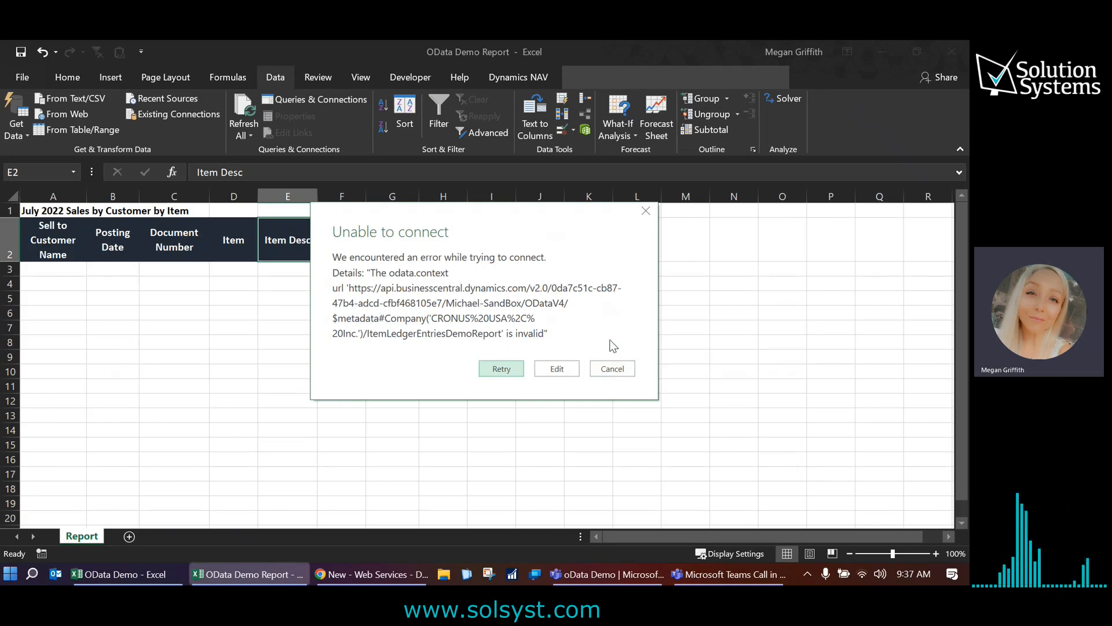
# - Dismiss the connection error and open the data source settings
pyautogui.click(15, 117)
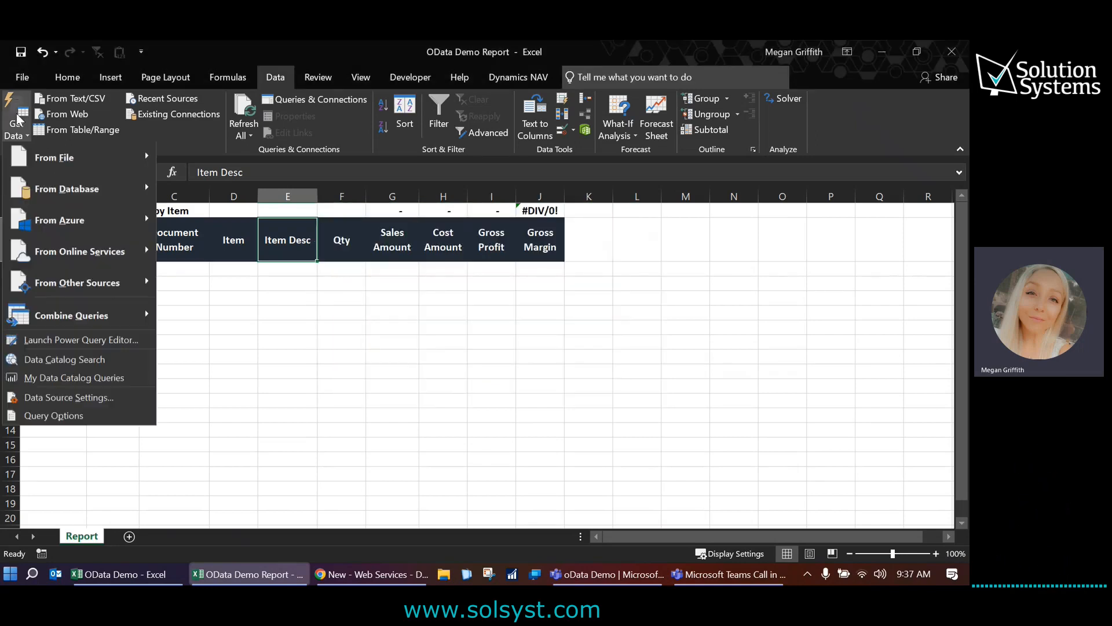
pyautogui.moveTo(69, 399)
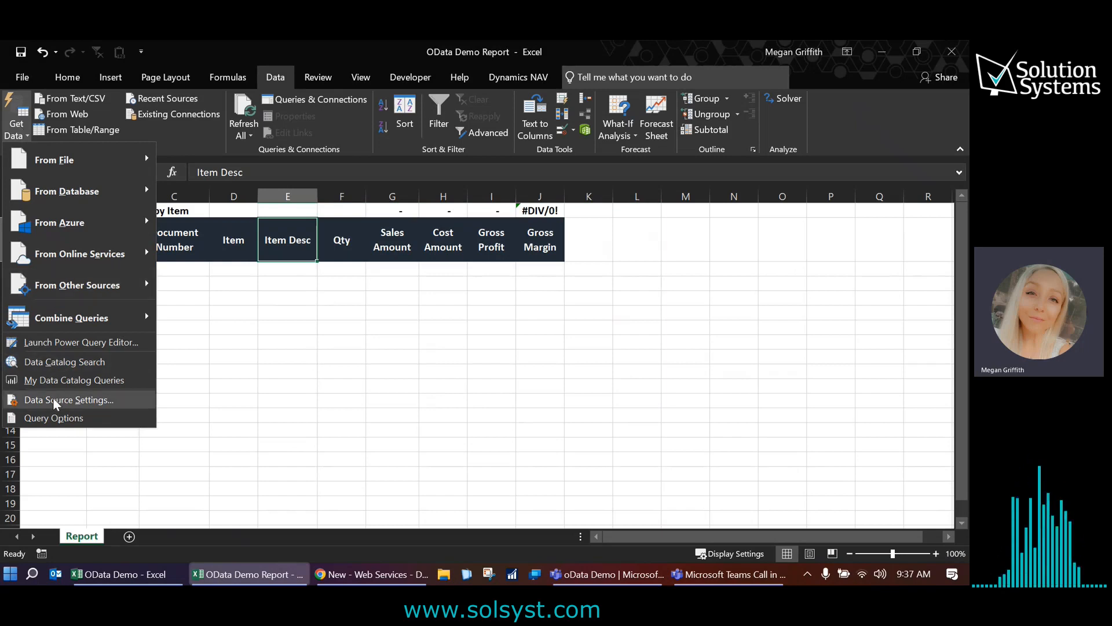
pyautogui.click(69, 399)
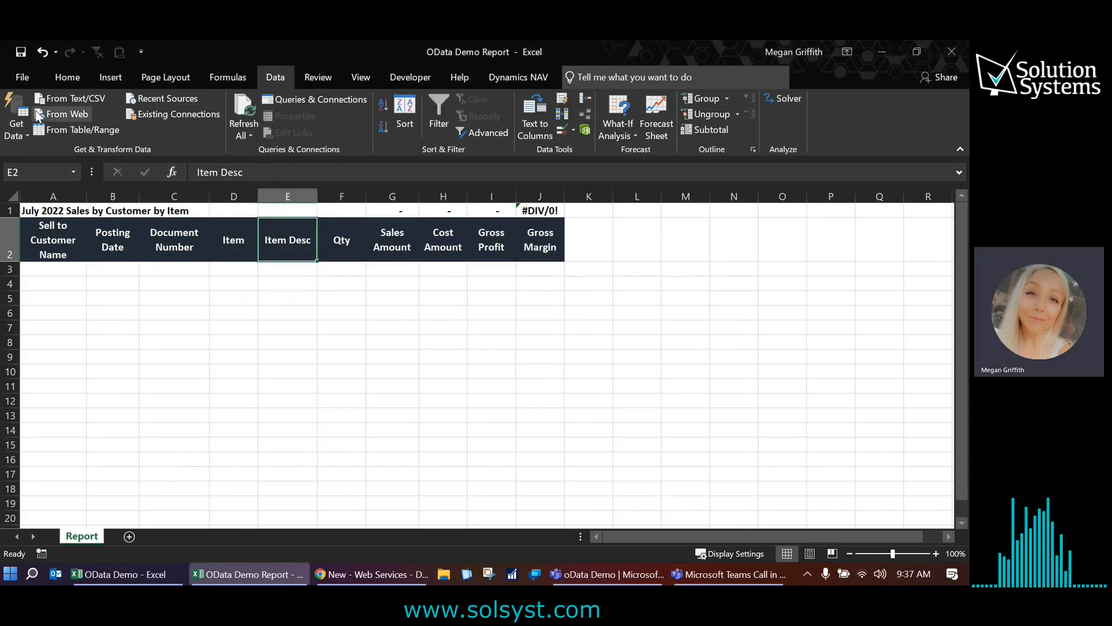
# - Import the OData URL From Web, signing in with an organizational account, and connect
pyautogui.click(16, 117)
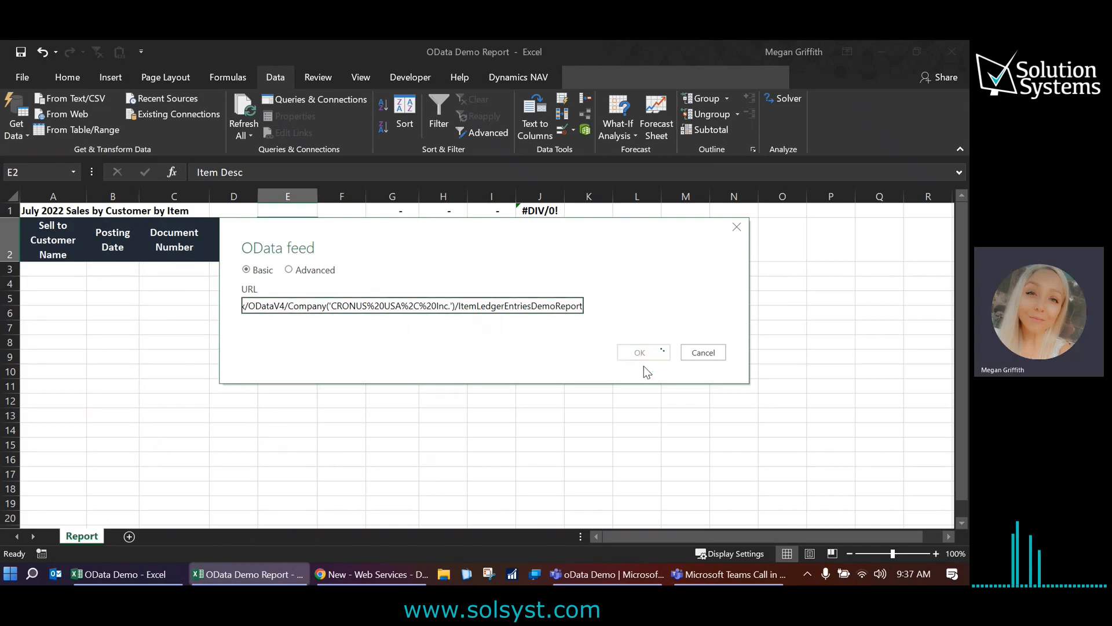
pyautogui.click(639, 352)
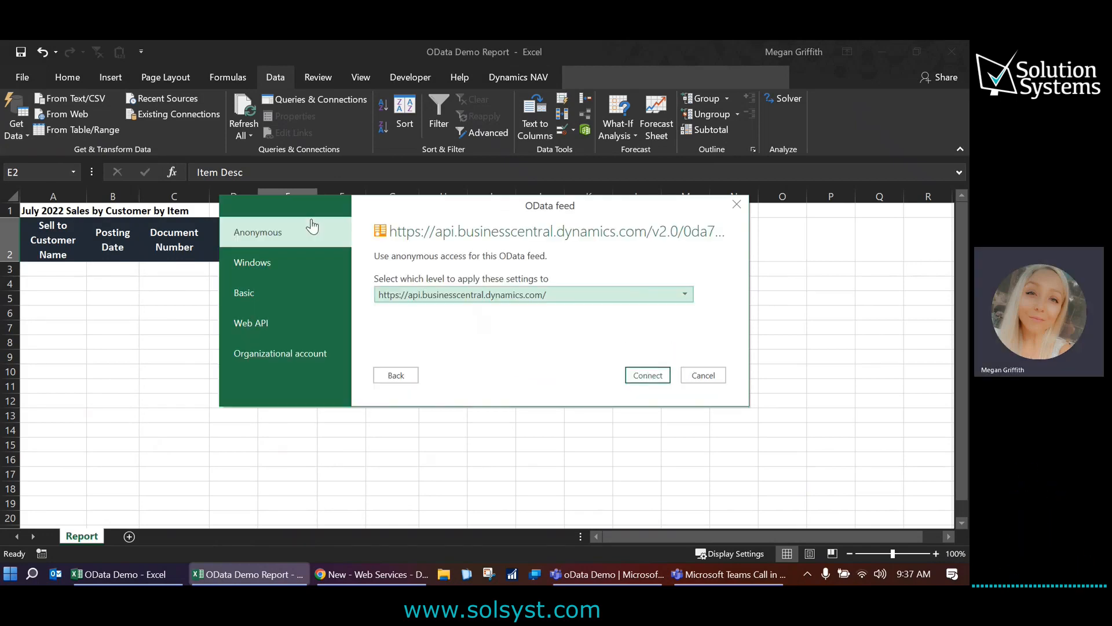
pyautogui.moveTo(281, 353)
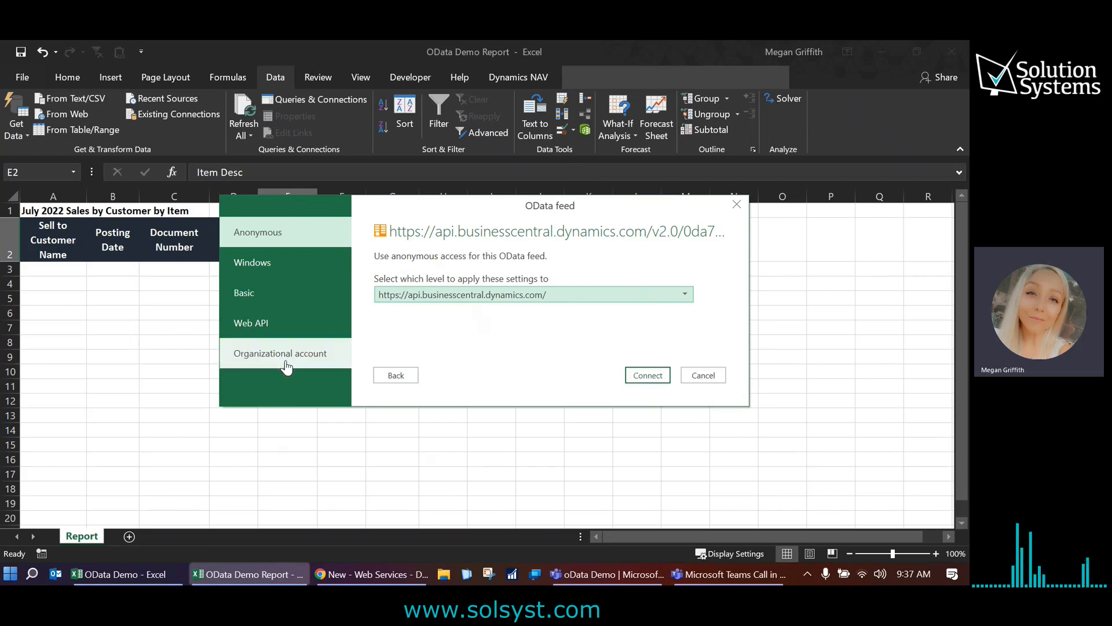
pyautogui.click(281, 353)
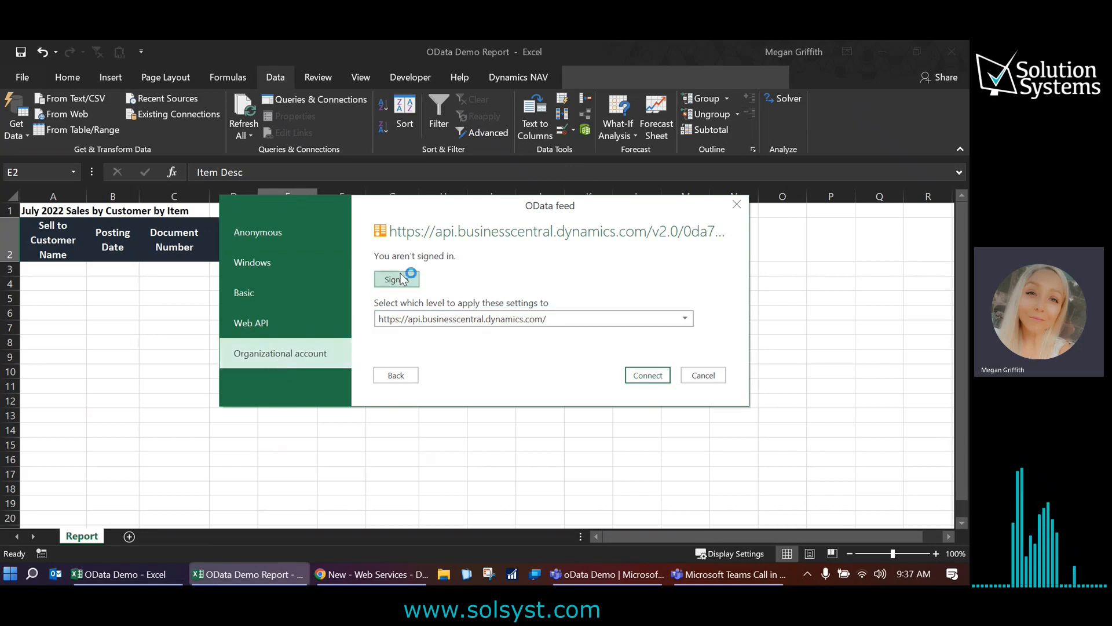
pyautogui.click(395, 278)
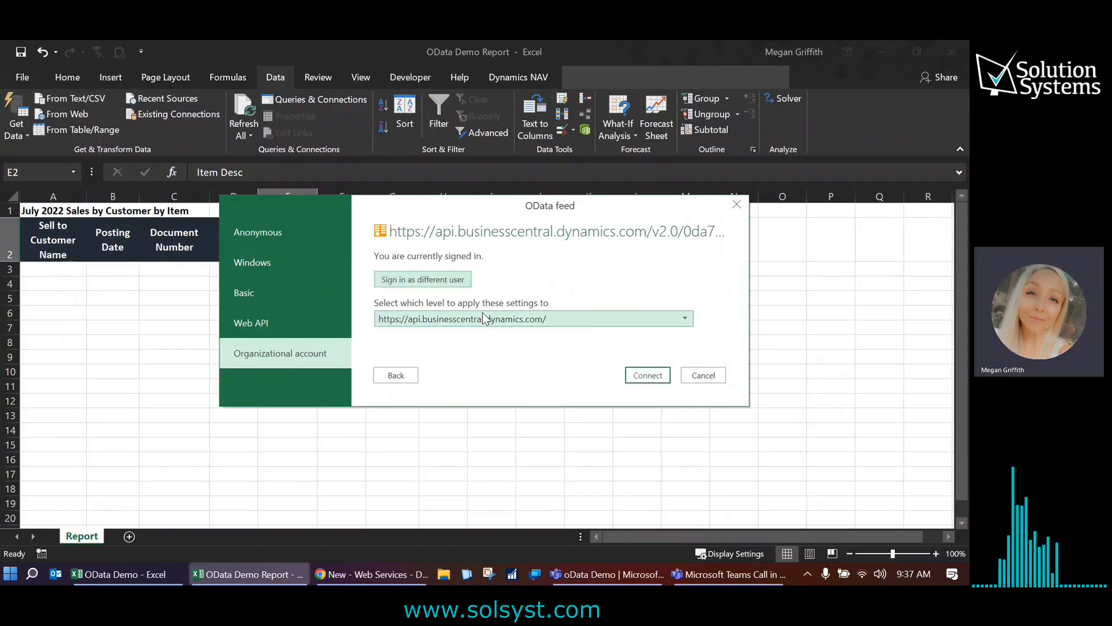
pyautogui.click(647, 375)
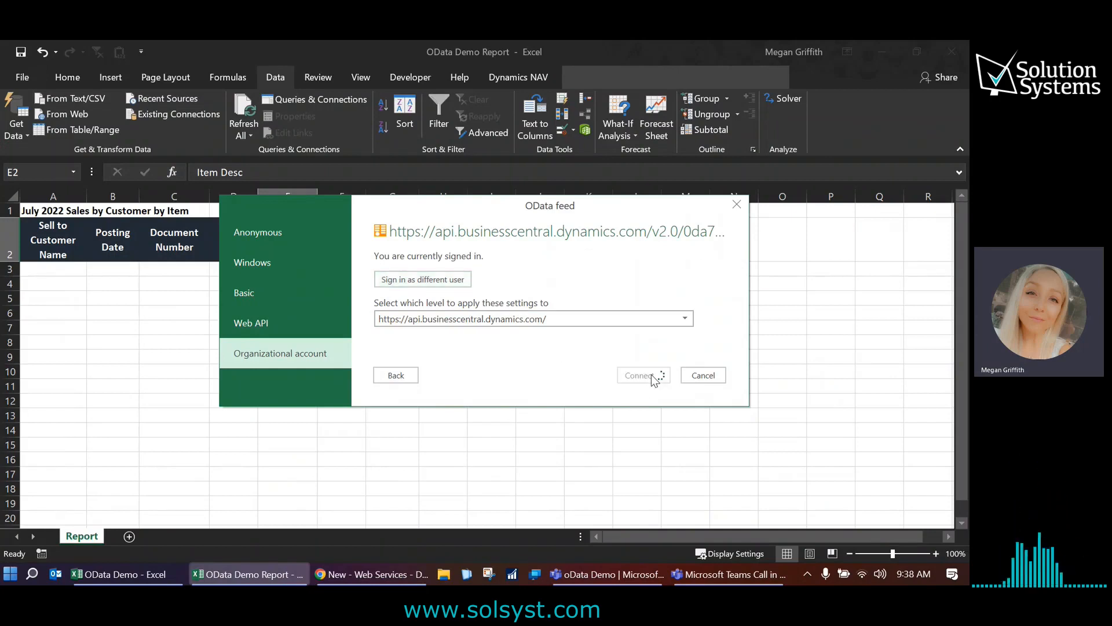
pyautogui.click(639, 375)
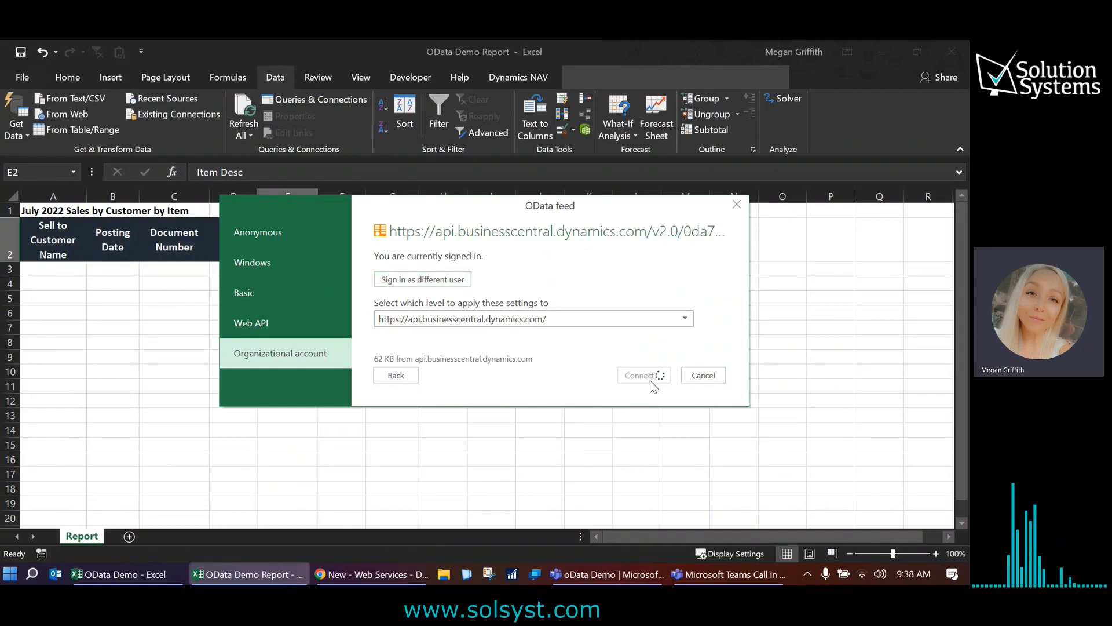
pyautogui.click(640, 375)
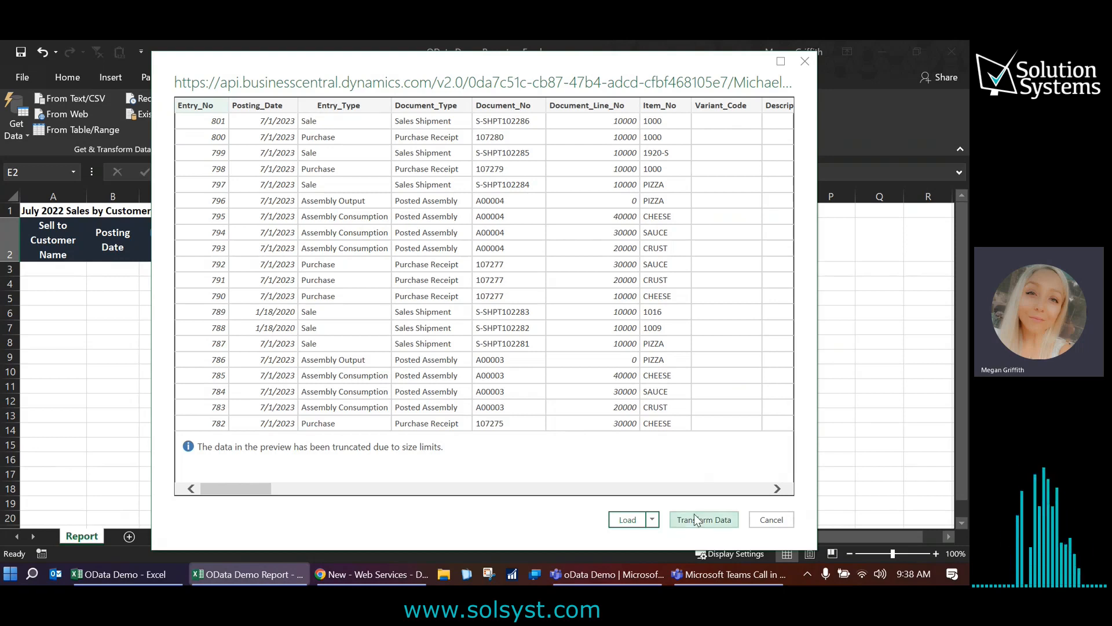
# - Choose Transform Data in the Navigator to open Query1 in Power Query Editor
pyautogui.click(704, 519)
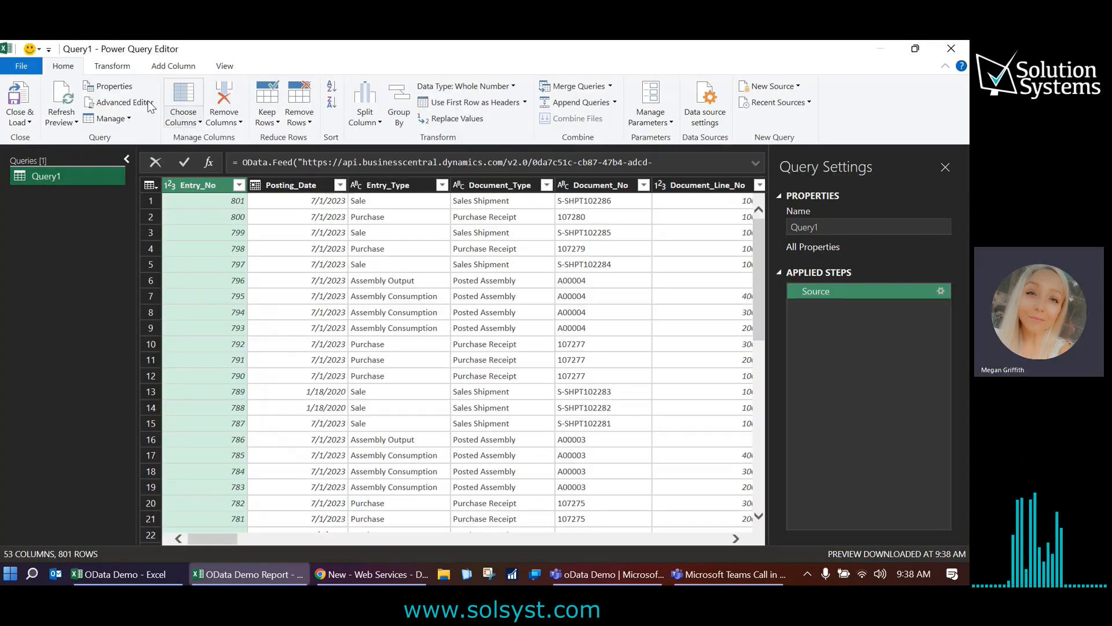
pyautogui.moveTo(389, 49)
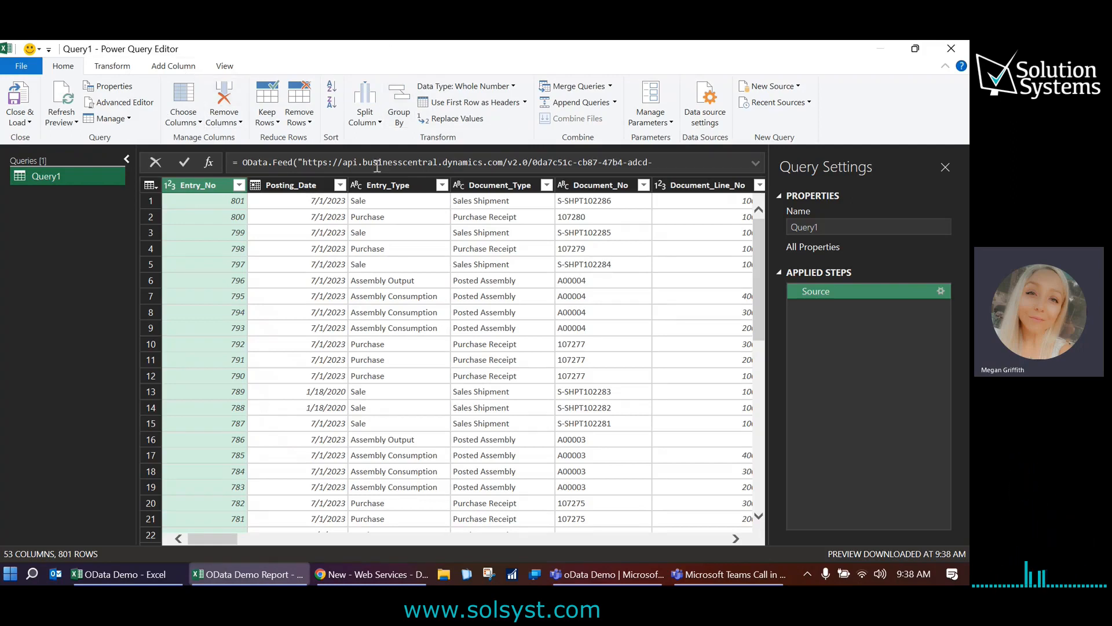
# - Filter Posting_Date between 7/1/2022 and 7/31/2022 and Entry_Type to Sale
pyautogui.click(290, 185)
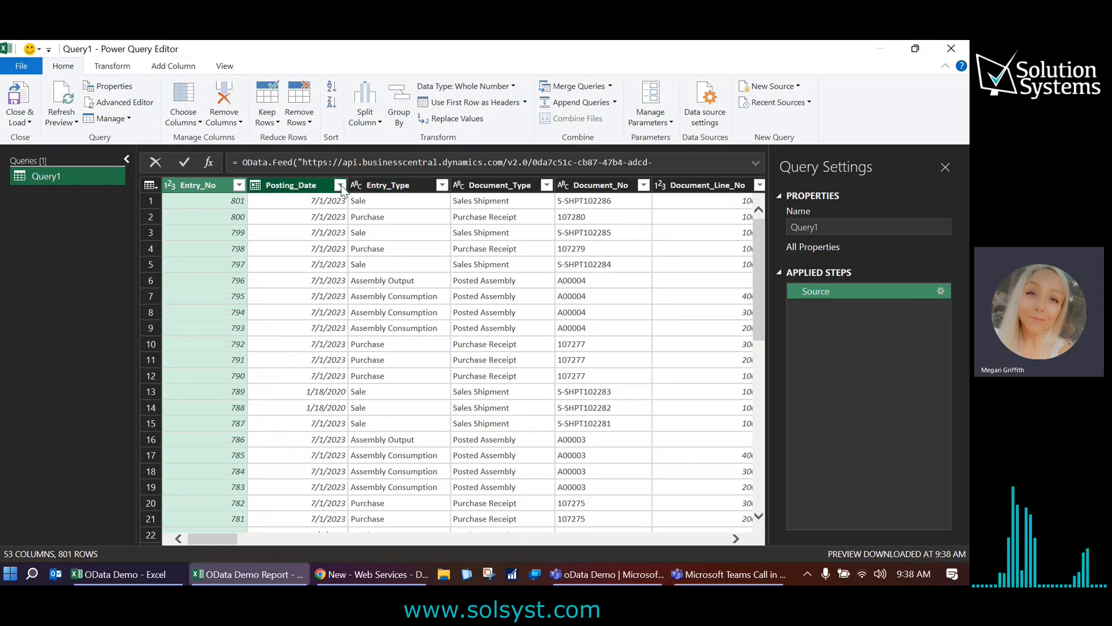
pyautogui.click(339, 184)
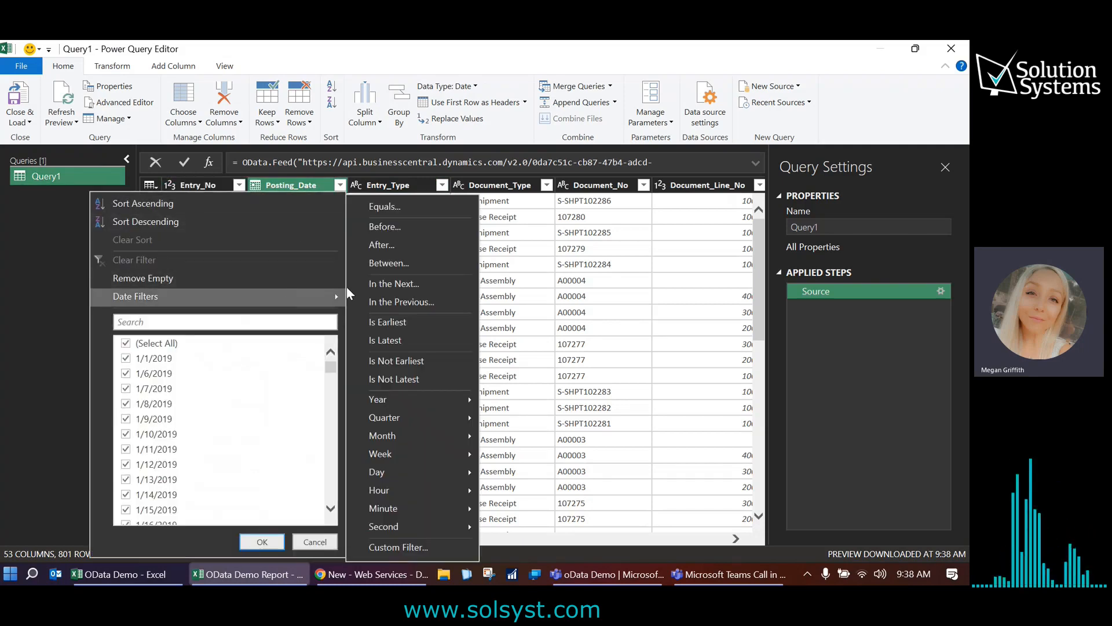
pyautogui.click(399, 547)
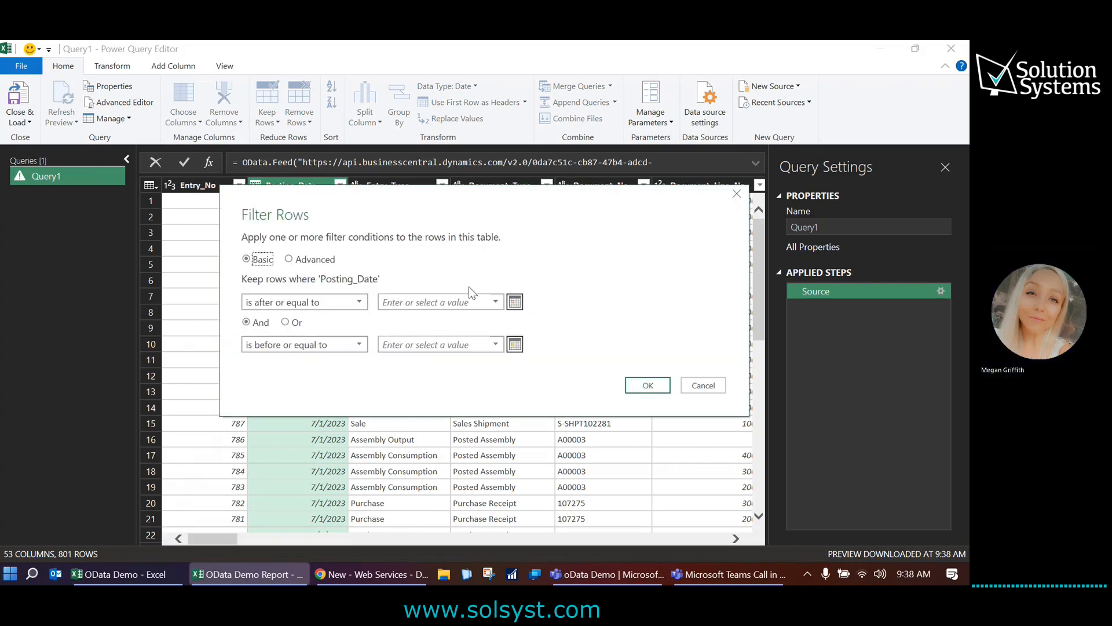
pyautogui.click(515, 302)
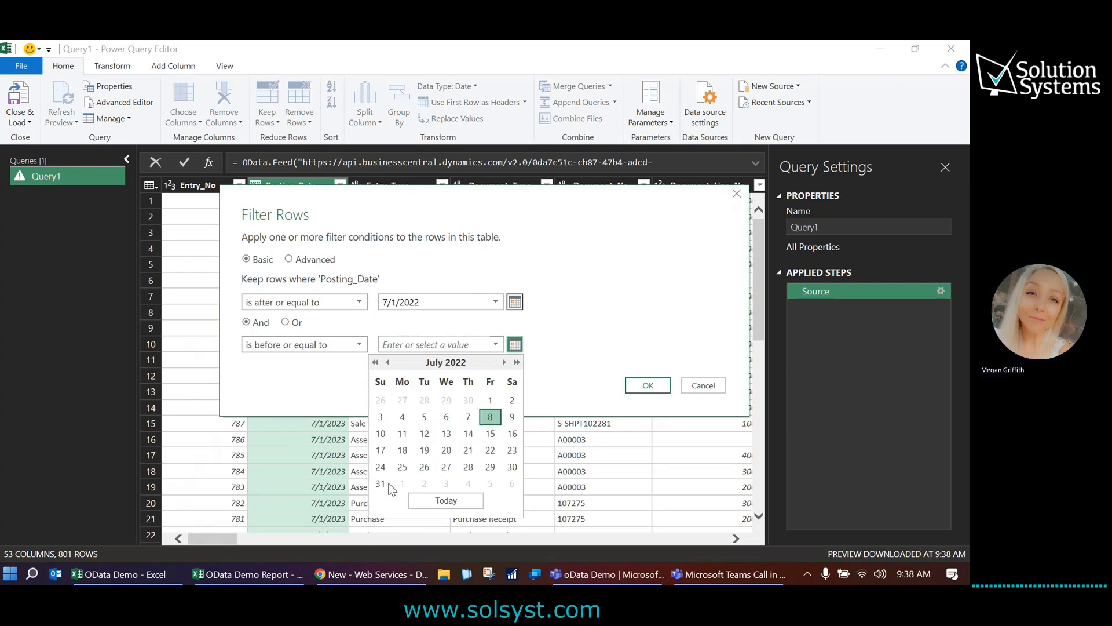
pyautogui.click(646, 384)
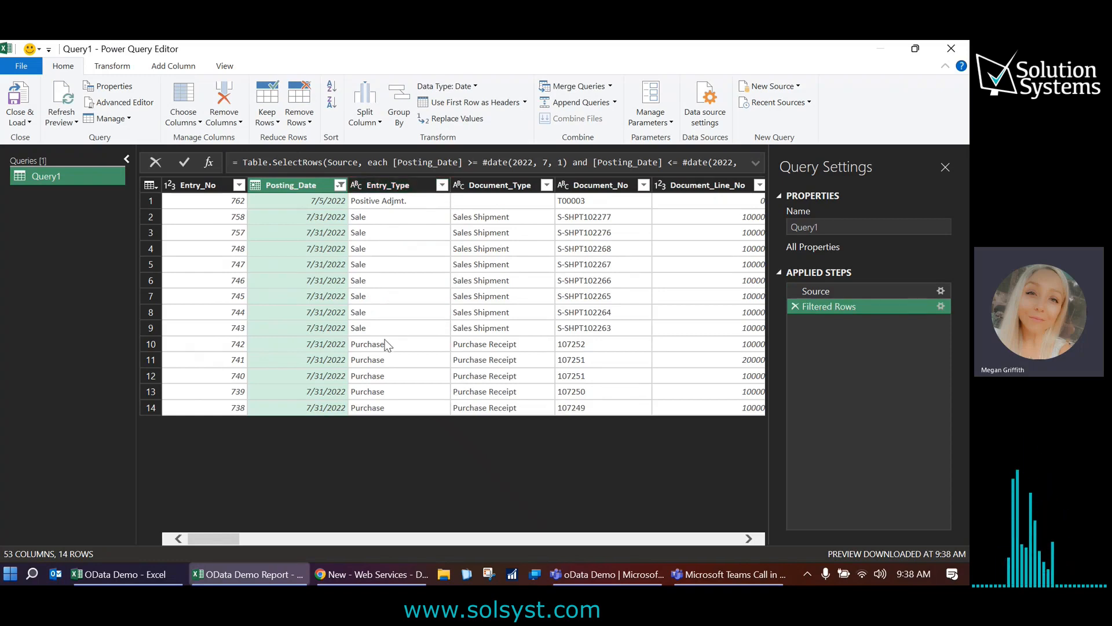
pyautogui.click(388, 185)
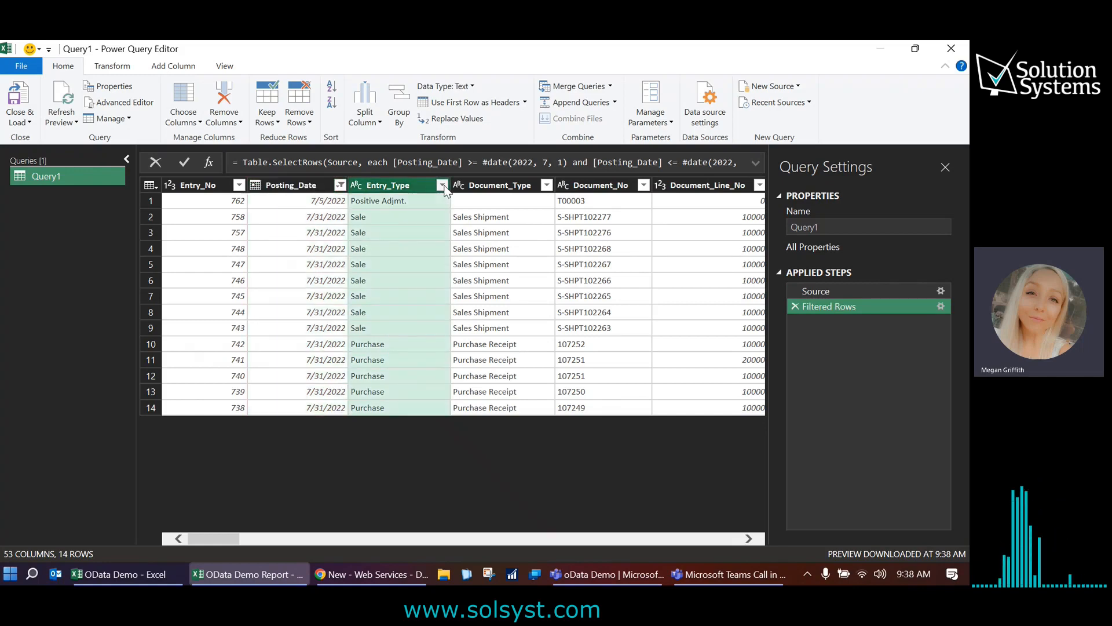
pyautogui.click(442, 184)
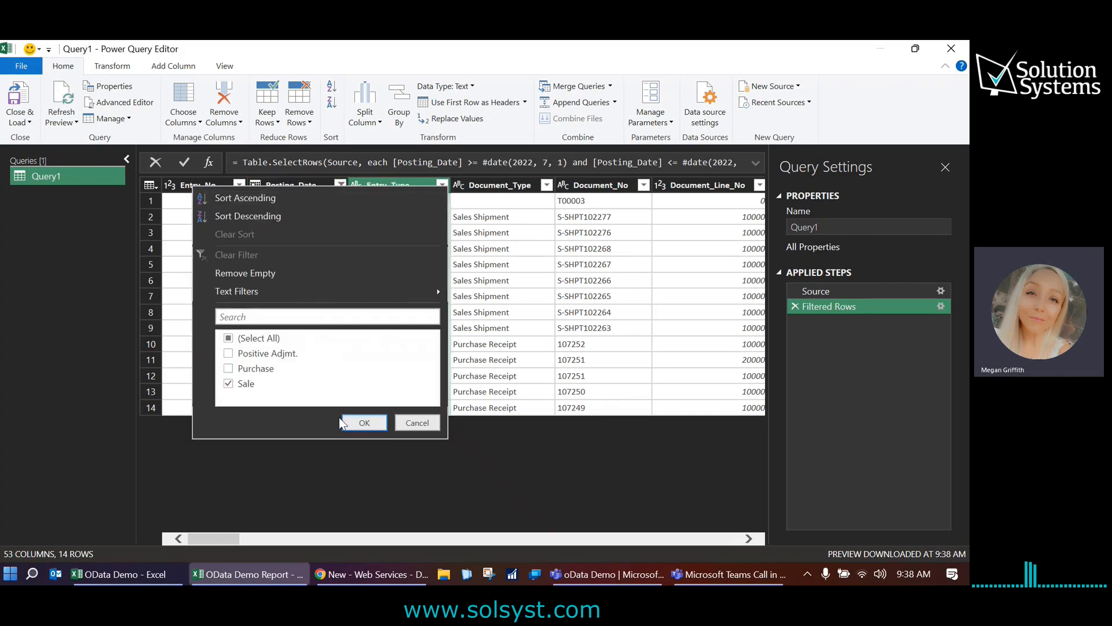
pyautogui.click(363, 422)
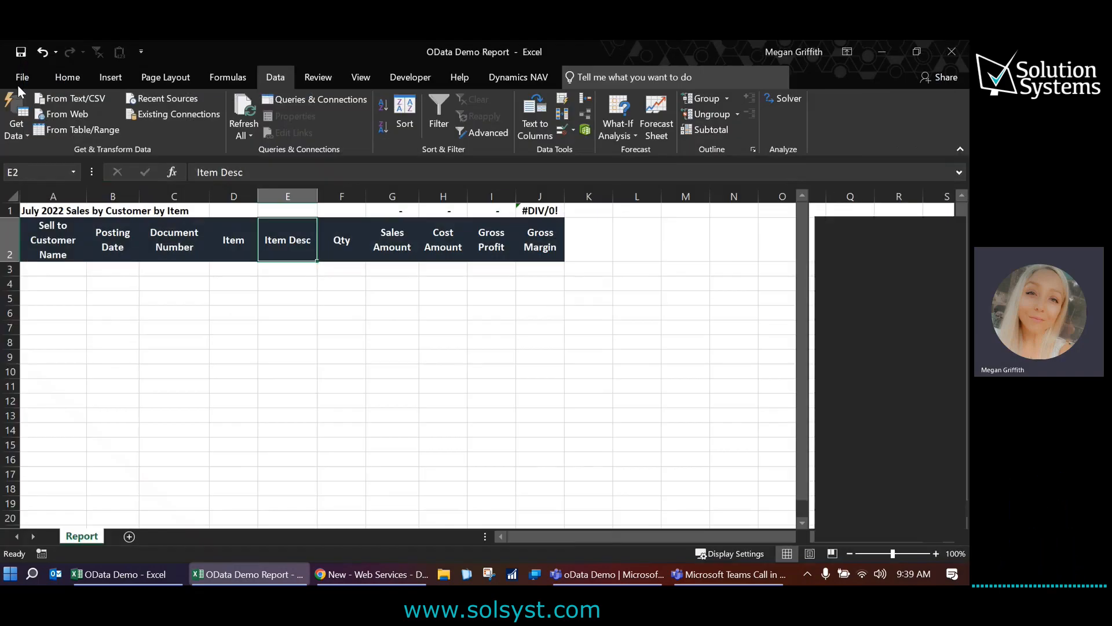
# - Rename Query1 to 'Item Ledger Entries' in the Queries & Connections pane
pyautogui.click(321, 98)
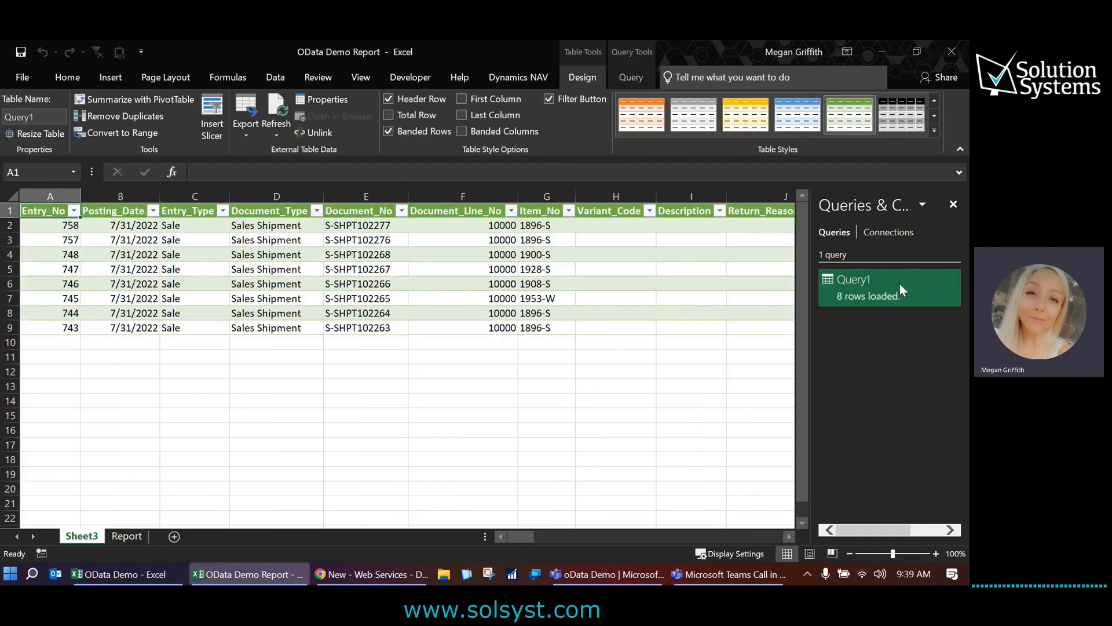
pyautogui.click(854, 279)
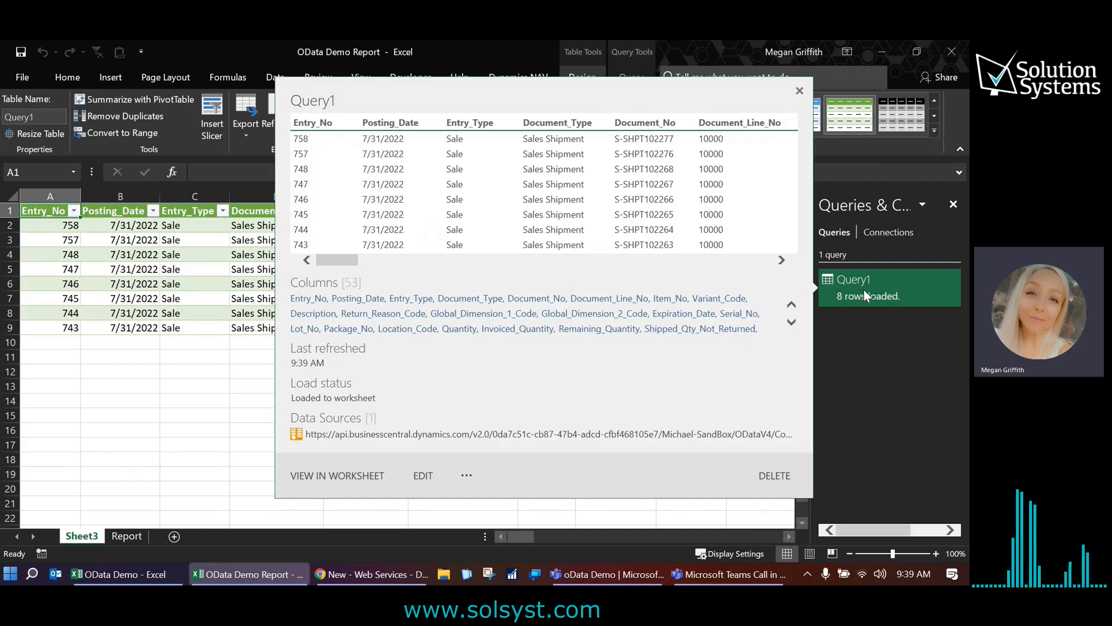
pyautogui.rightClick(854, 278)
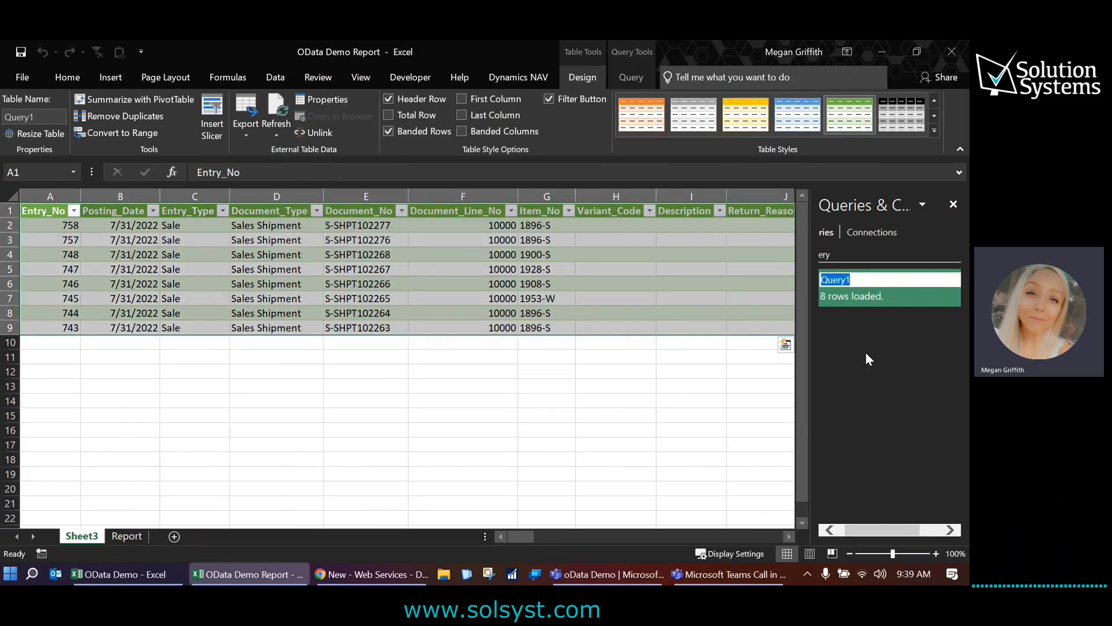
pyautogui.write('Item Ledger Entries')
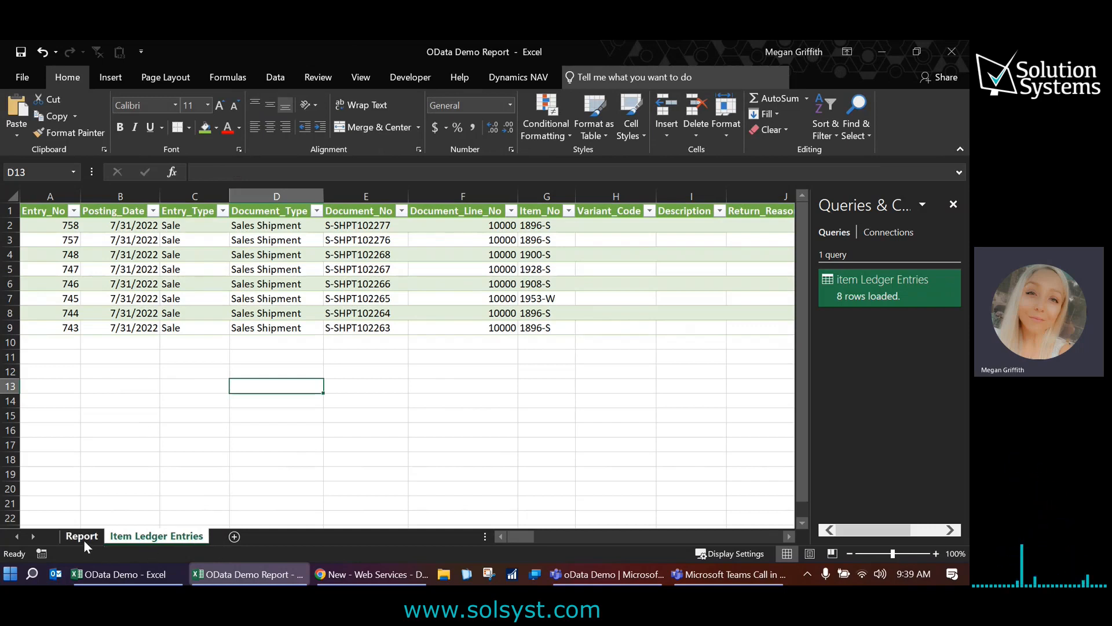
# - Enter 7/31/2022 and link the first sale's document number, item number and quantity into the report
pyautogui.click(81, 535)
pyautogui.write('=')
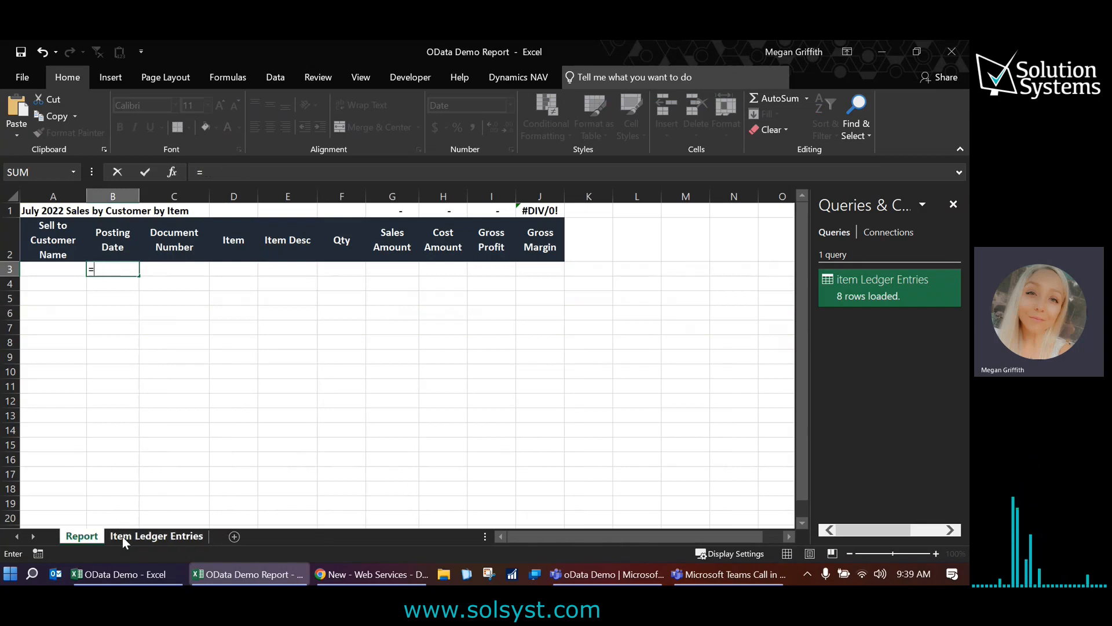
pyautogui.write('7/31/2022')
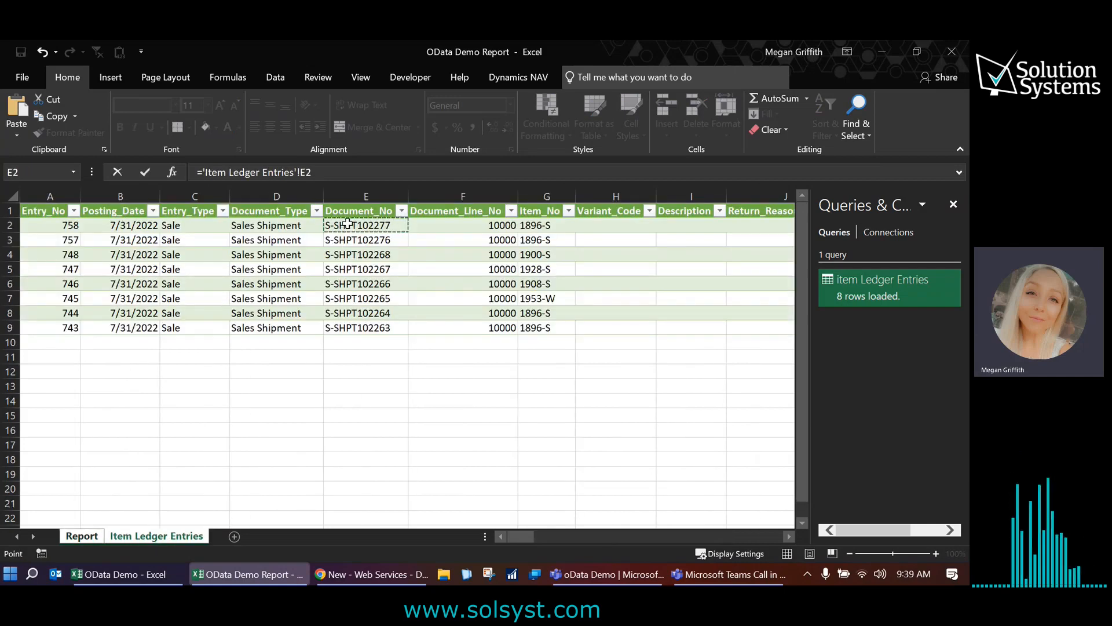
pyautogui.click(81, 536)
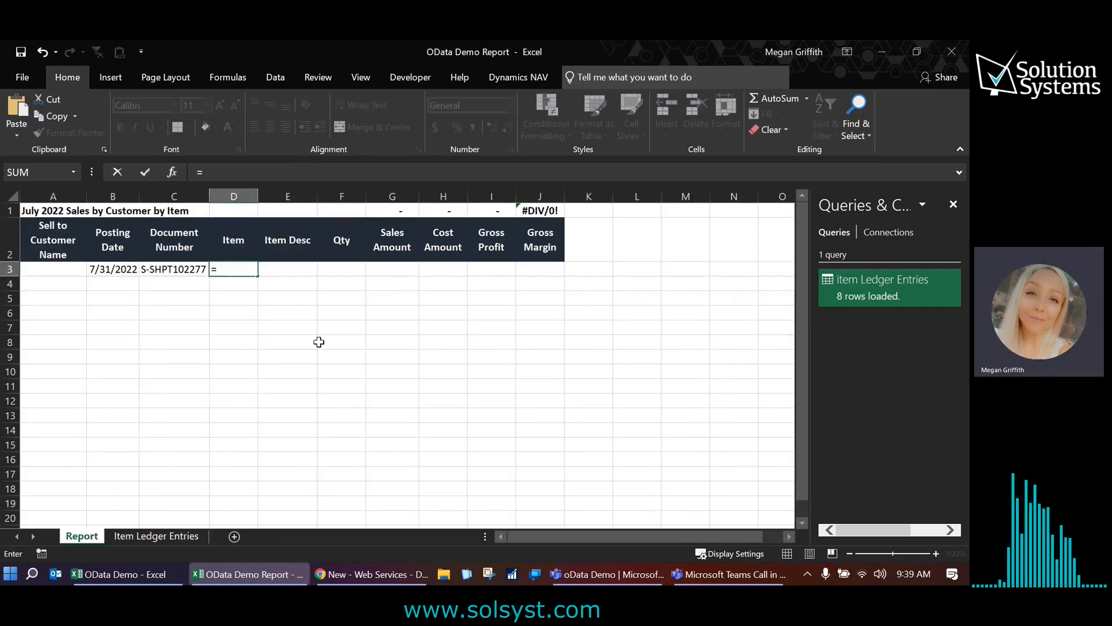
pyautogui.click(156, 535)
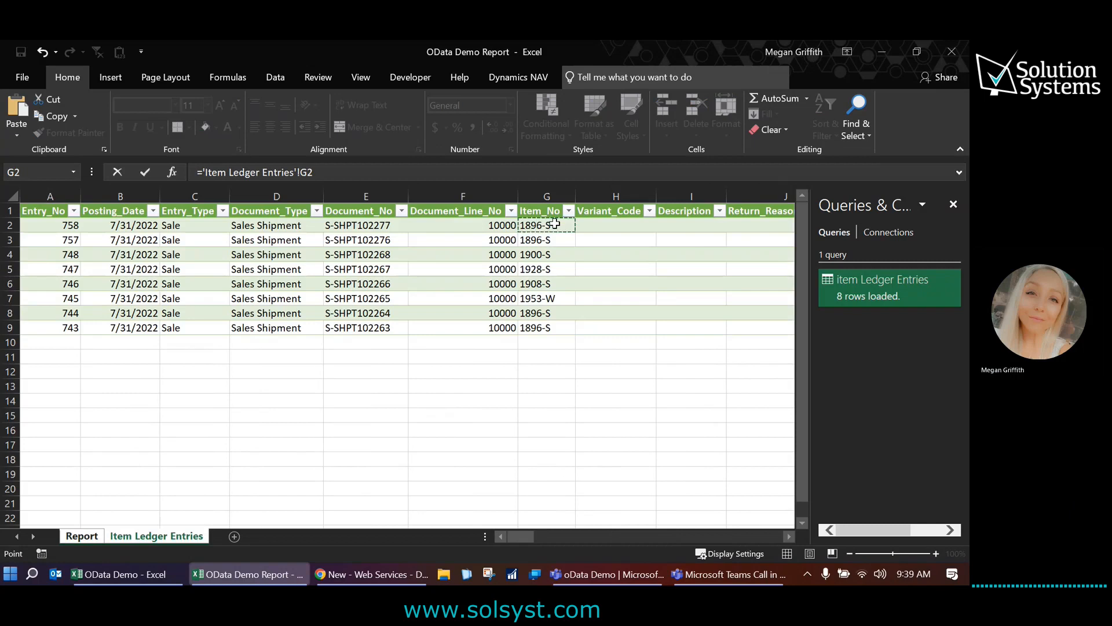
pyautogui.click(81, 536)
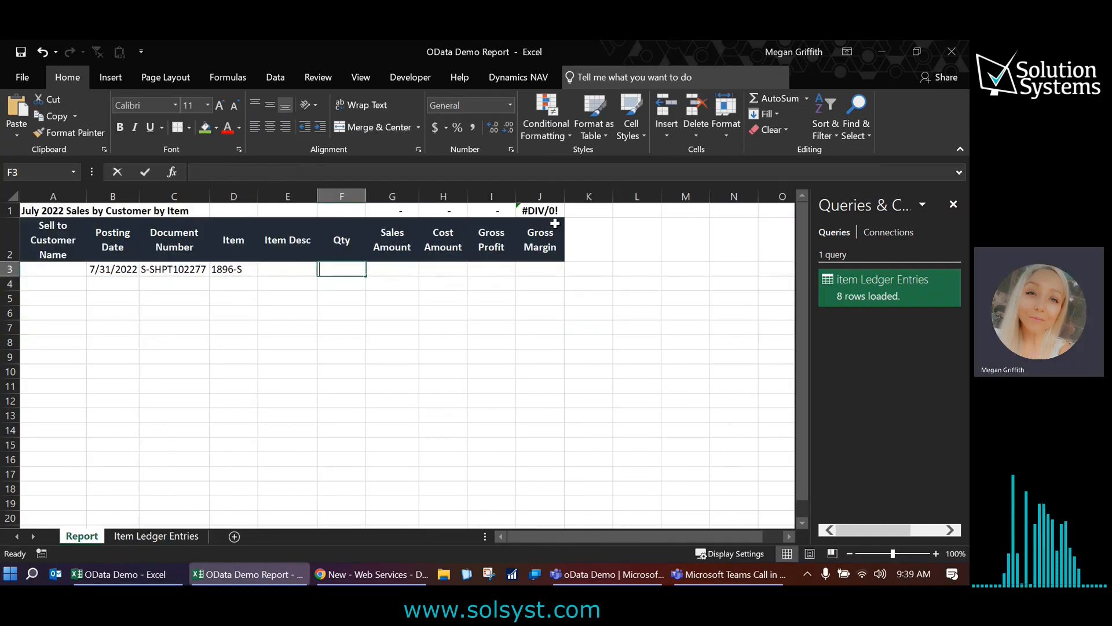
pyautogui.click(155, 535)
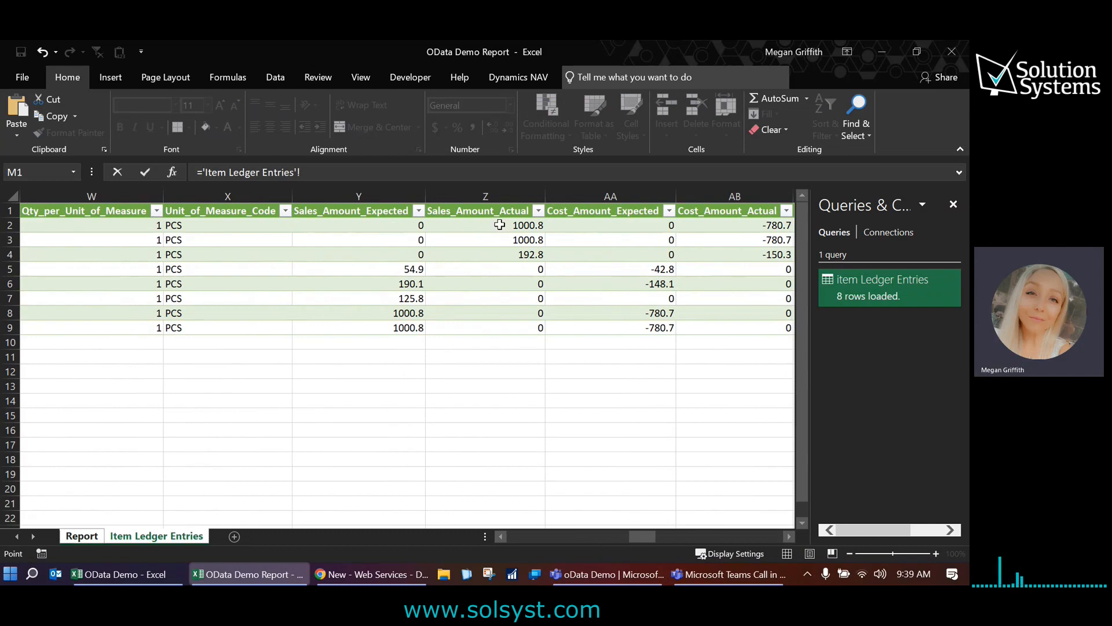
# - Link sales 1,000.80 and cost (780.70), then add gross profit and the =I3/G3 margin
pyautogui.click(485, 225)
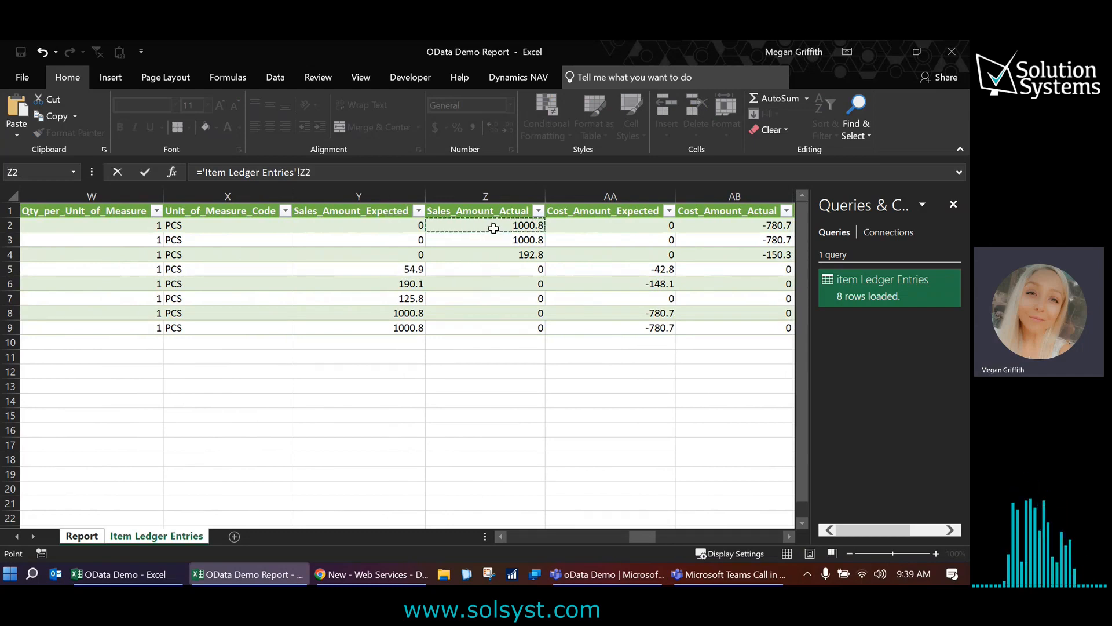
pyautogui.click(81, 536)
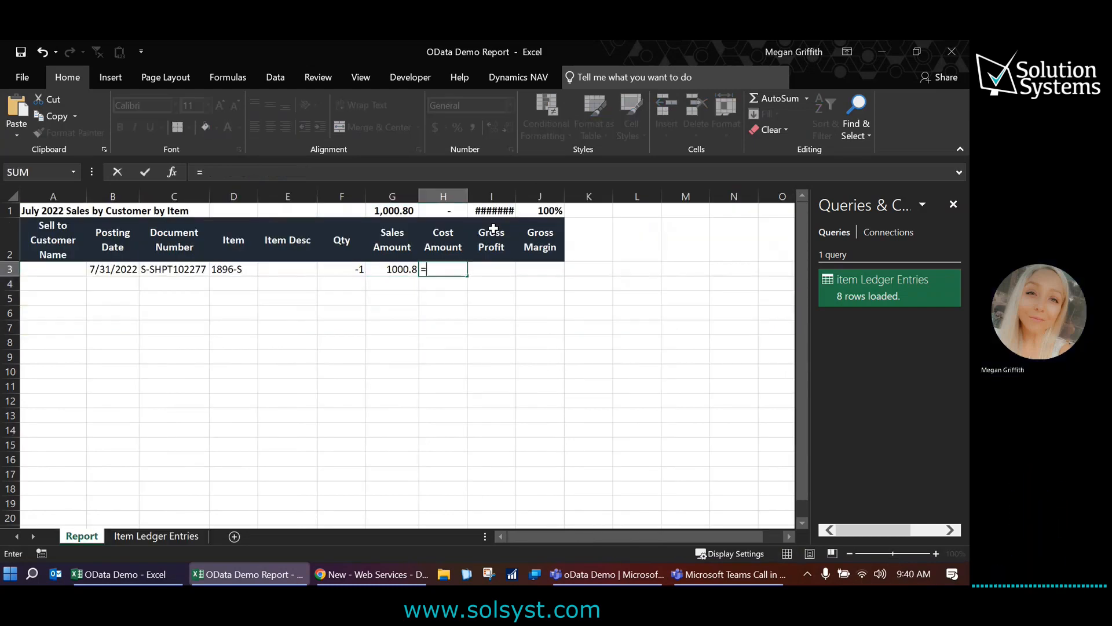
pyautogui.click(156, 535)
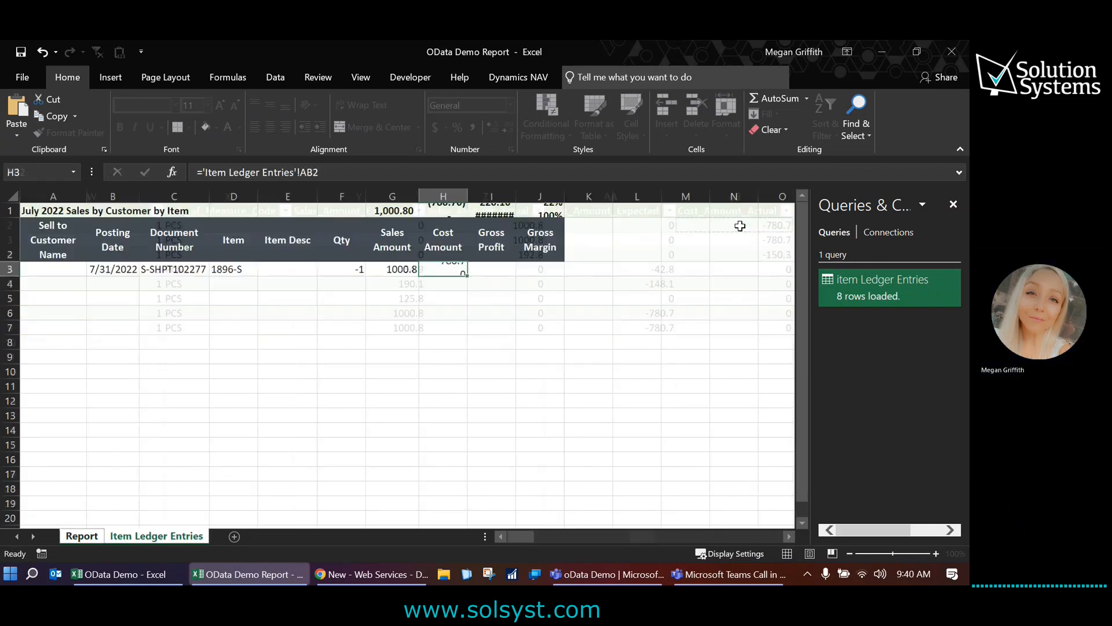
pyautogui.write('=H3')
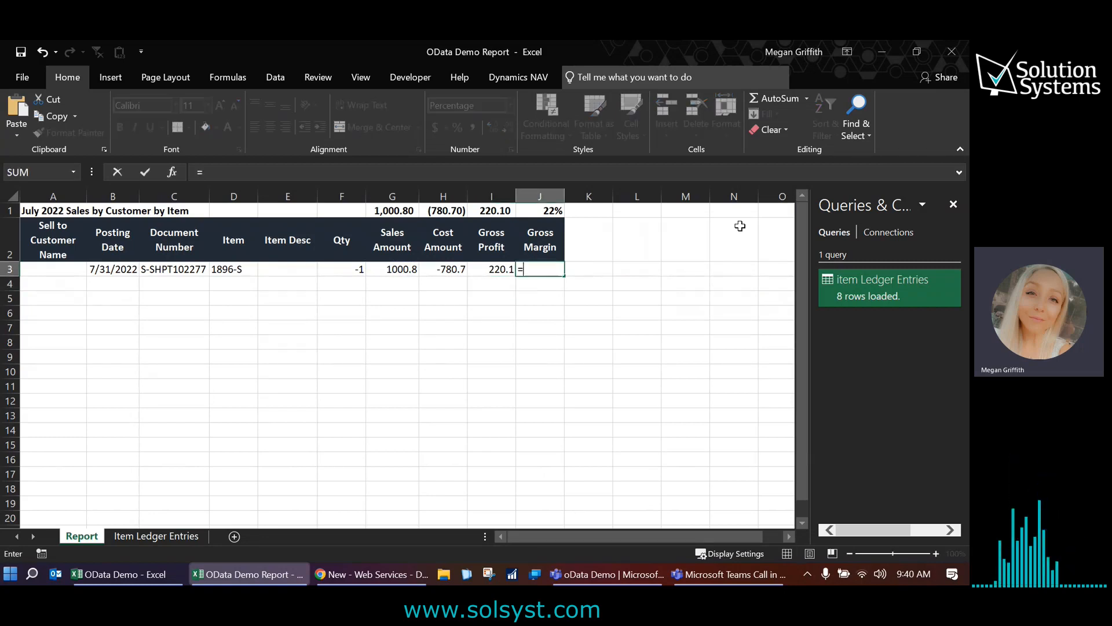
pyautogui.write('I3/')
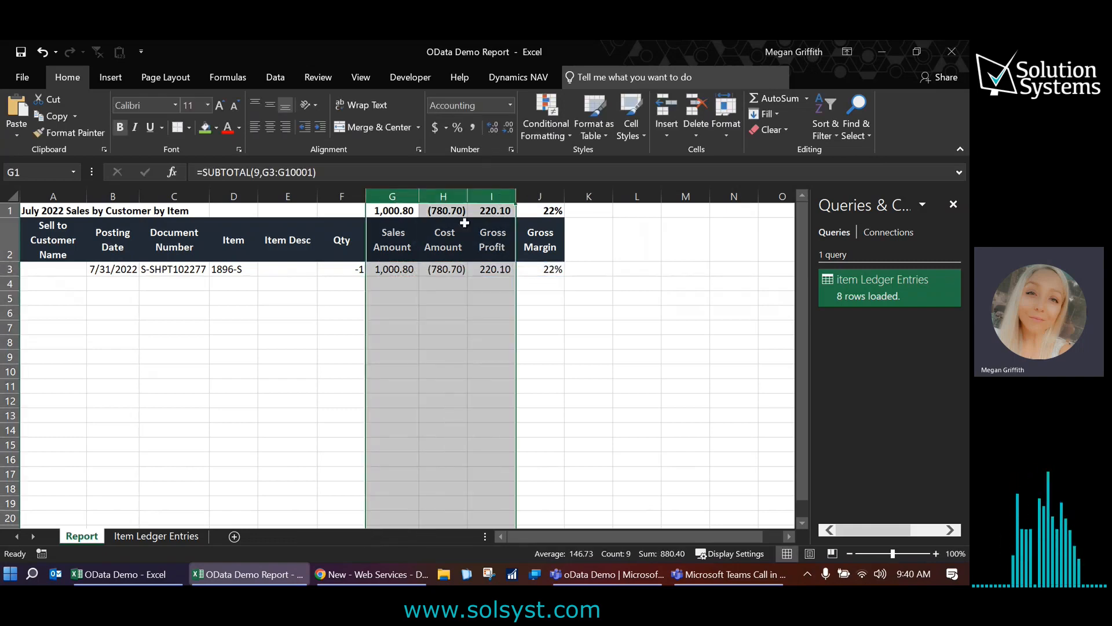
pyautogui.click(588, 297)
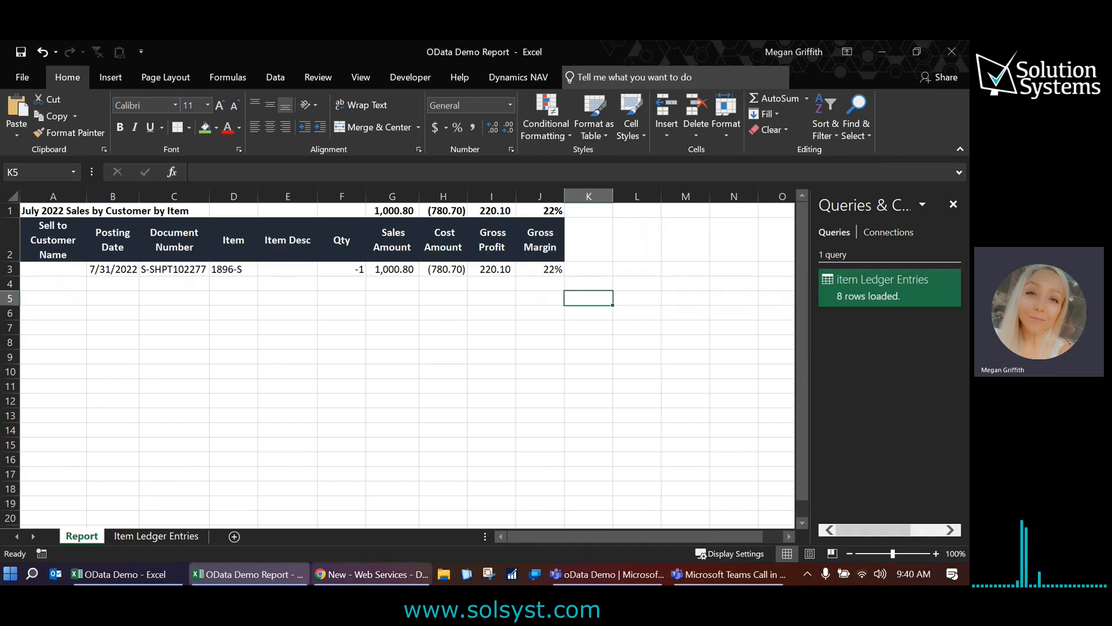
# - Add a published web service row for page 31 Items named ItemsDemoReport
pyautogui.click(372, 574)
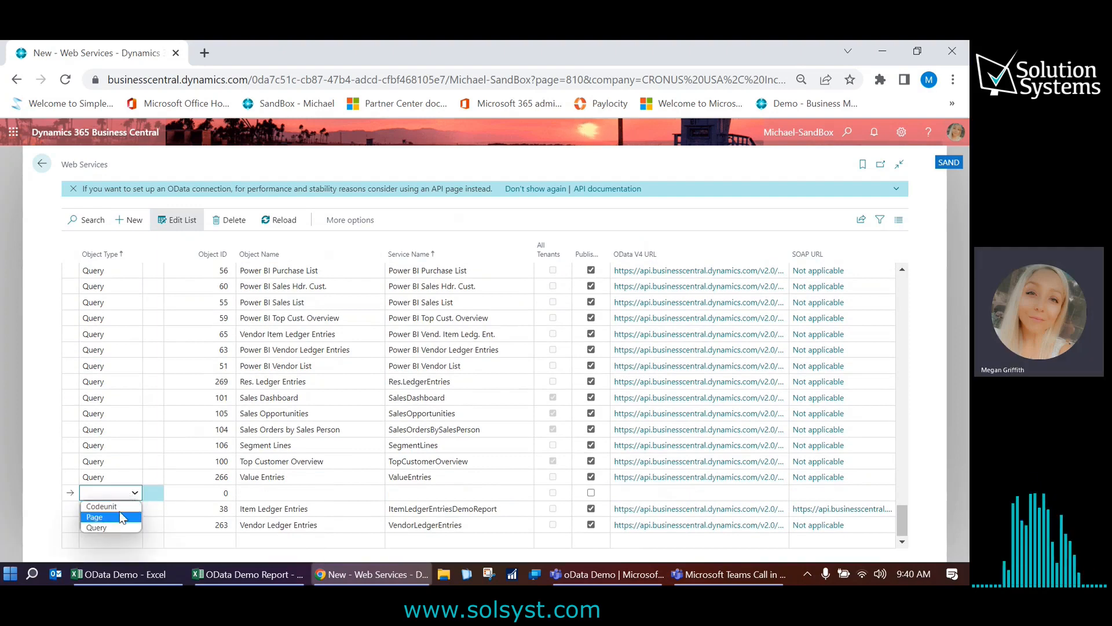
pyautogui.click(94, 516)
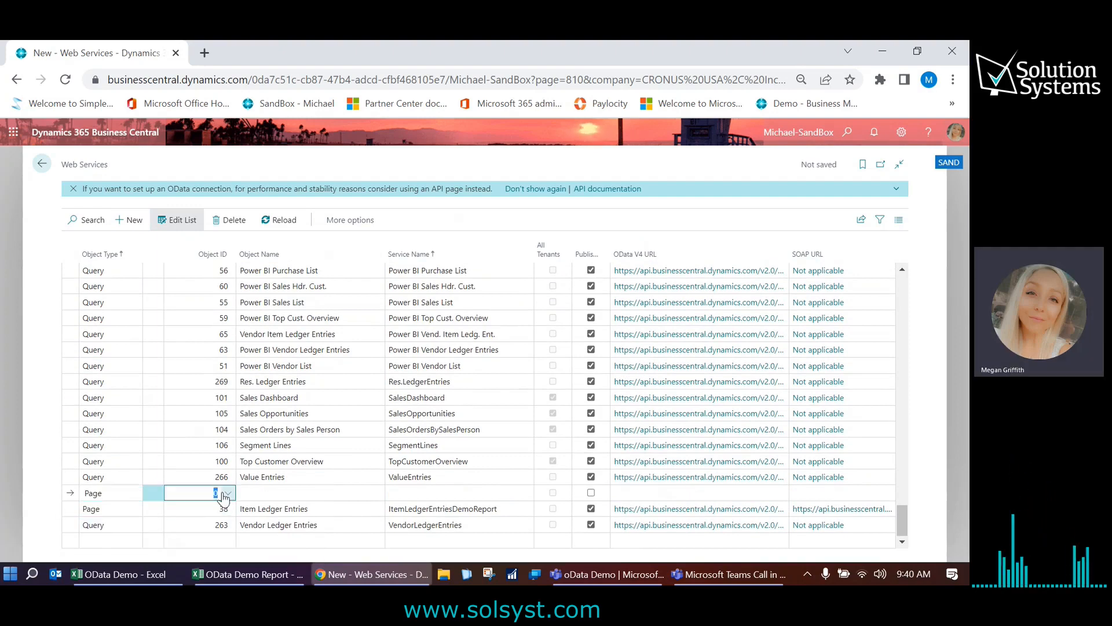
pyautogui.click(227, 493)
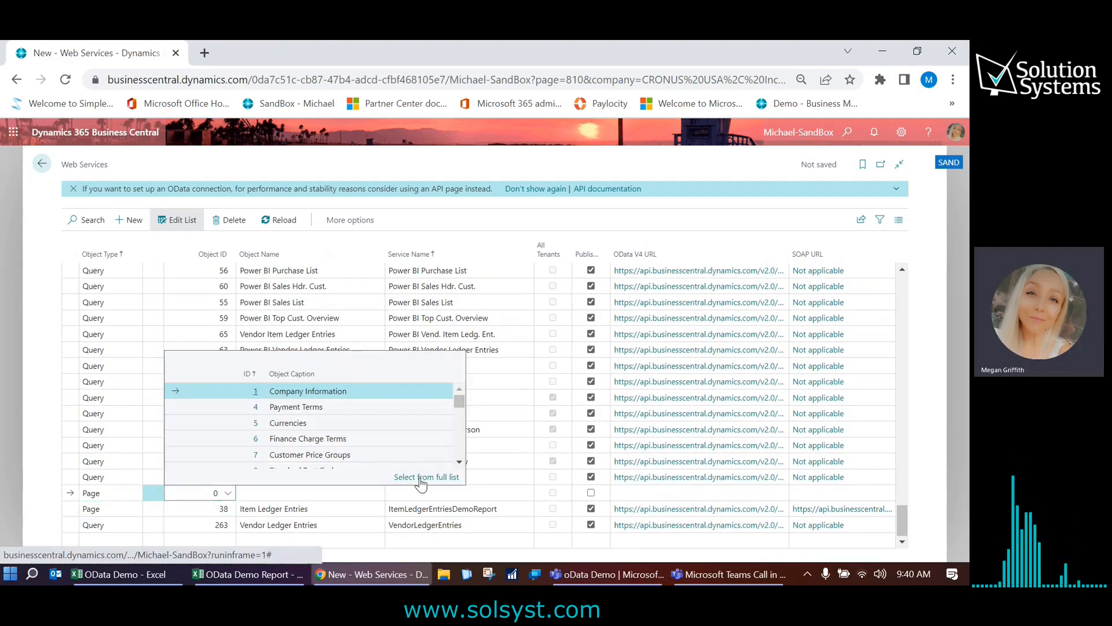
pyautogui.click(426, 477)
pyautogui.write('ite')
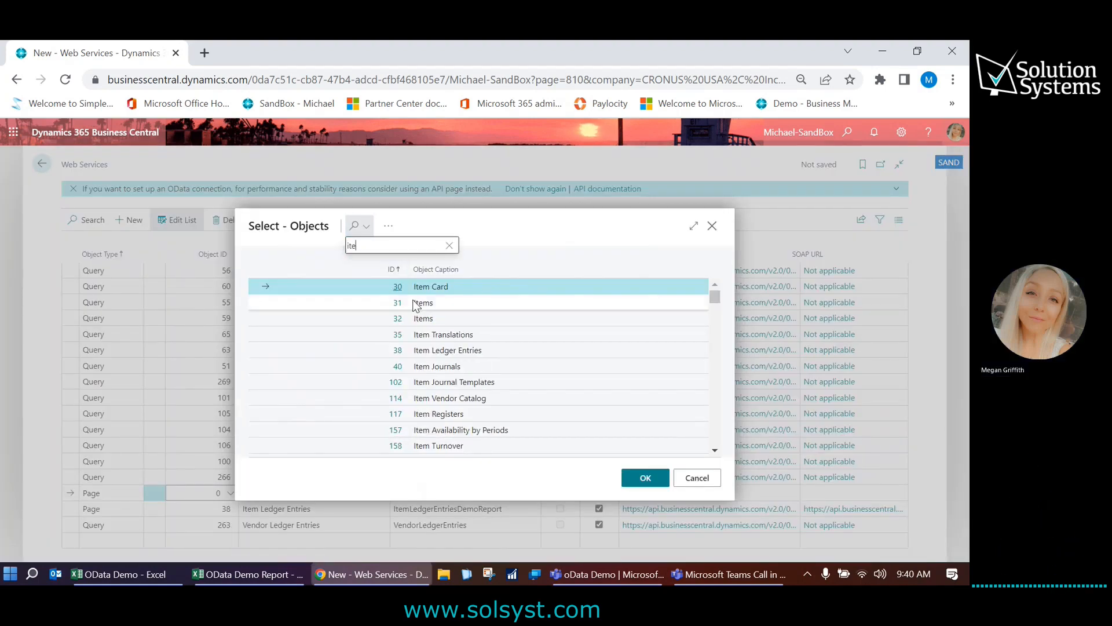
pyautogui.click(423, 302)
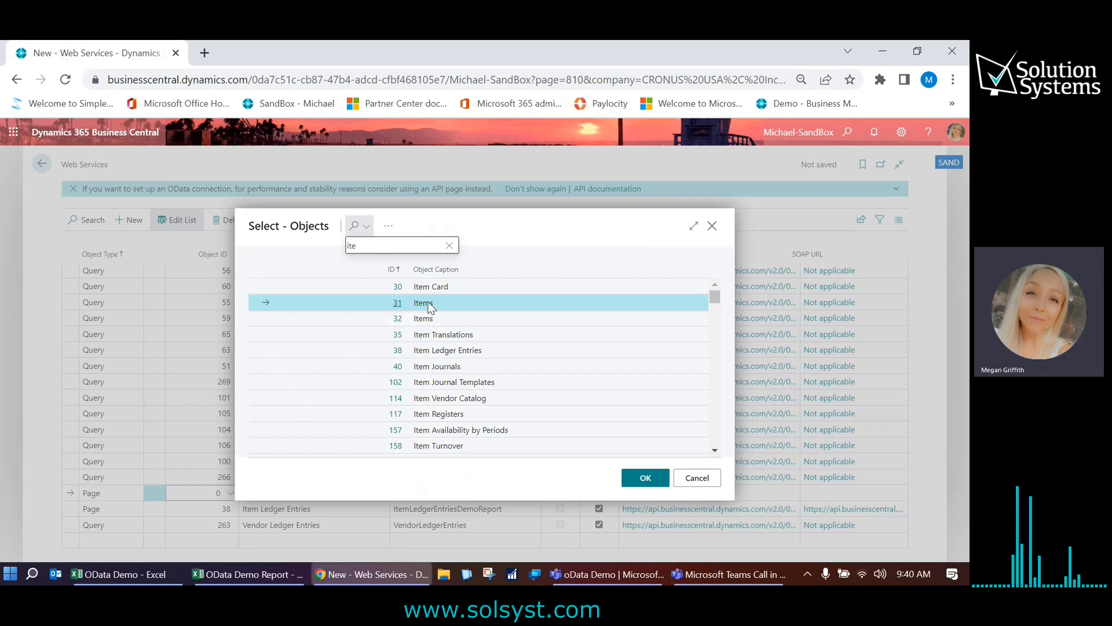
pyautogui.moveTo(446, 303)
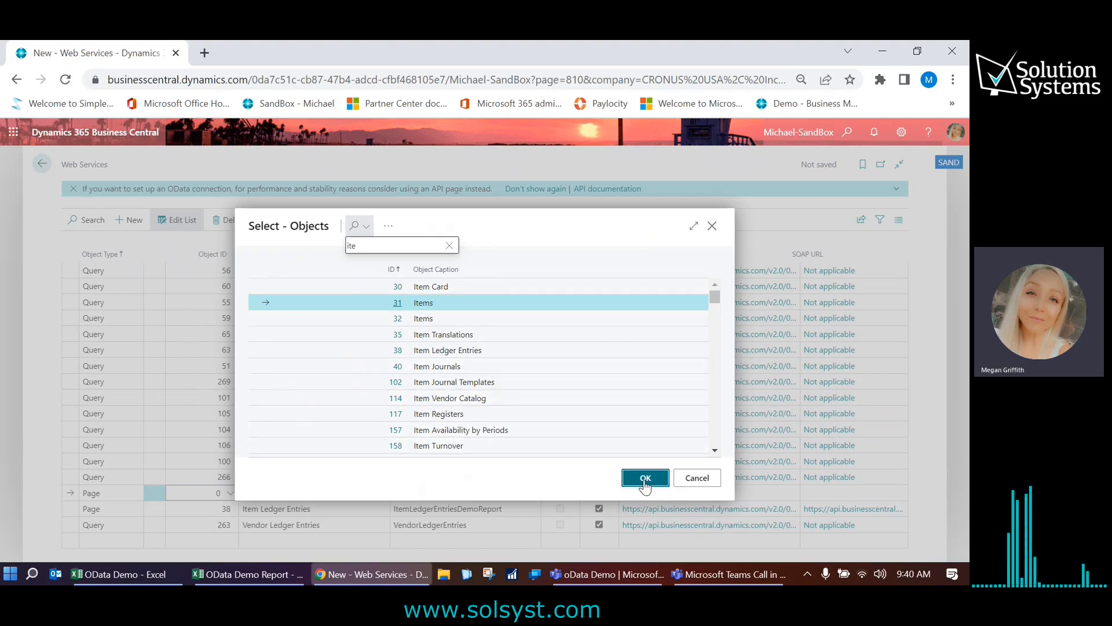
pyautogui.click(645, 477)
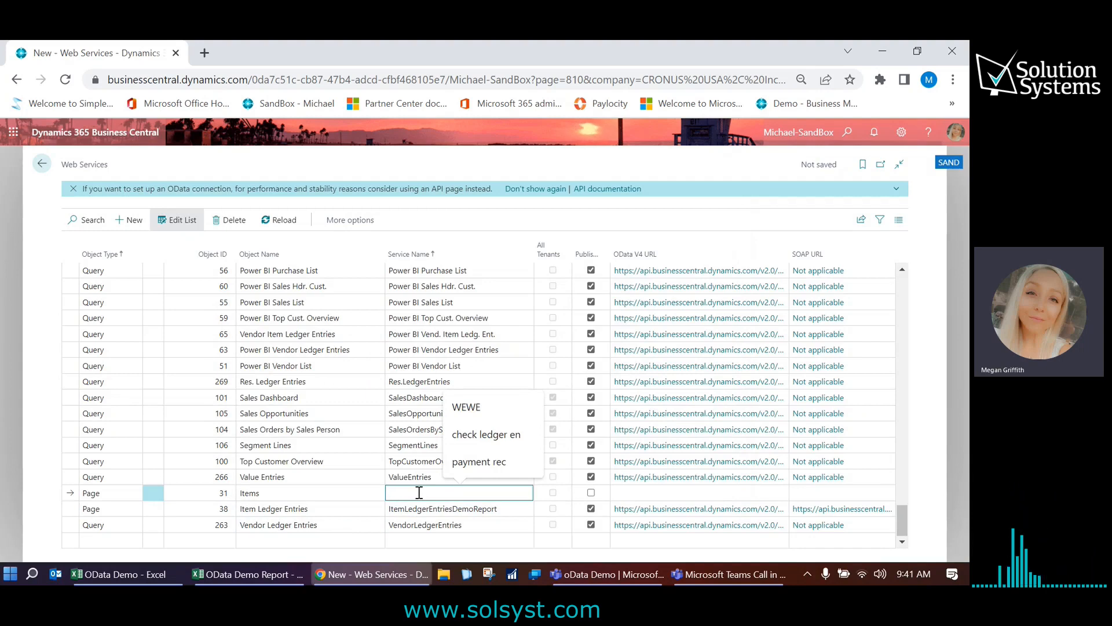
pyautogui.write('ItemsDemoReport')
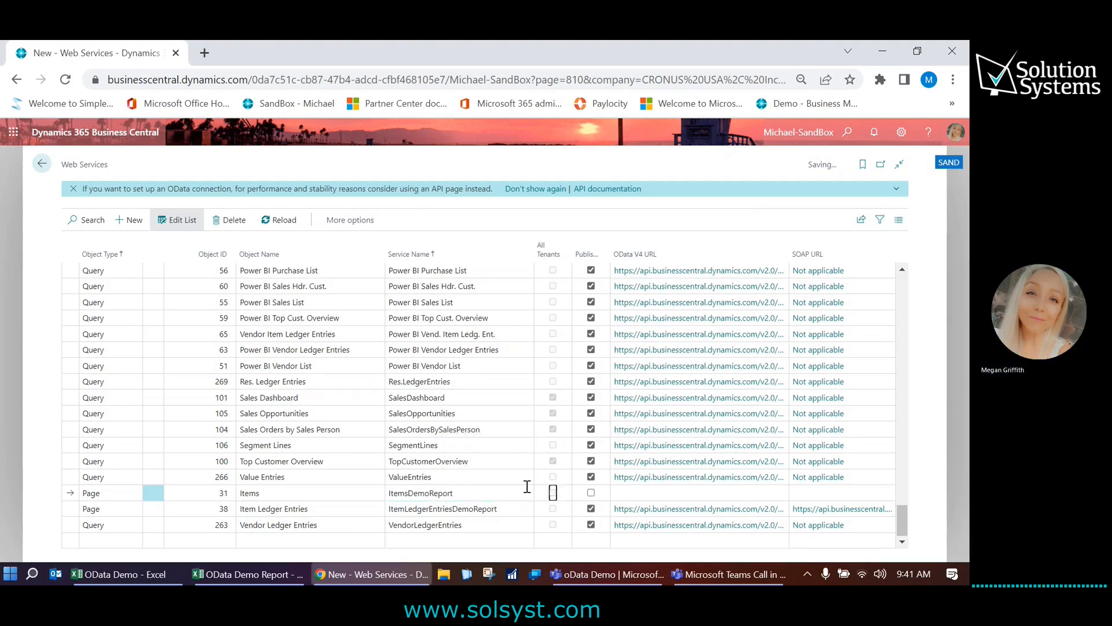
pyautogui.click(443, 509)
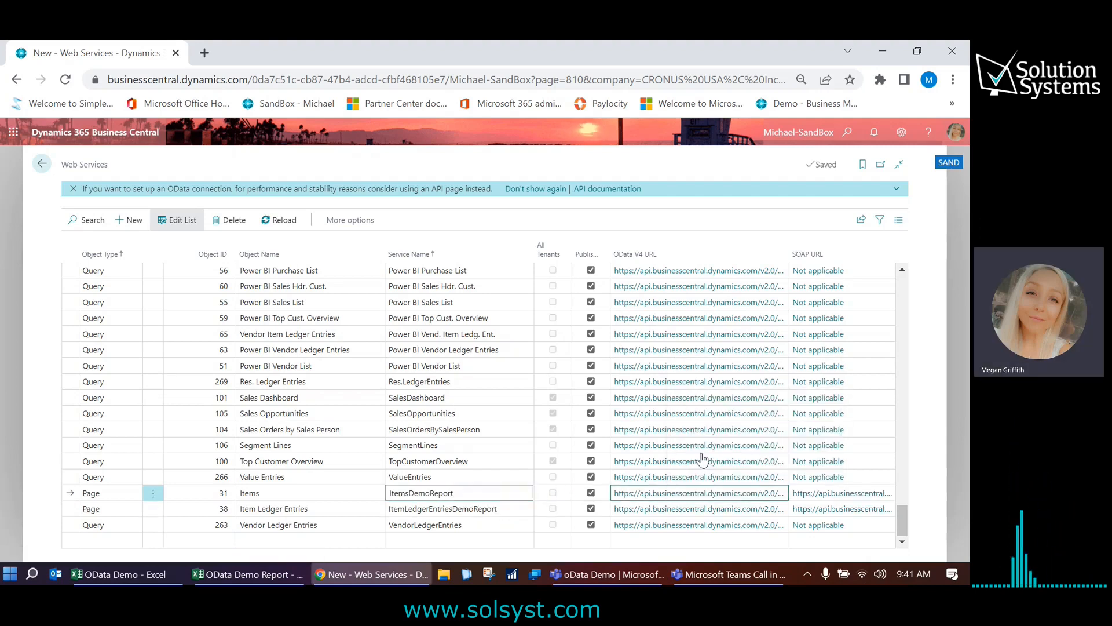
pyautogui.click(247, 574)
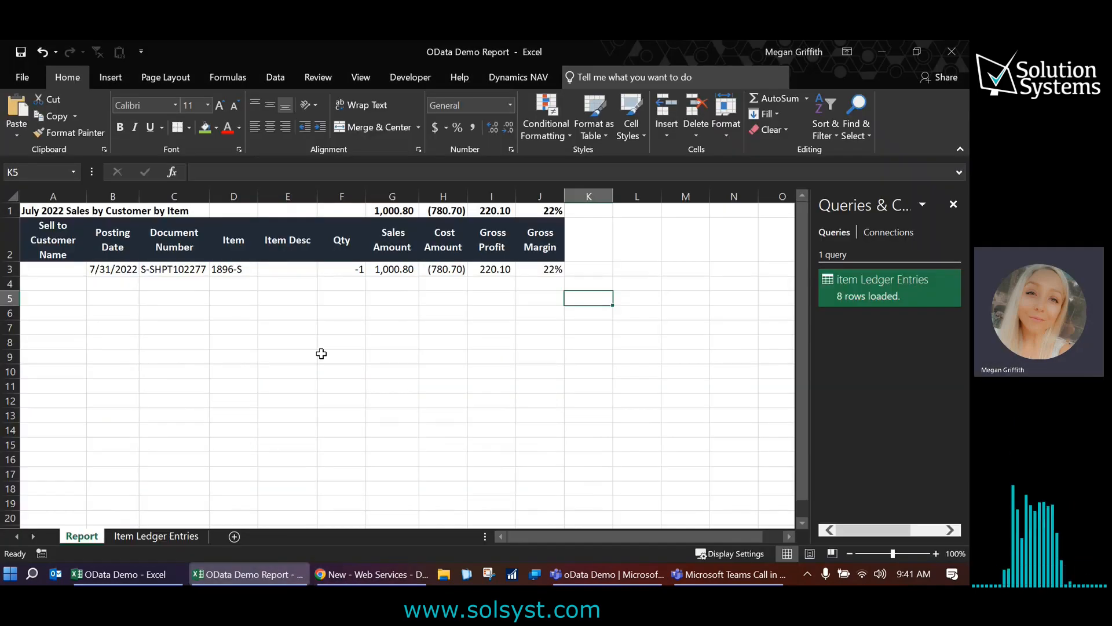
# - Submit the pasted ItemsDemoReport service URL as a new OData feed connection
pyautogui.click(275, 77)
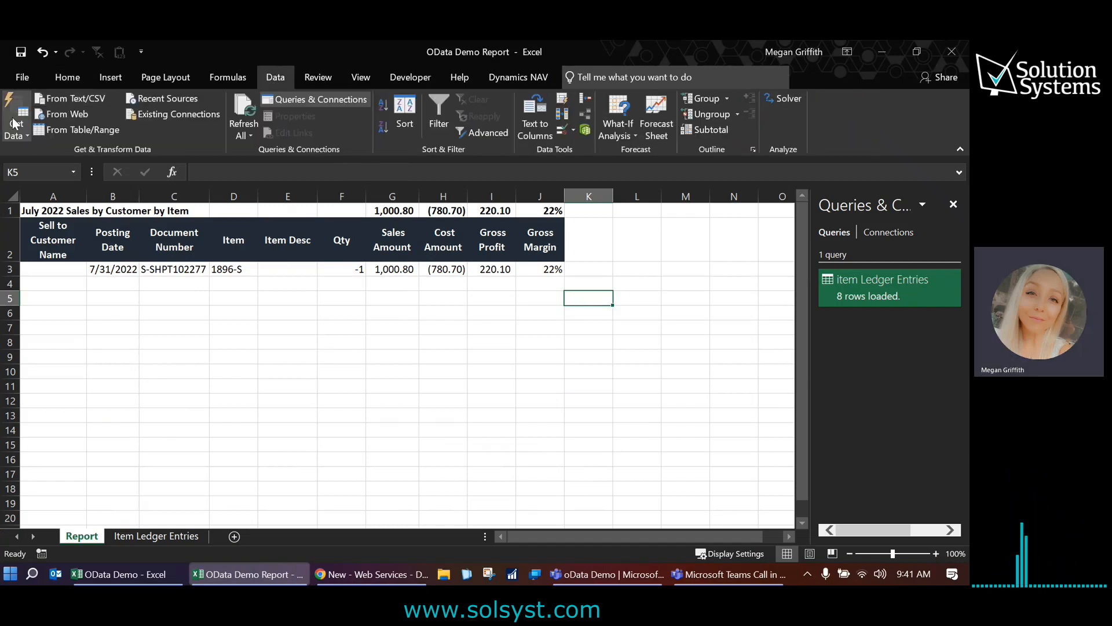
pyautogui.click(15, 117)
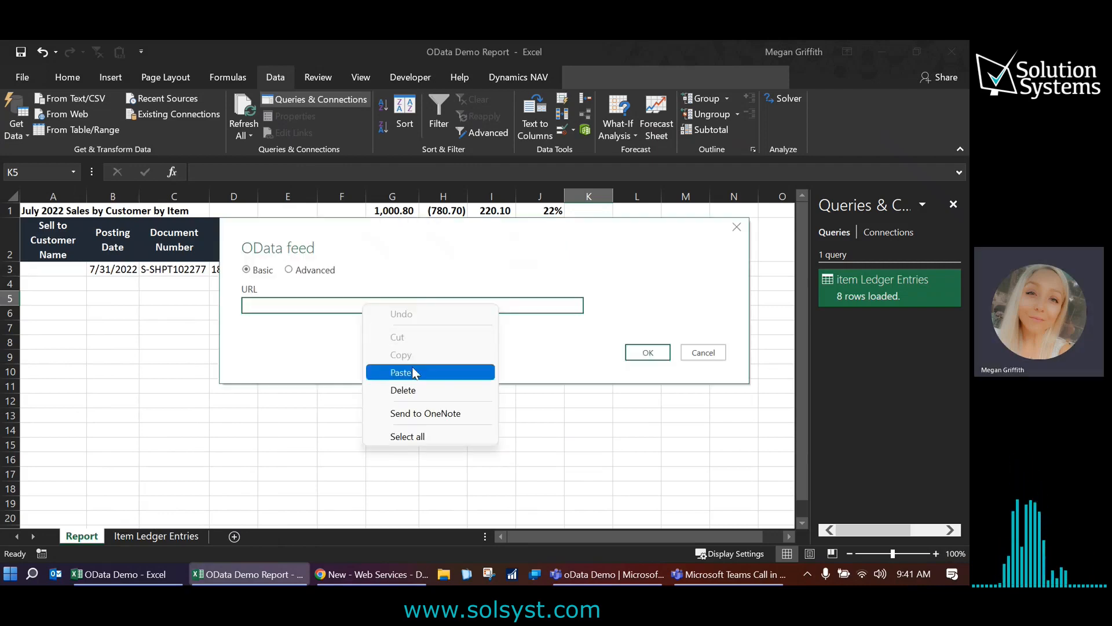
pyautogui.click(400, 372)
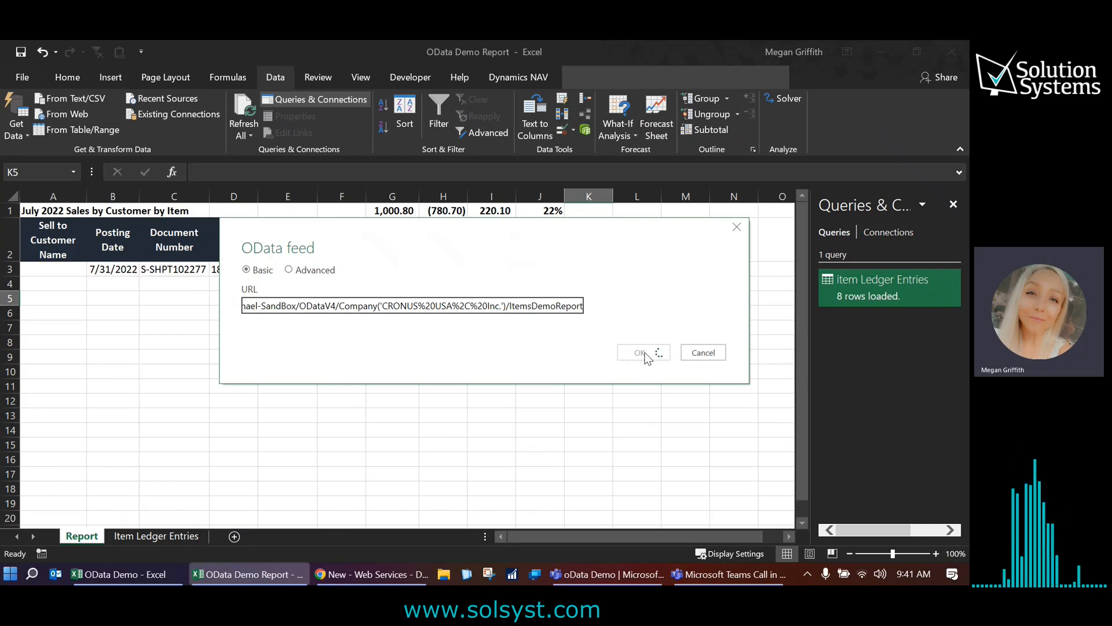
pyautogui.click(638, 352)
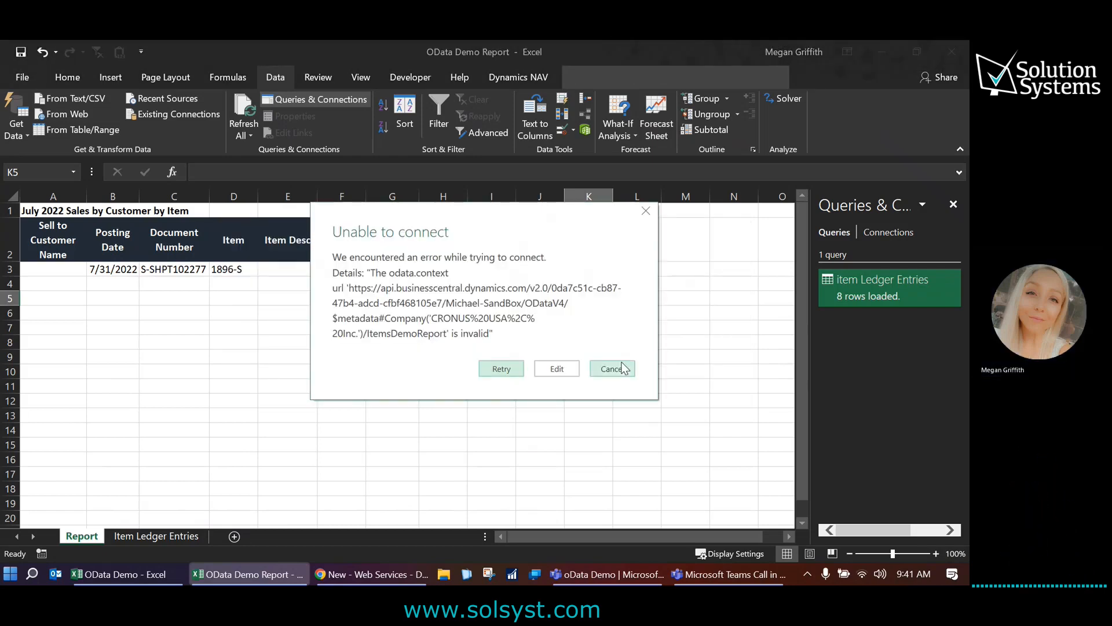
# - Dismiss the connection error and close the Data Source Settings and Query Options dialogs
pyautogui.click(610, 368)
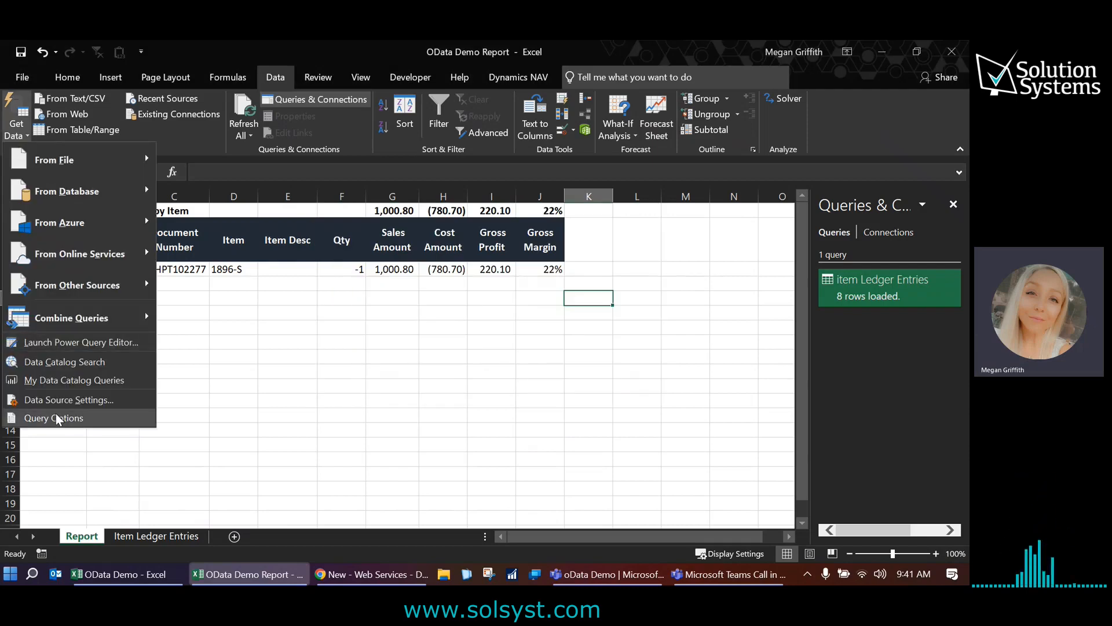
pyautogui.click(69, 399)
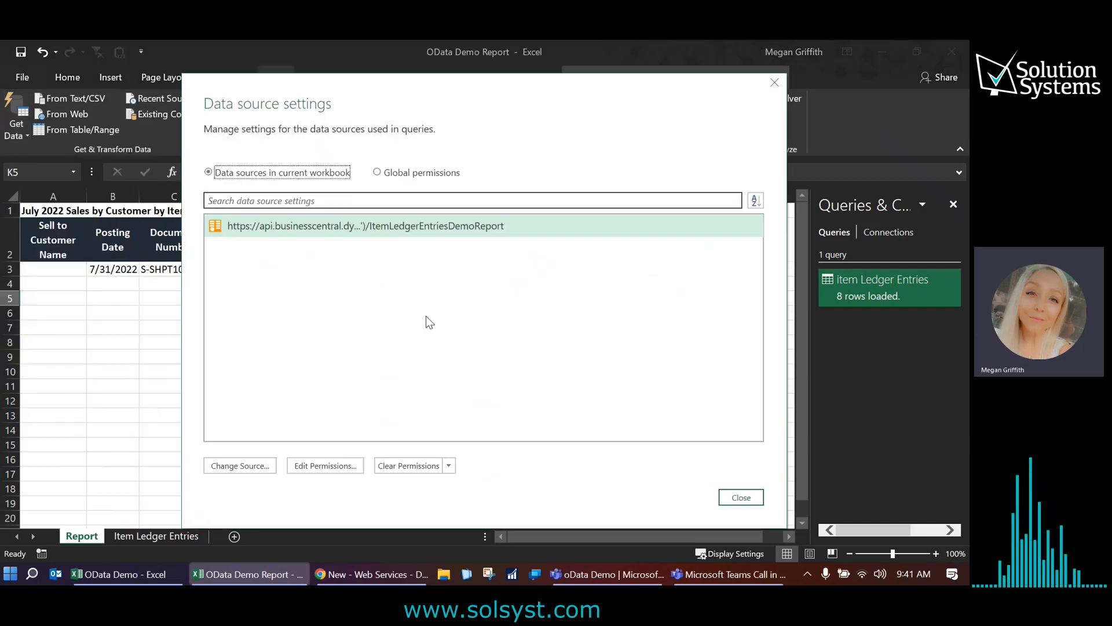
pyautogui.click(408, 466)
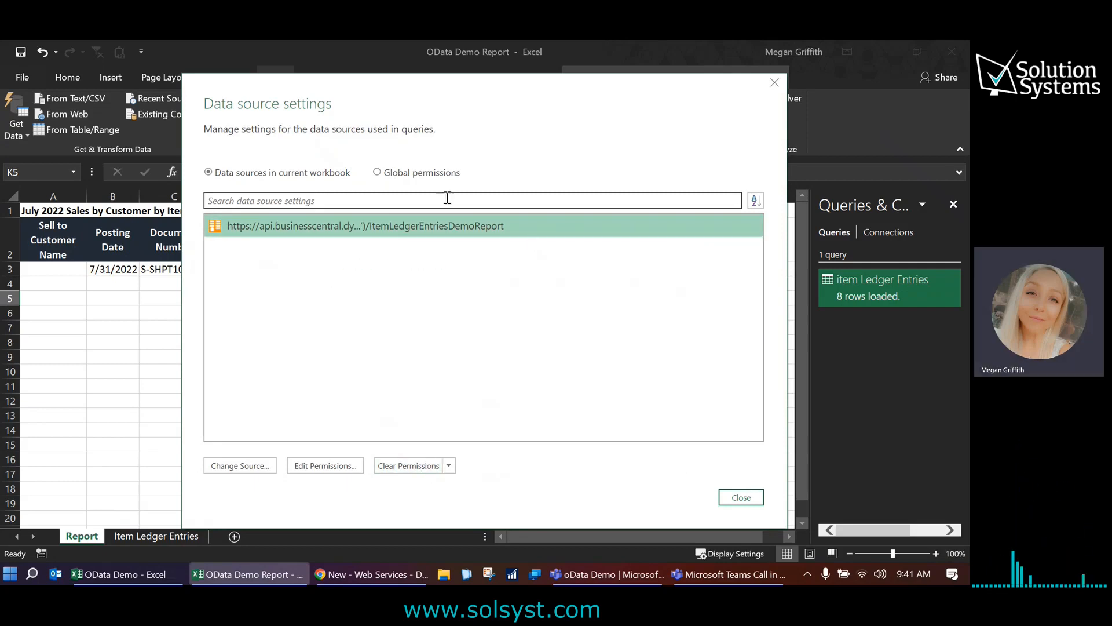
pyautogui.click(740, 496)
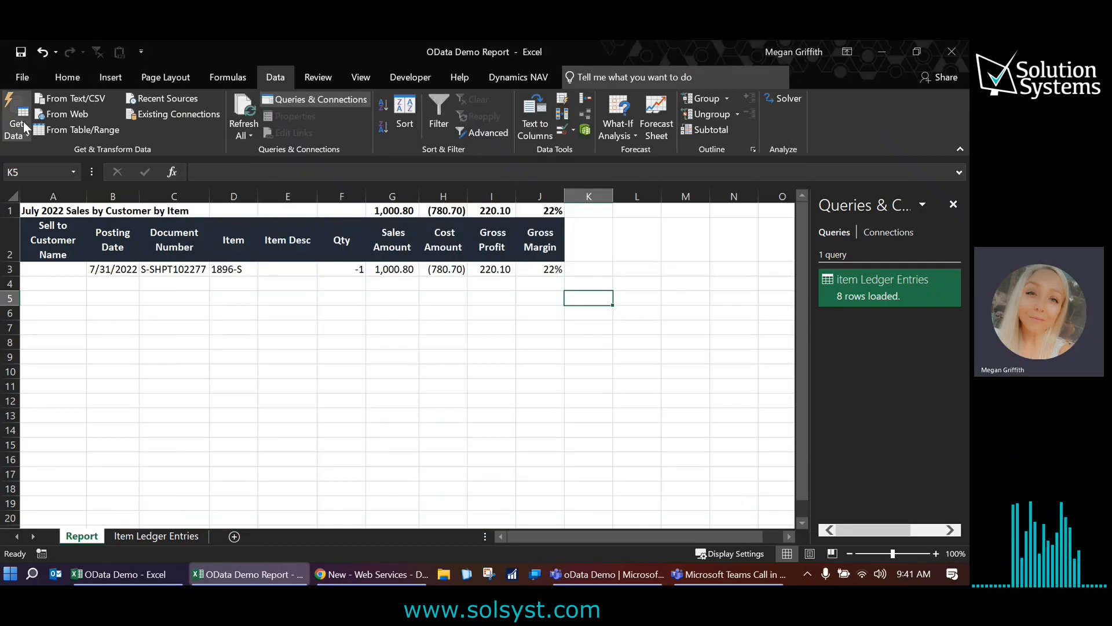
pyautogui.click(16, 118)
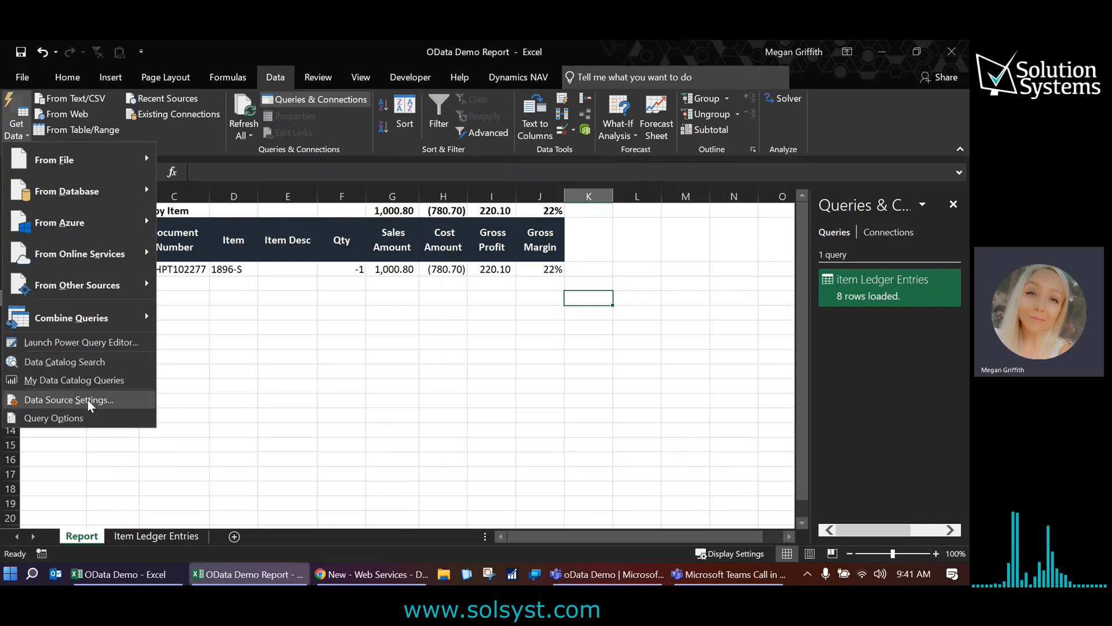
pyautogui.moveTo(69, 399)
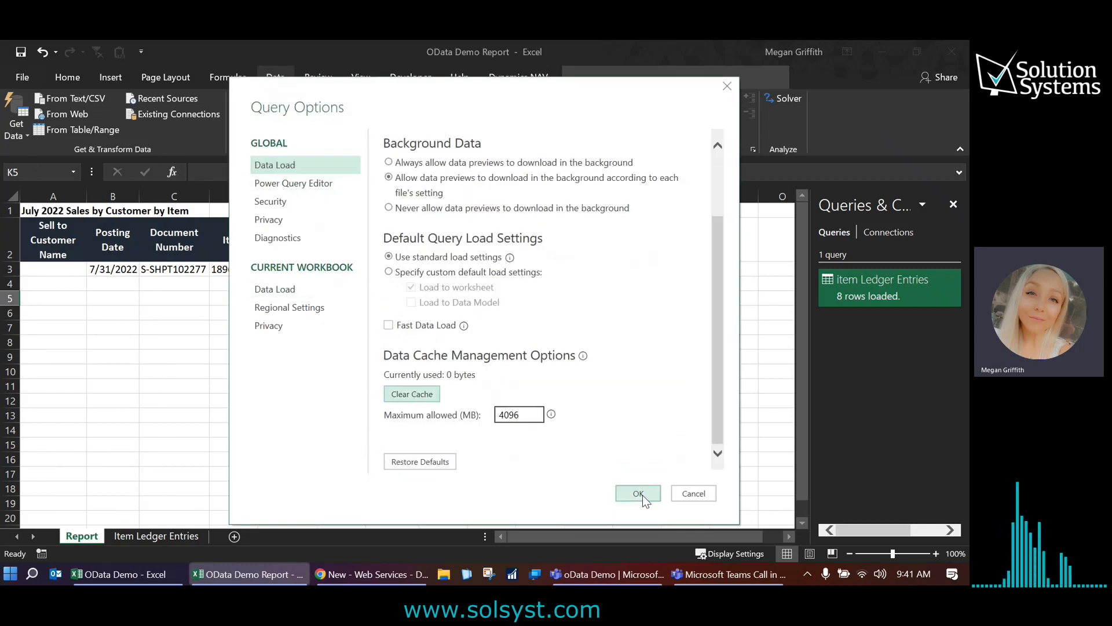
pyautogui.click(638, 493)
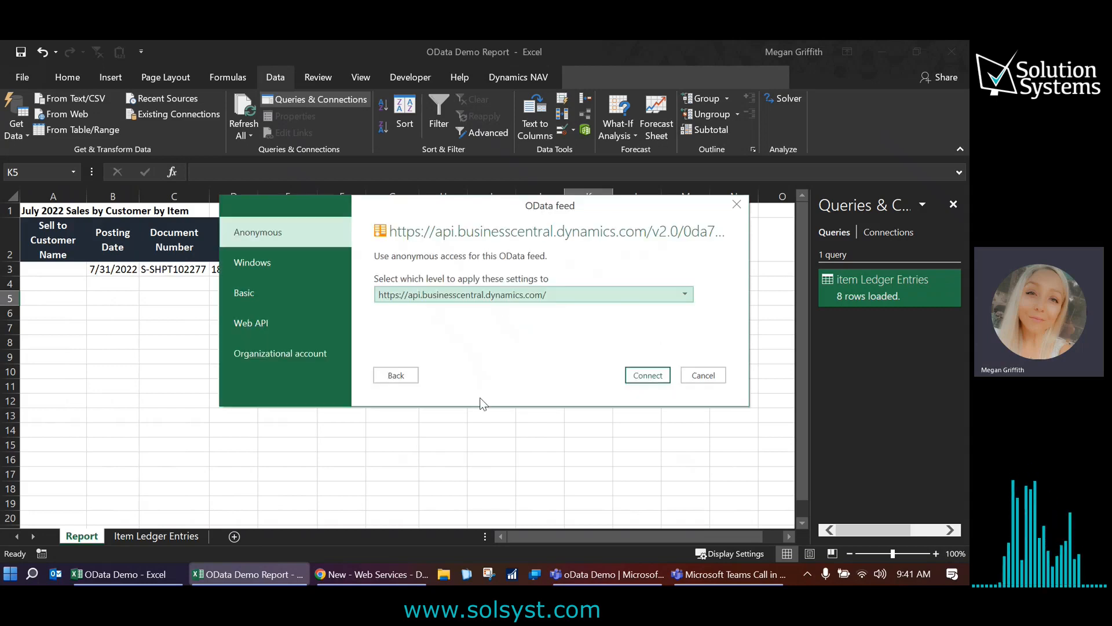
# - Sign in with an organizational account, connect, and load the Items feed into Sheet4
pyautogui.click(281, 353)
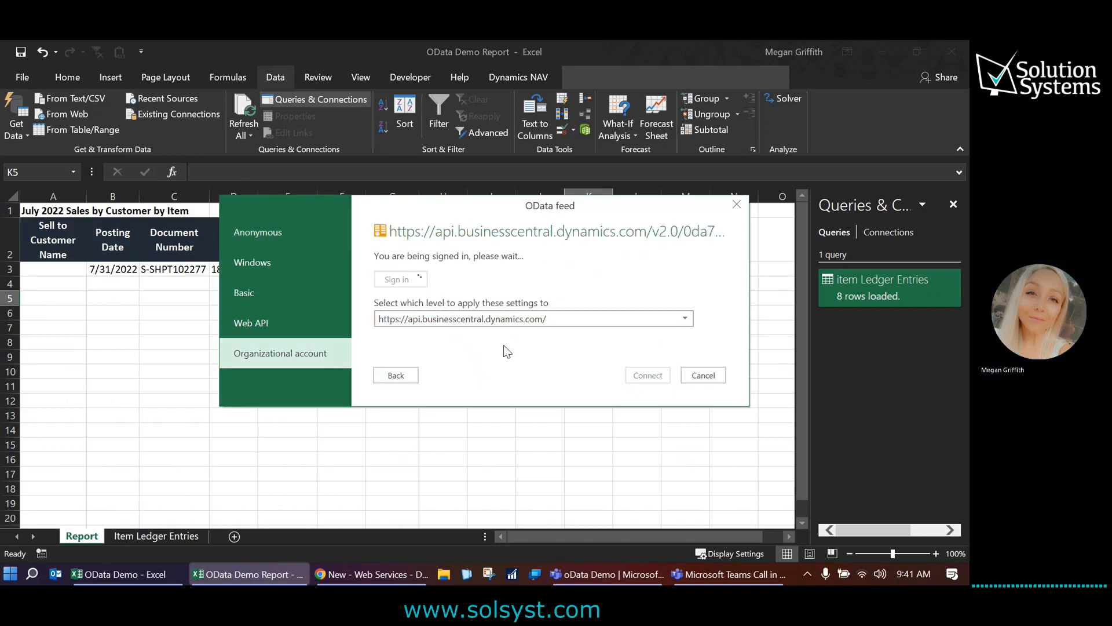
pyautogui.click(396, 279)
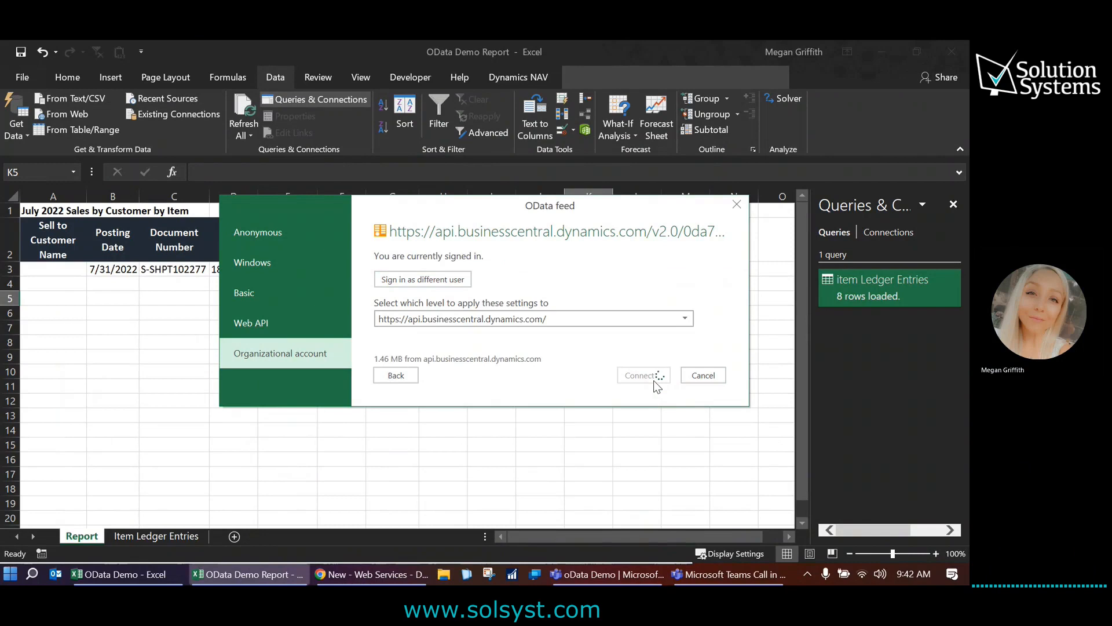
pyautogui.click(639, 374)
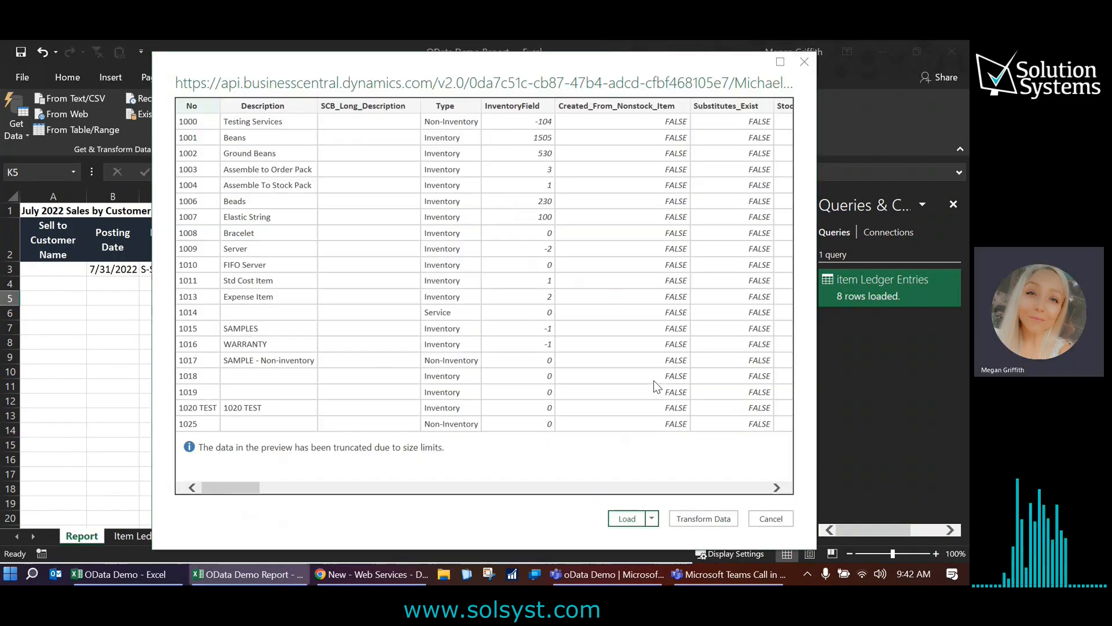
pyautogui.moveTo(315, 319)
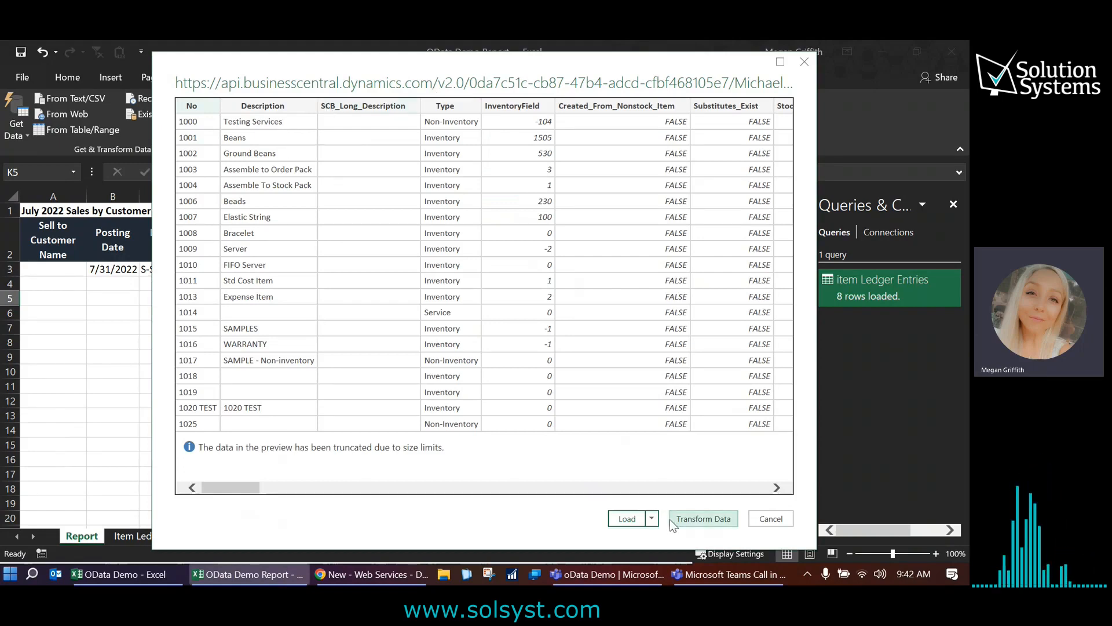
pyautogui.click(627, 518)
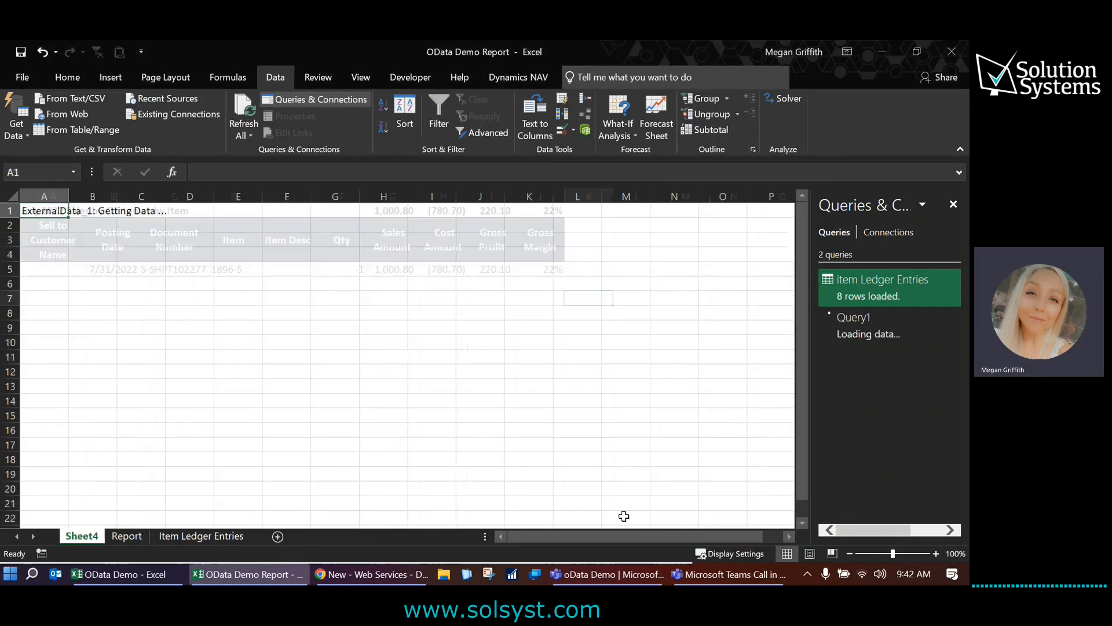
# - Rename the new sheet and Query1 both to Items
pyautogui.click(242, 117)
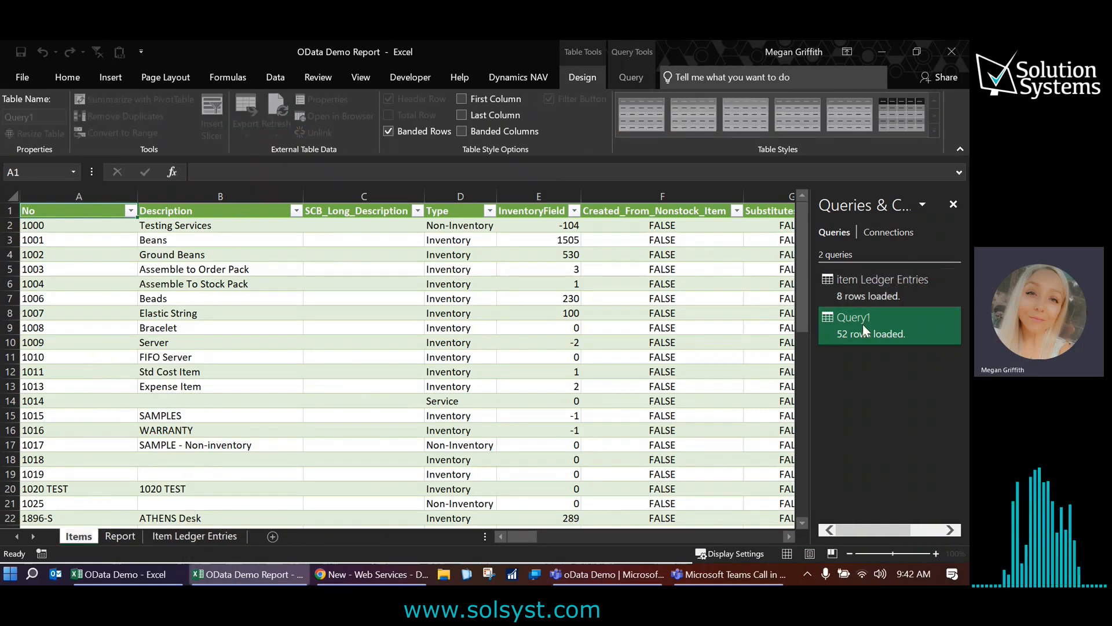
pyautogui.rightClick(854, 317)
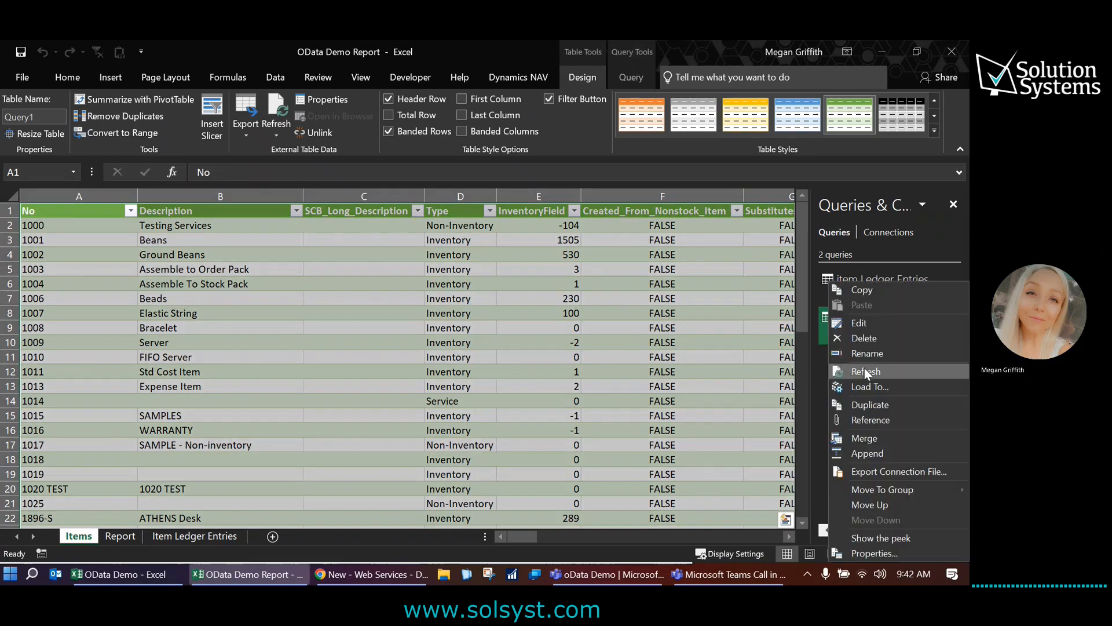
pyautogui.click(866, 370)
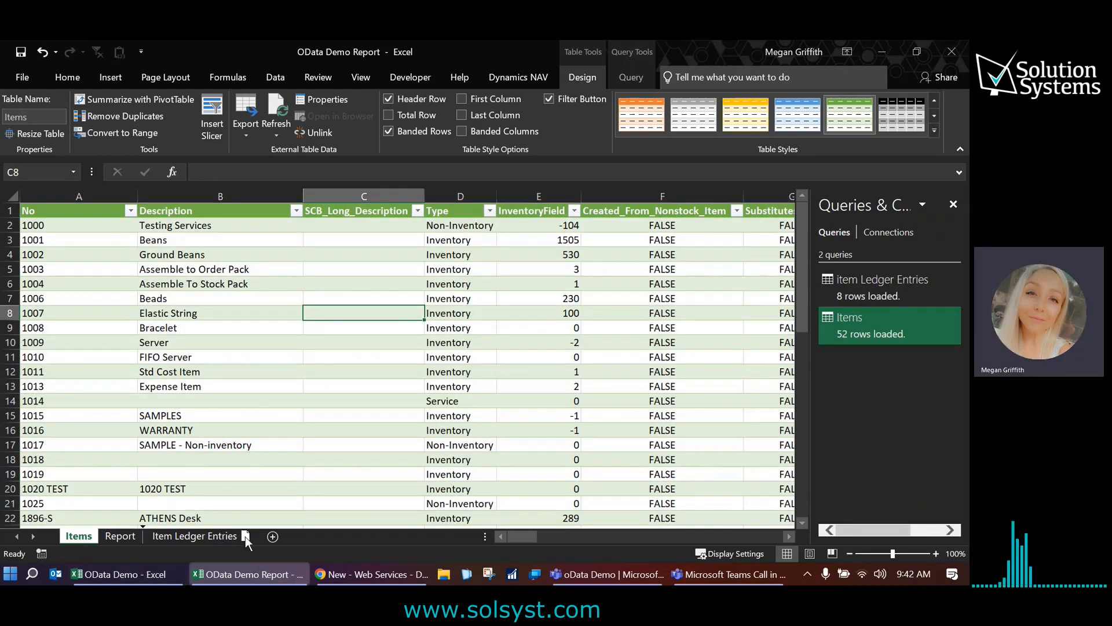
pyautogui.click(82, 535)
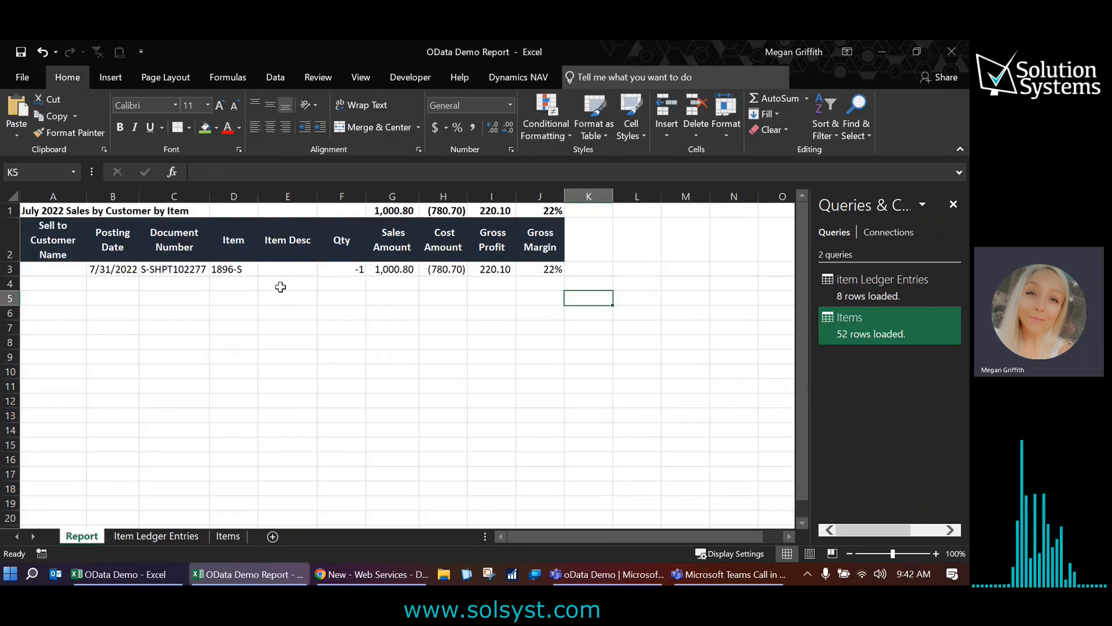
# - Enter =VLOOKUP(D3,Items!A:B,2,FALSE) in E3 and autofit column E
pyautogui.write('=vlookup(')
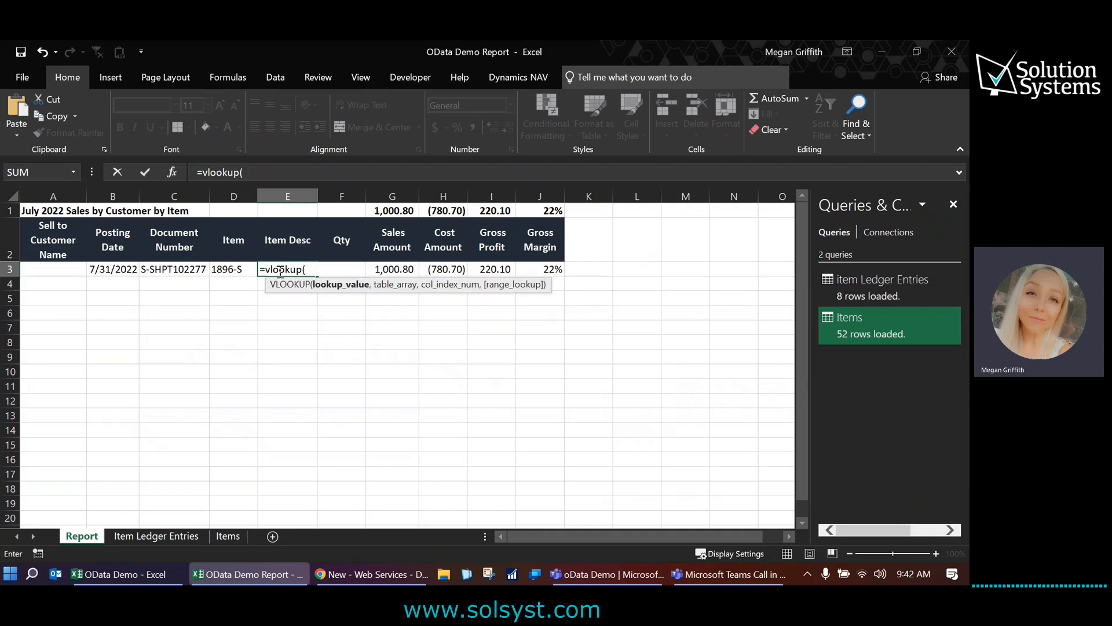
pyautogui.click(234, 269)
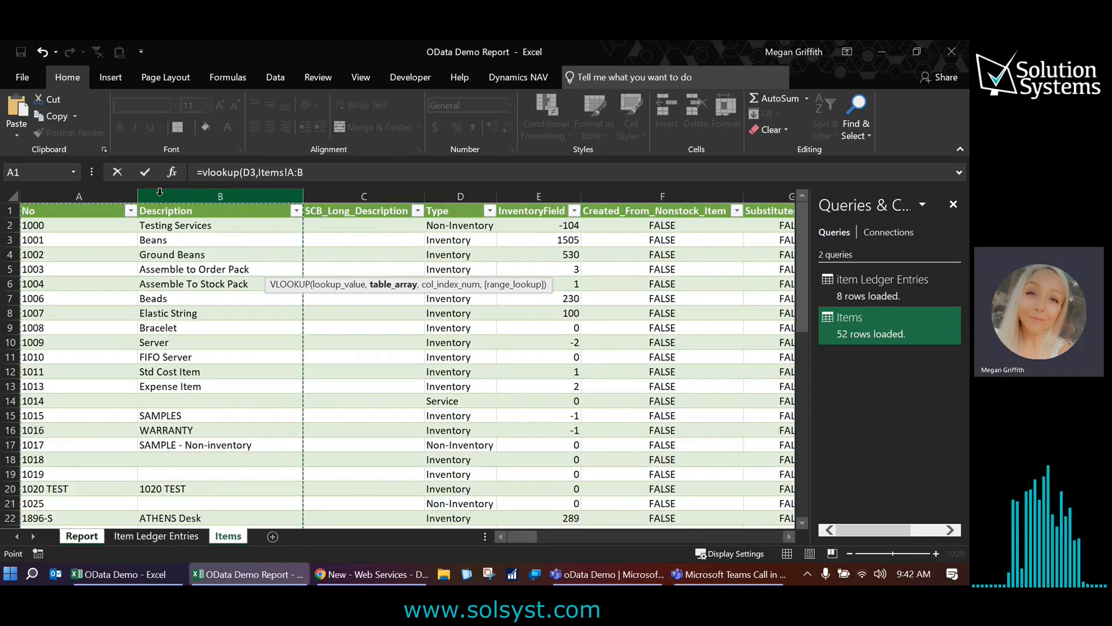
pyautogui.write(',2,false')
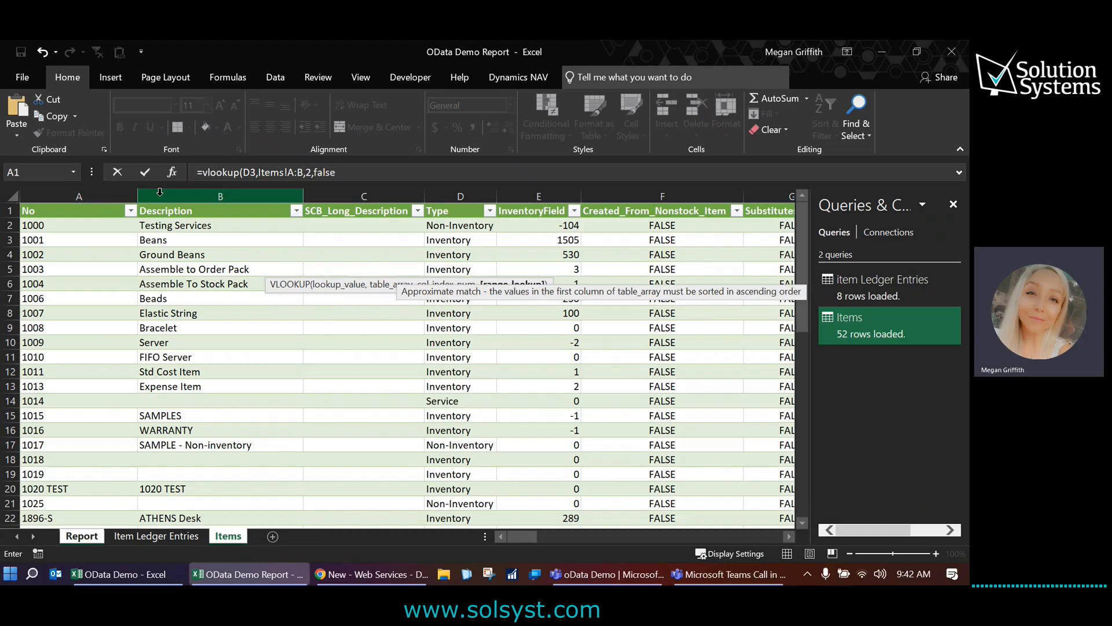
pyautogui.click(81, 535)
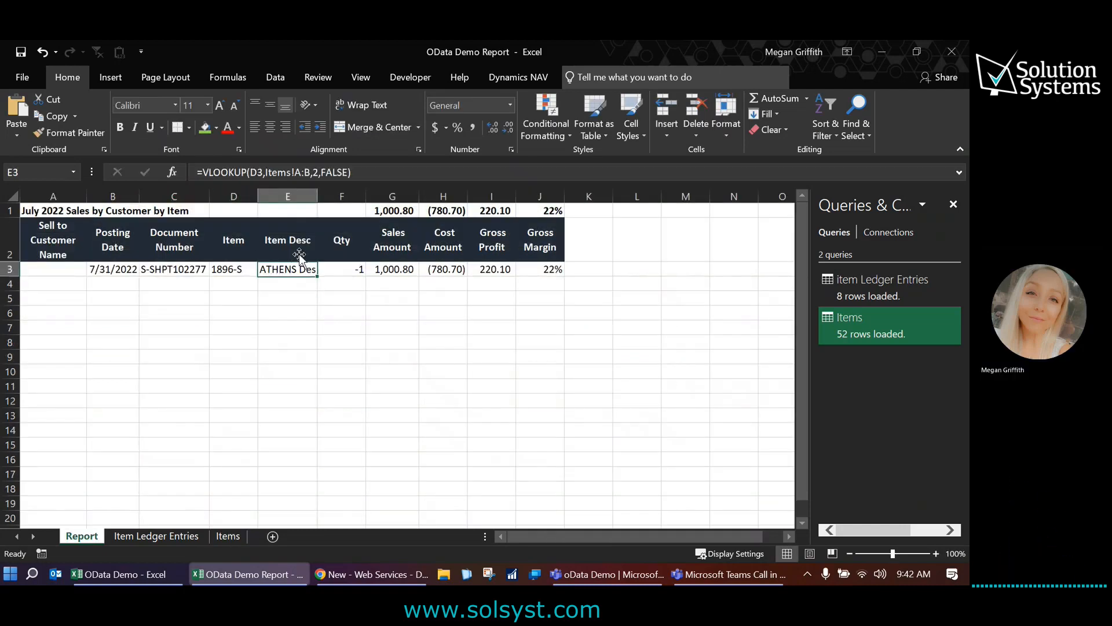
pyautogui.click(53, 269)
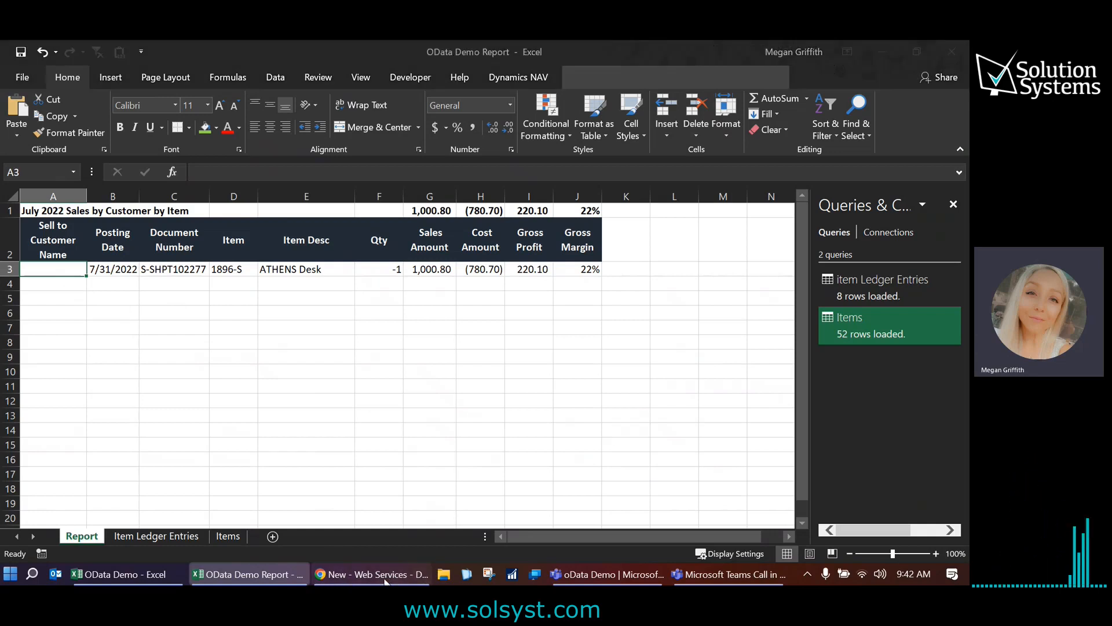
# - Add a web service row for page 130 Posted Sales Shipment, named 'PostedSalesSh'
pyautogui.click(370, 573)
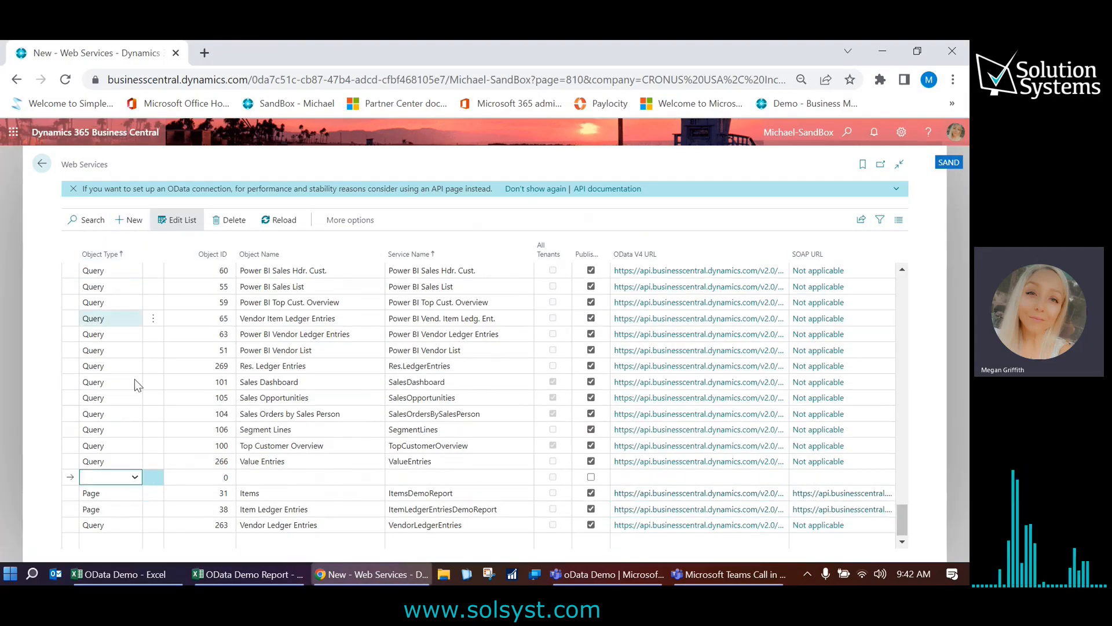
pyautogui.click(106, 477)
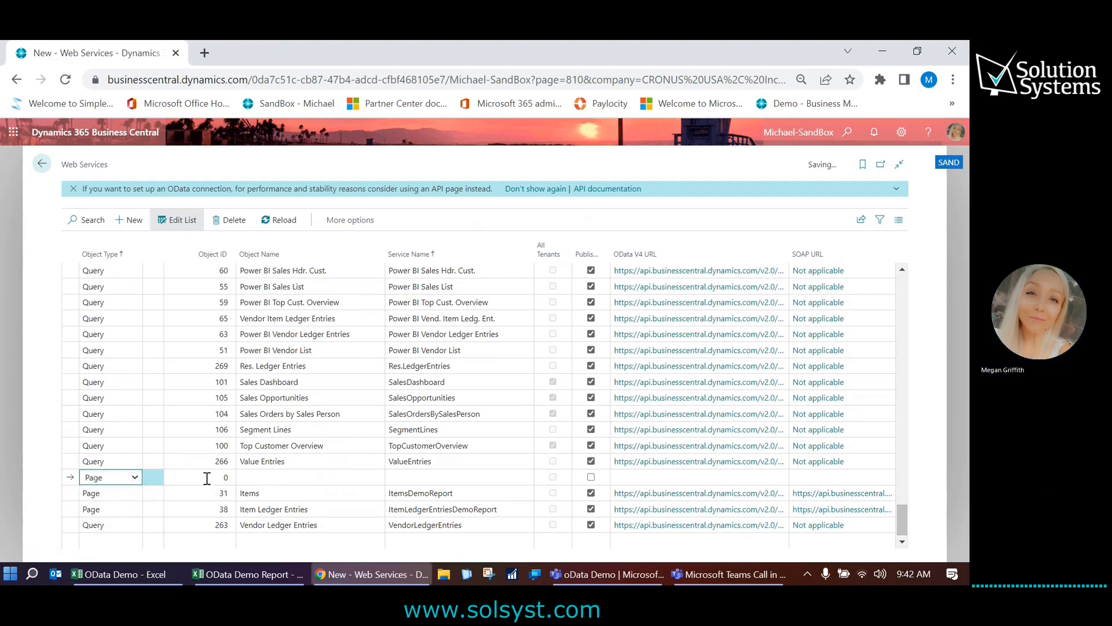
pyautogui.click(230, 477)
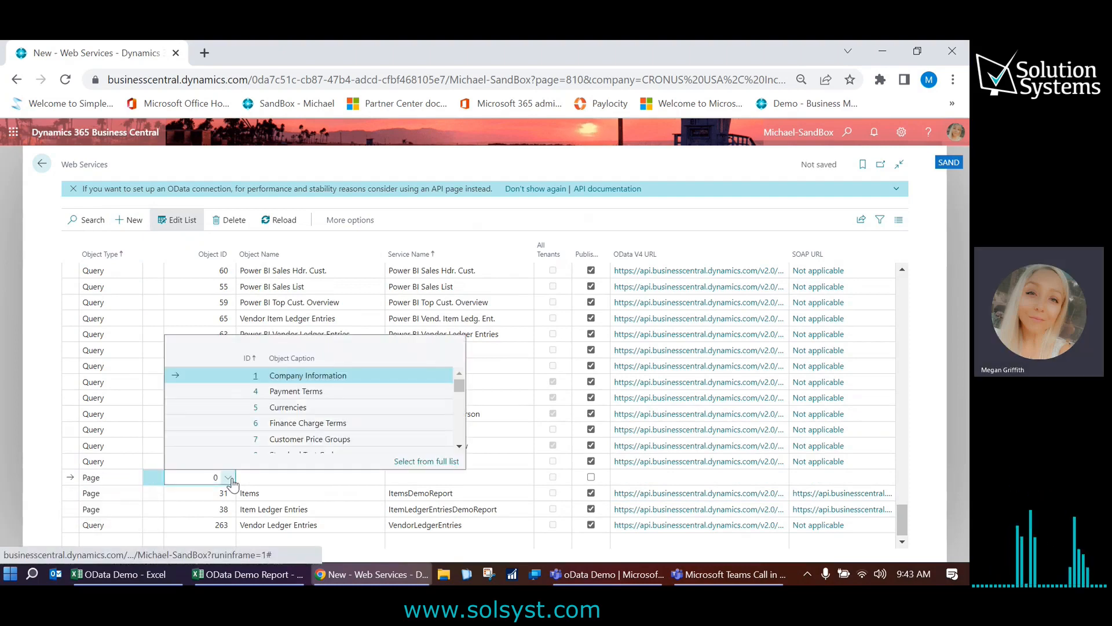
pyautogui.click(426, 461)
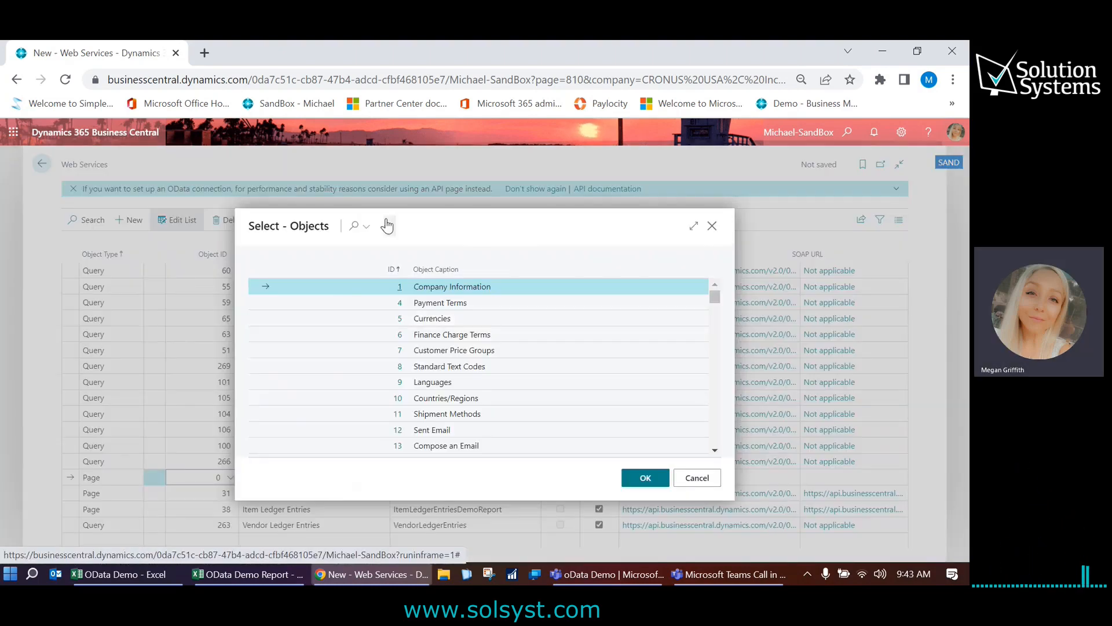
pyautogui.write('posted sale')
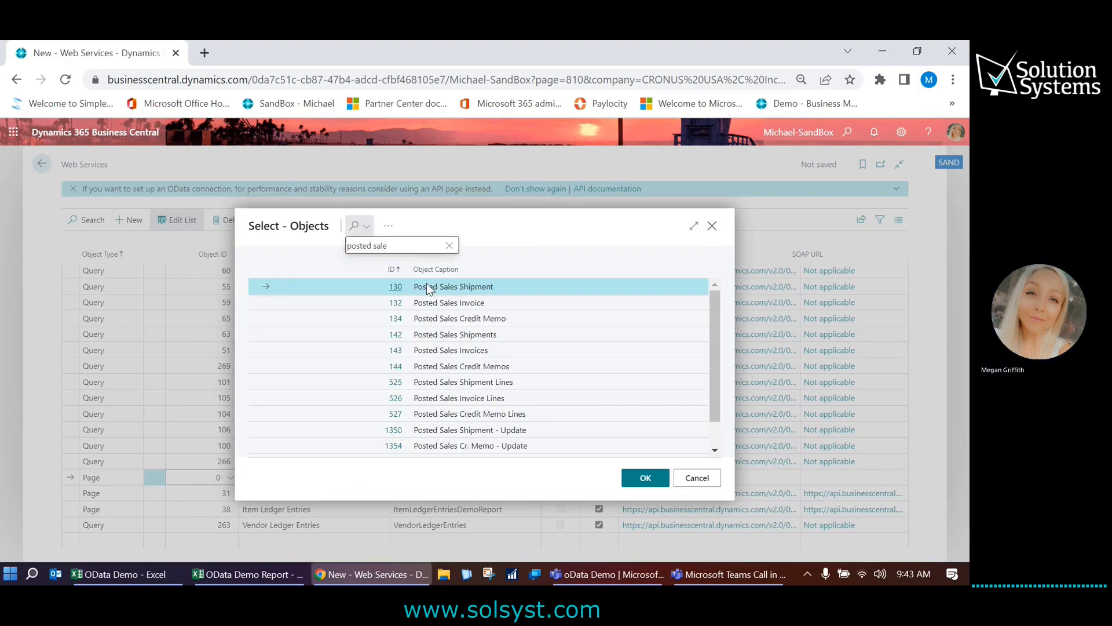
pyautogui.moveTo(645, 477)
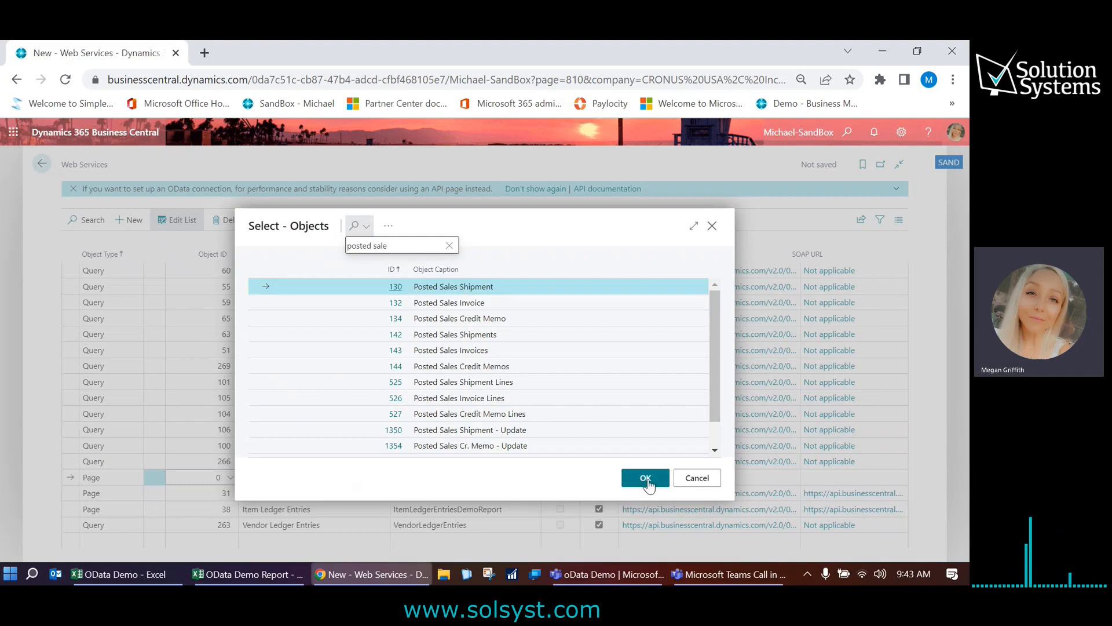
pyautogui.click(645, 477)
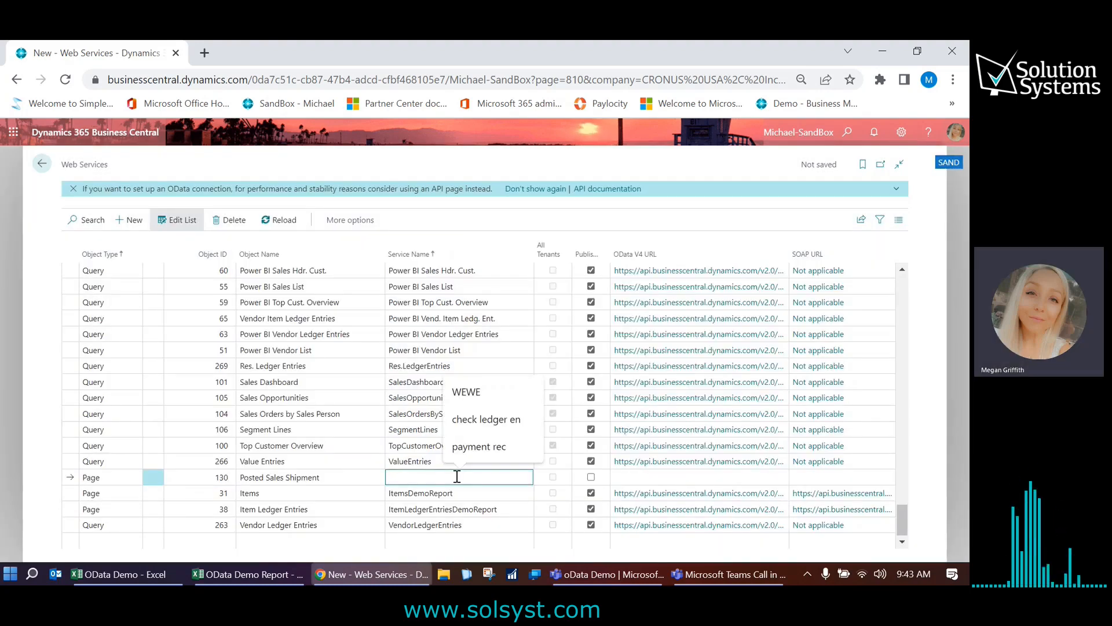
pyautogui.write('PostedSalesSh')
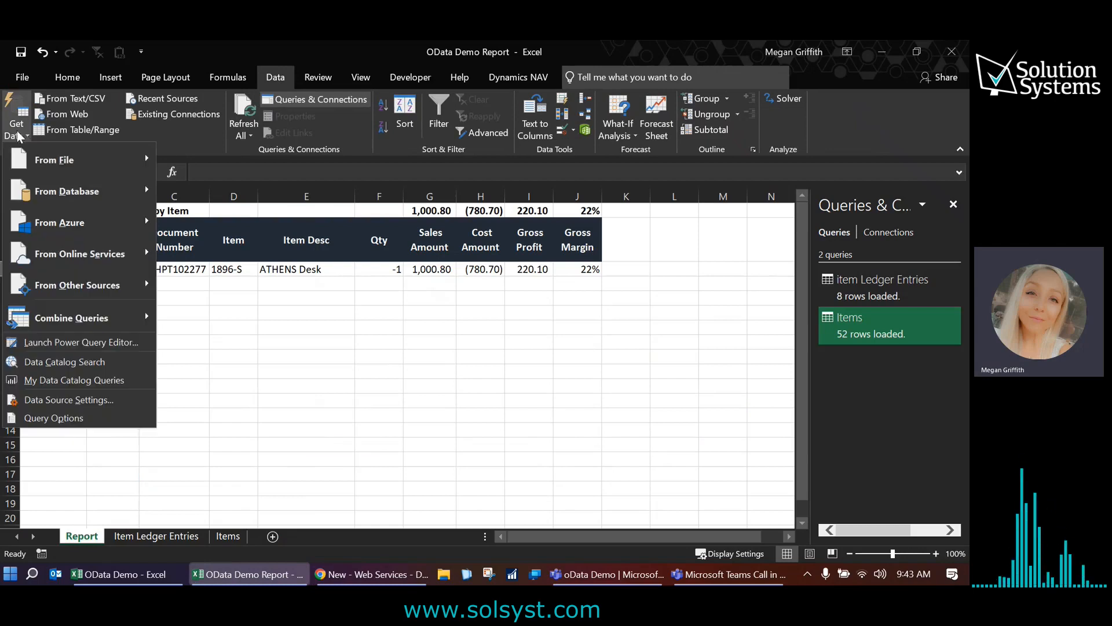
pyautogui.moveTo(110, 297)
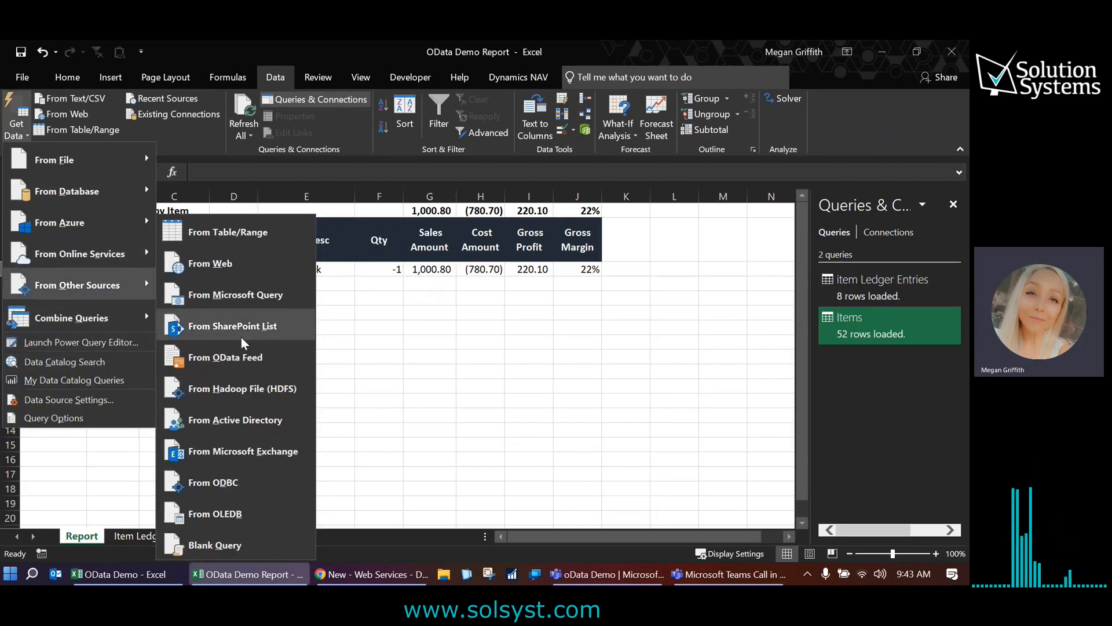
pyautogui.click(225, 357)
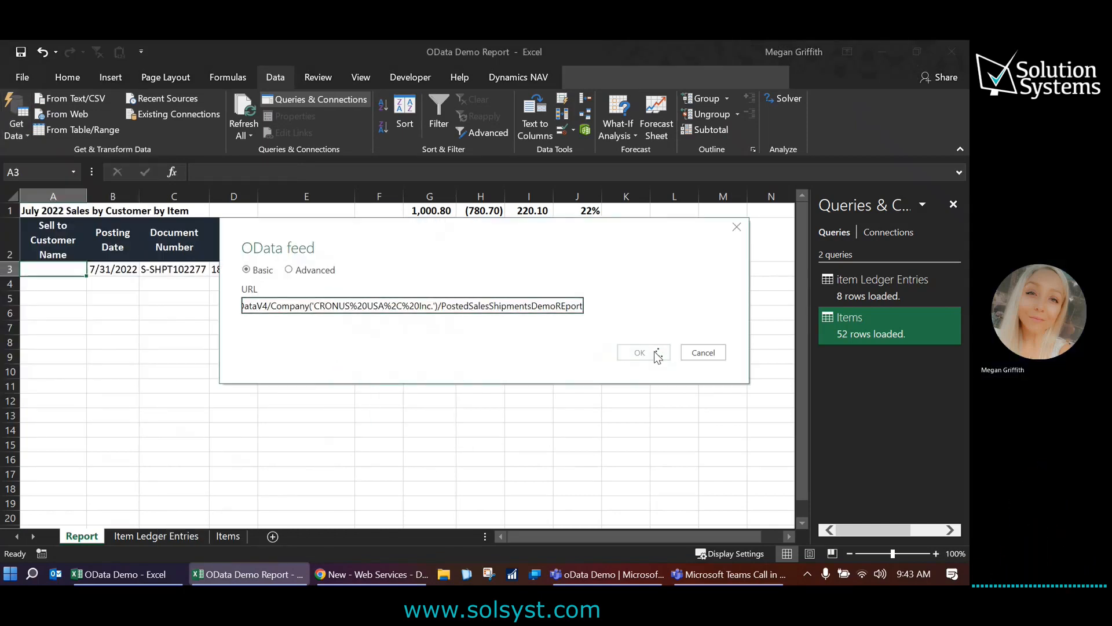
pyautogui.click(638, 353)
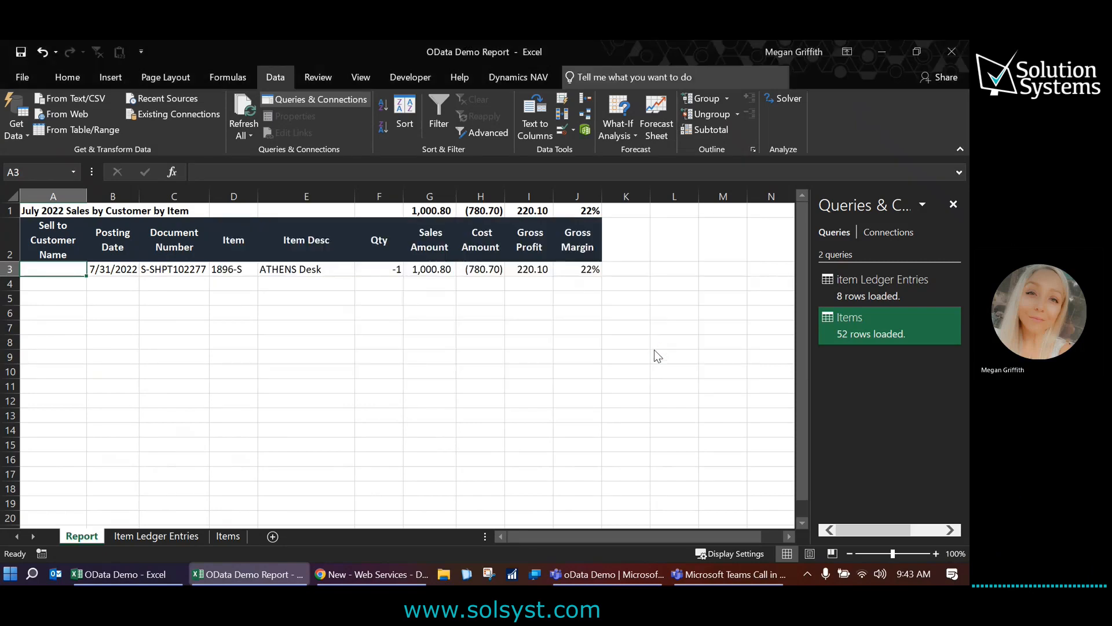
pyautogui.moveTo(541, 386)
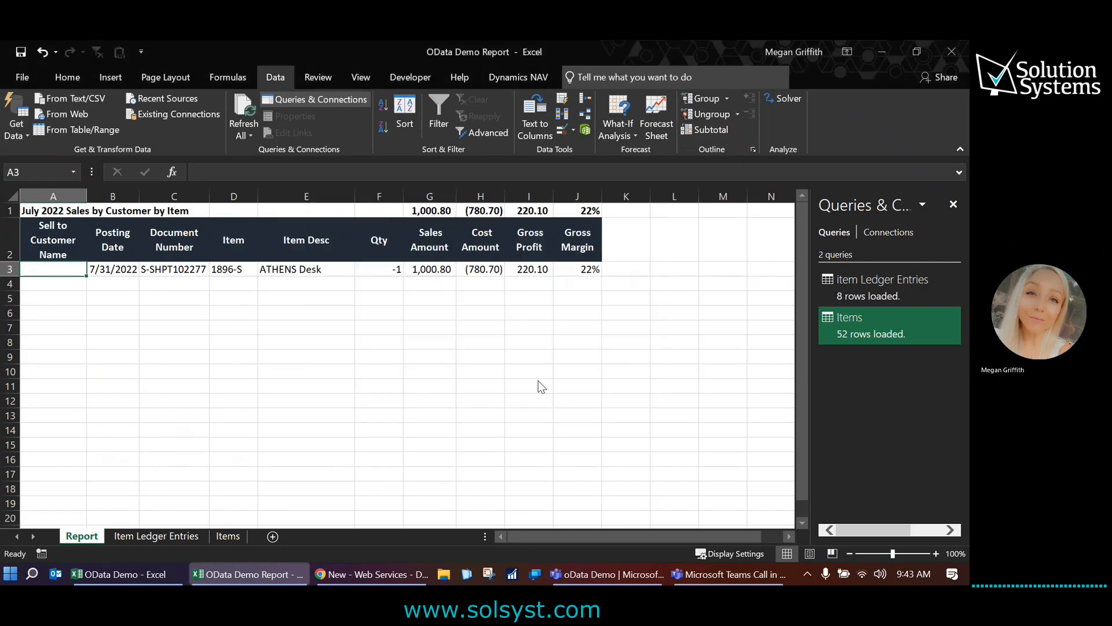
pyautogui.click(16, 116)
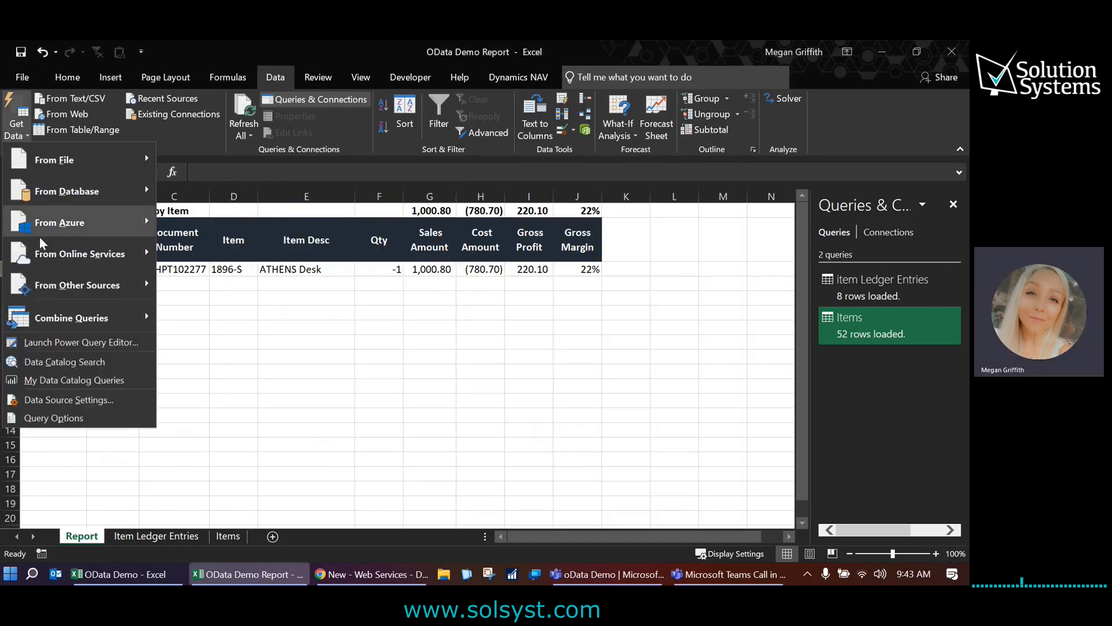
pyautogui.click(69, 400)
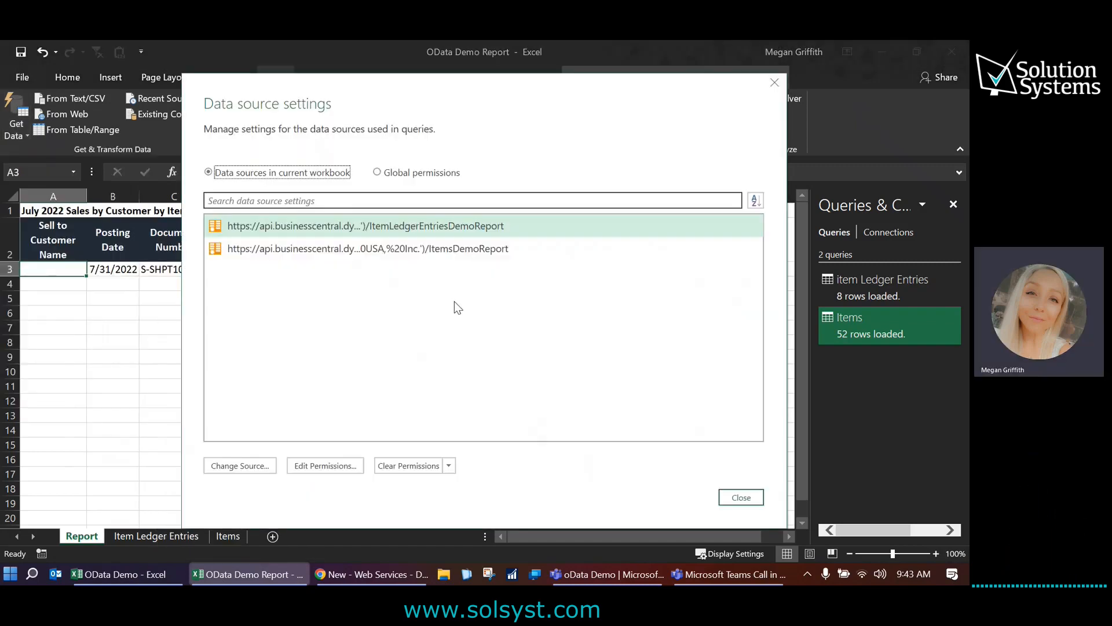
pyautogui.click(367, 248)
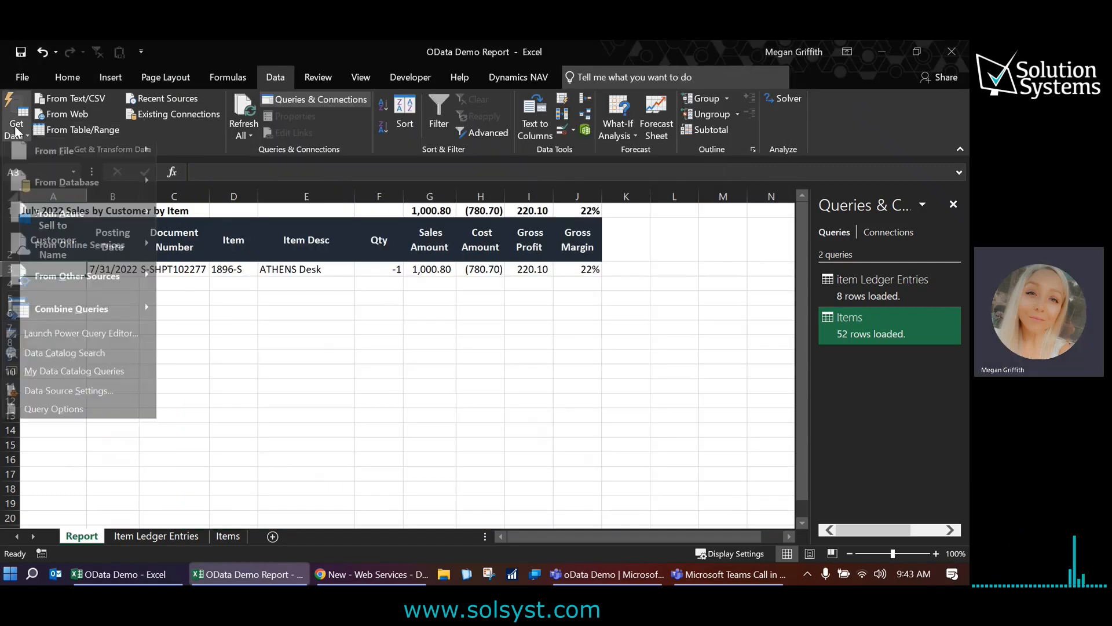
pyautogui.click(261, 357)
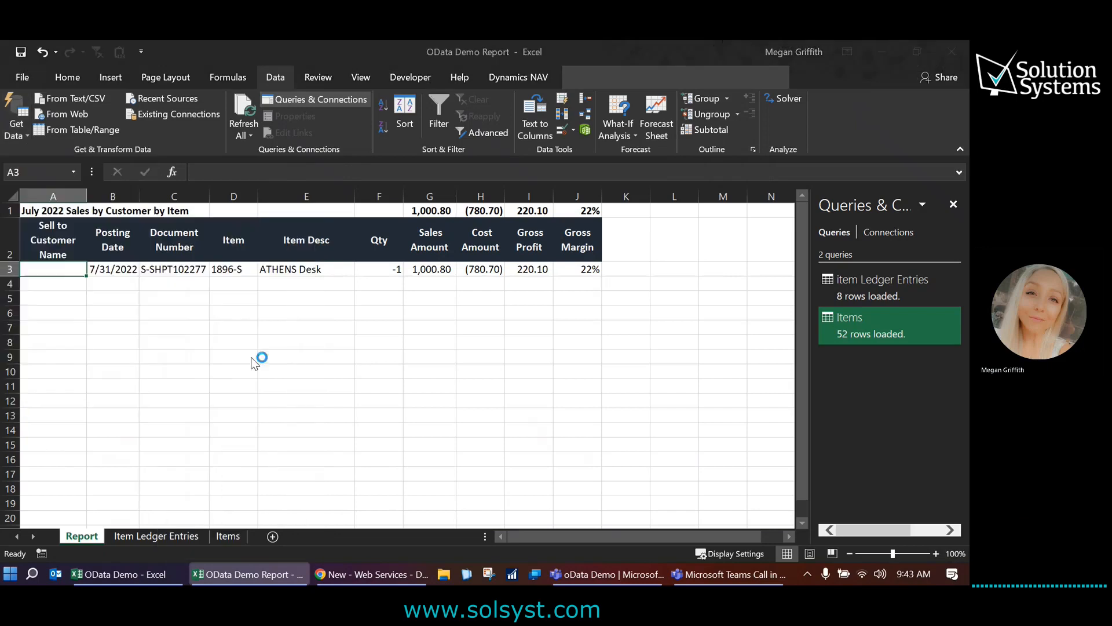
pyautogui.rightClick(412, 304)
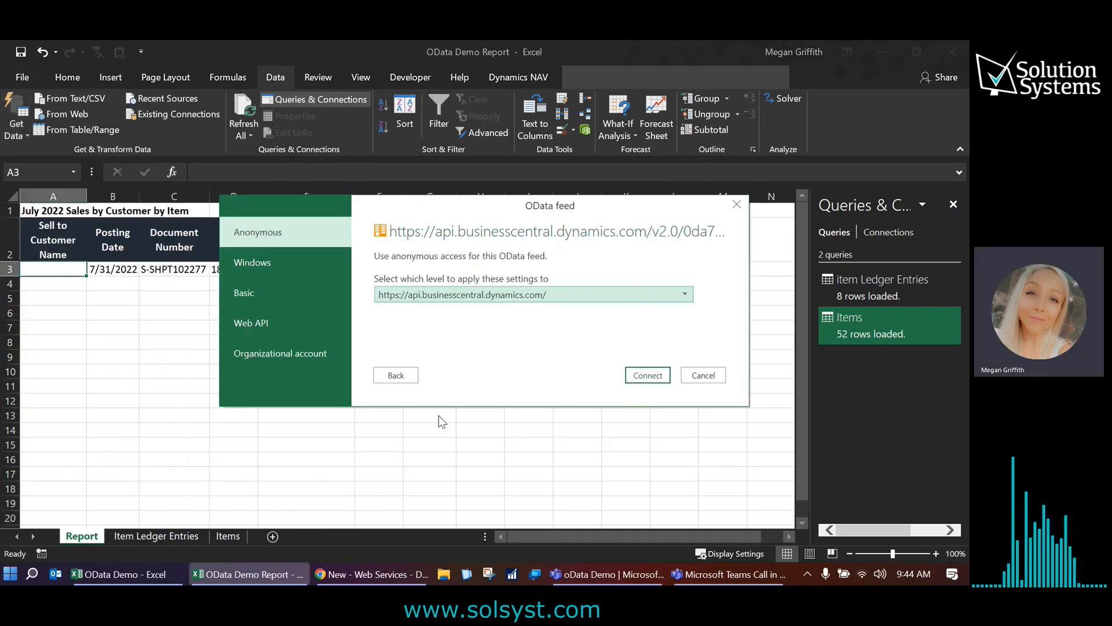
# - Connect with an organizational account and open the 282-row shipments feed in Power Query Editor
pyautogui.click(281, 353)
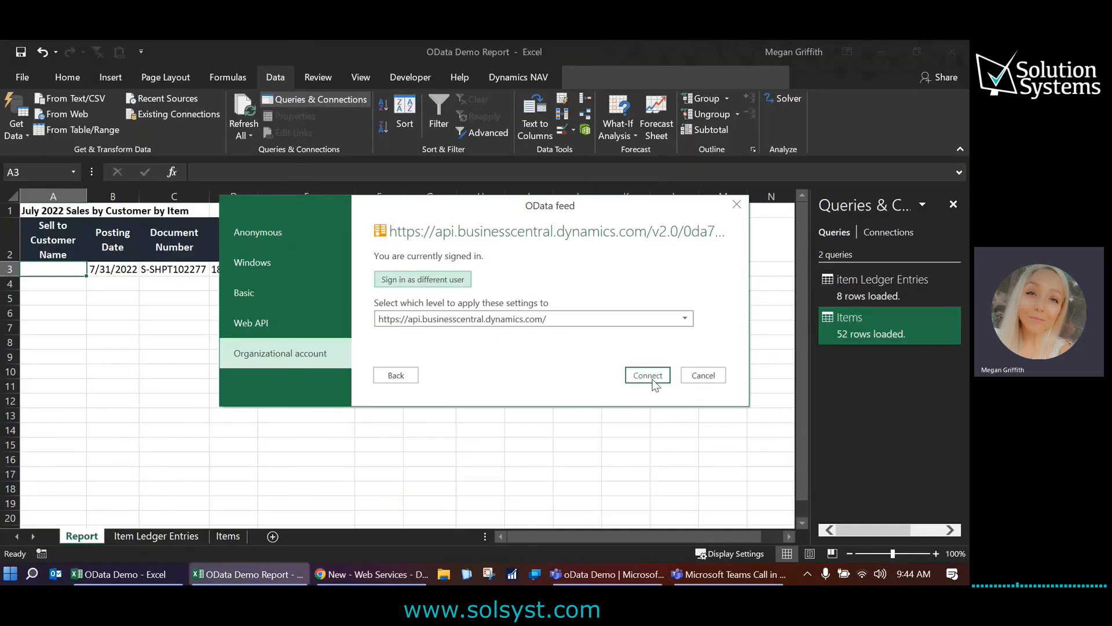
pyautogui.click(647, 375)
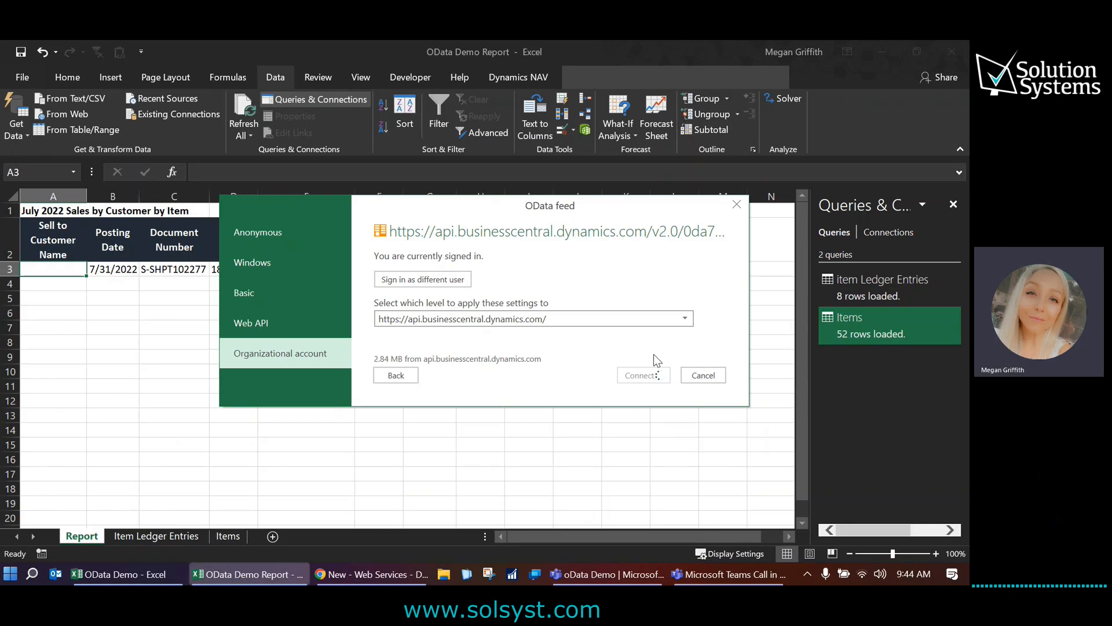
pyautogui.click(639, 375)
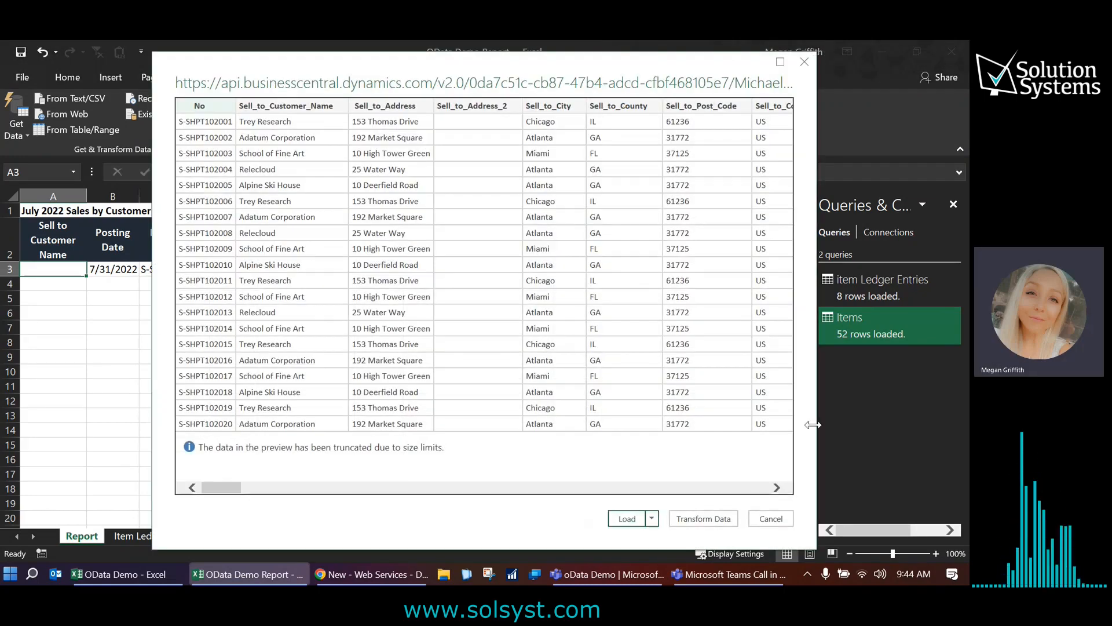
pyautogui.click(626, 518)
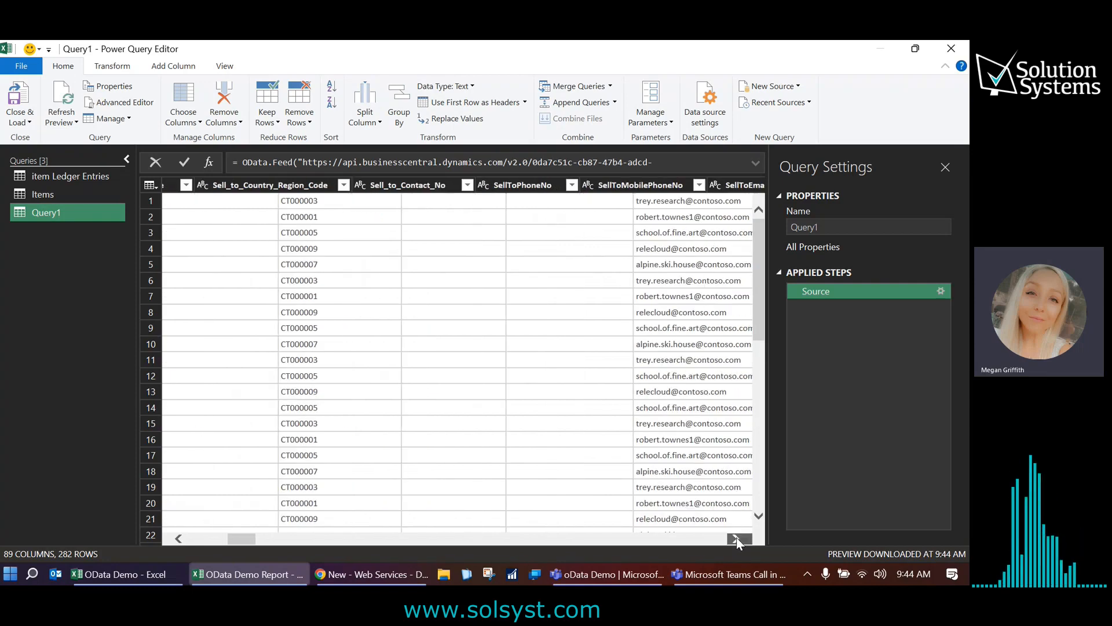
# - Filter Posting_Date to 7/1/2022 through 7/31/2022, leaving 8 rows
pyautogui.click(737, 538)
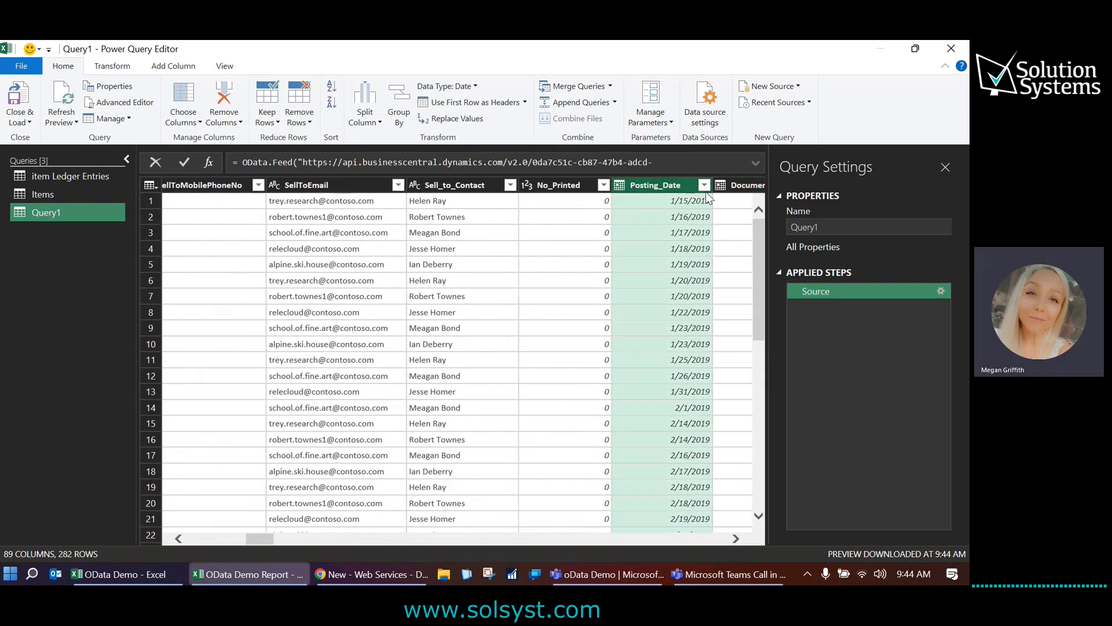
pyautogui.click(704, 185)
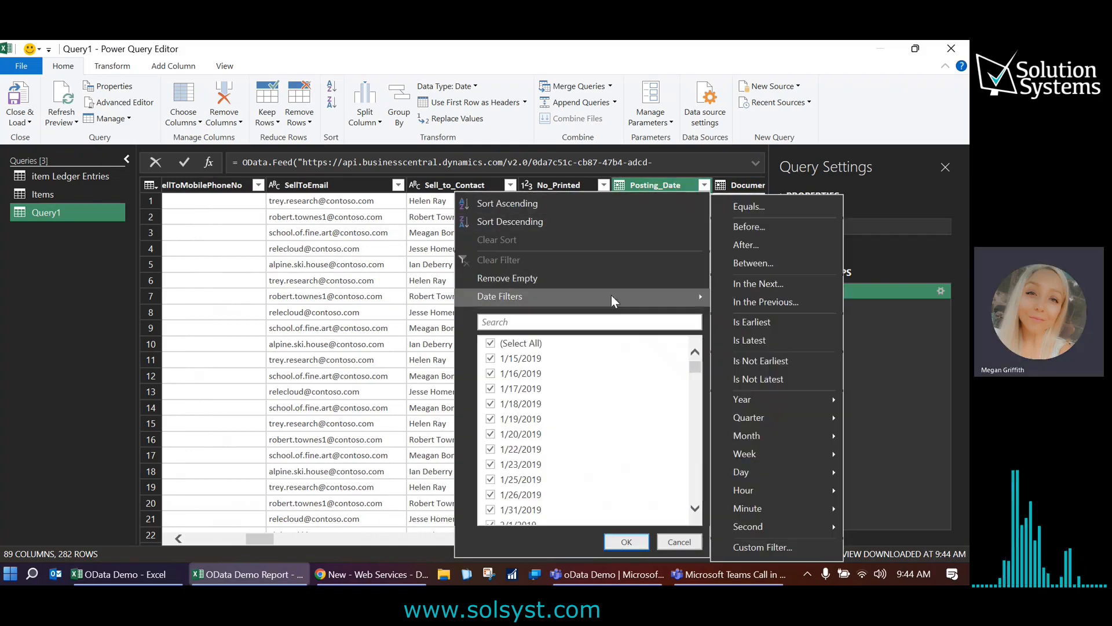
pyautogui.moveTo(753, 263)
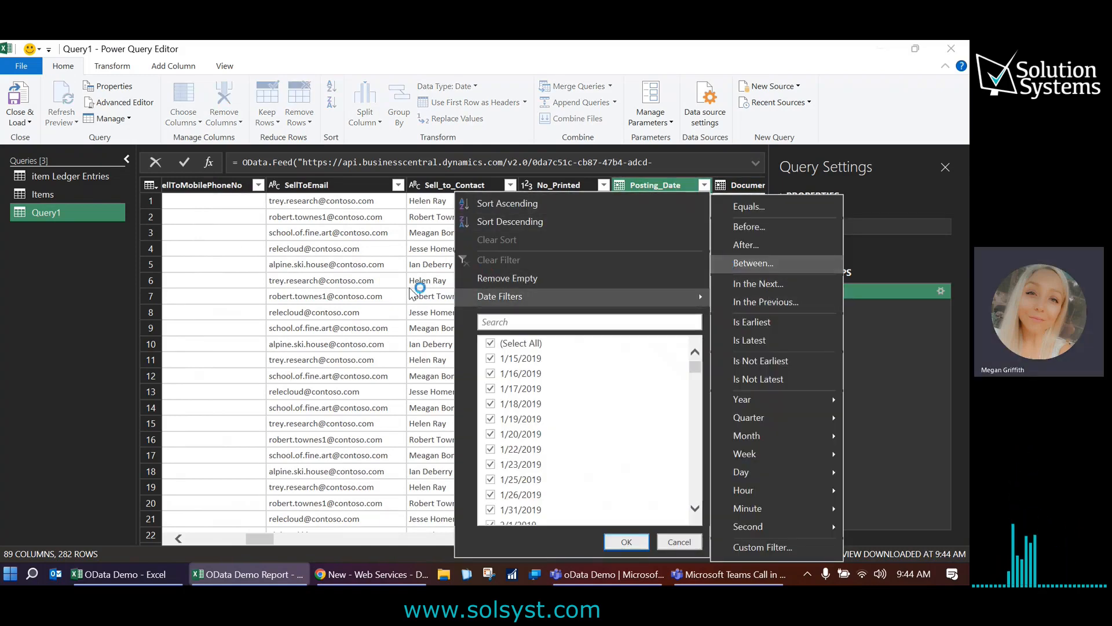
pyautogui.click(753, 263)
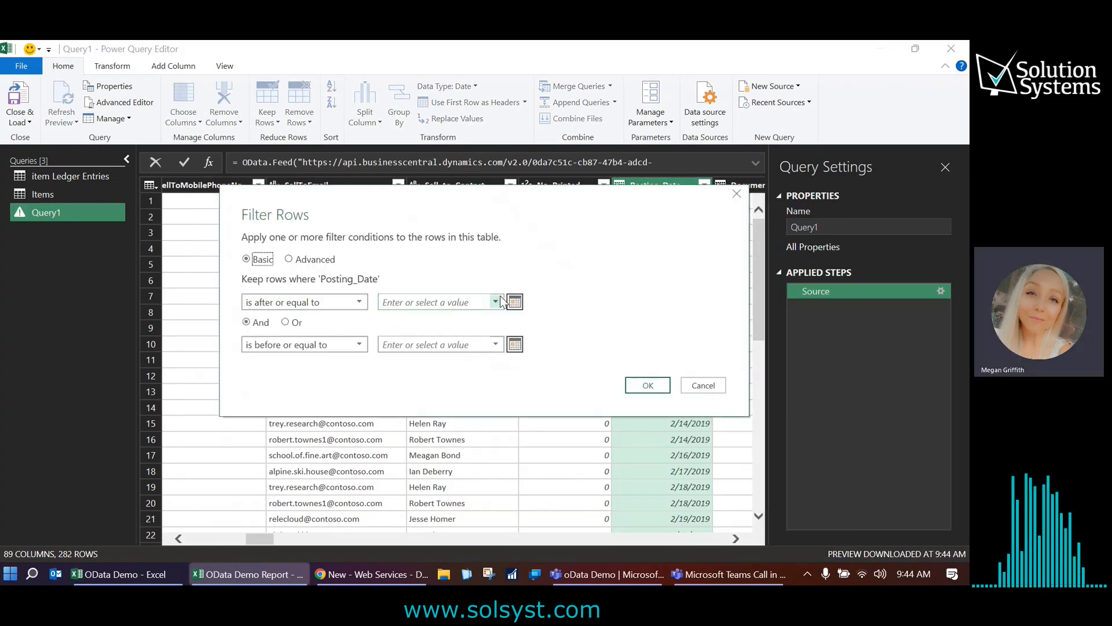
pyautogui.click(514, 302)
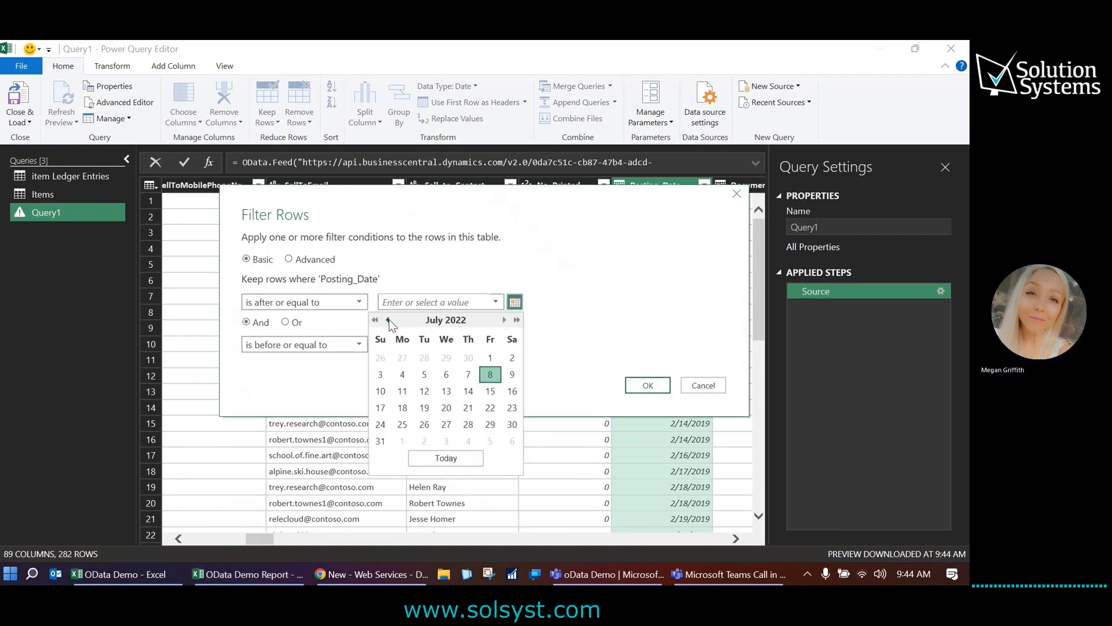
pyautogui.click(489, 357)
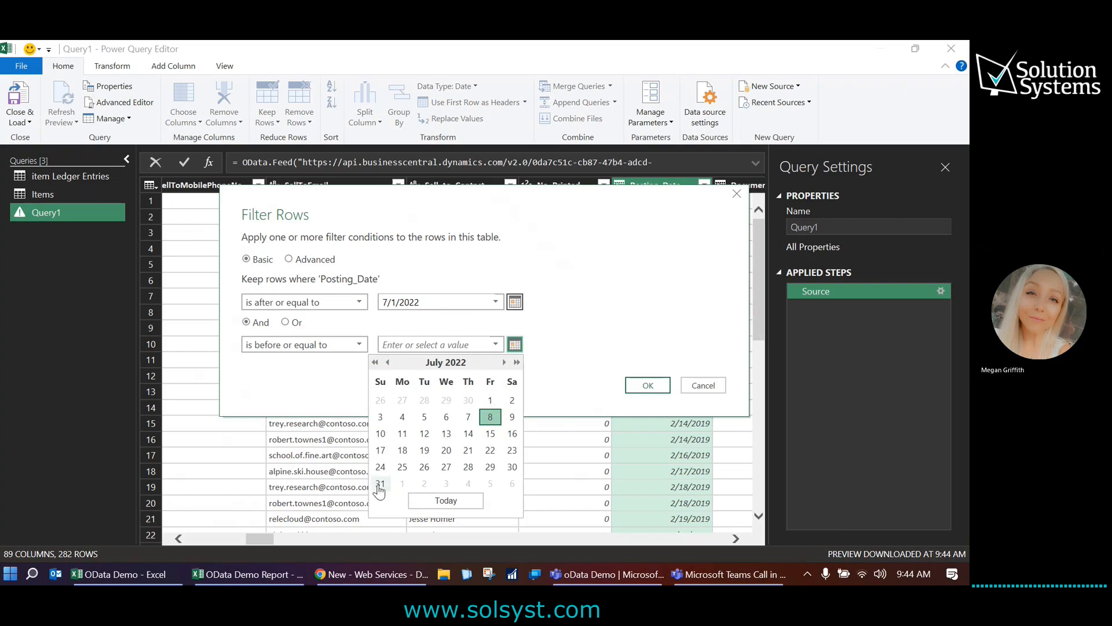
pyautogui.click(646, 385)
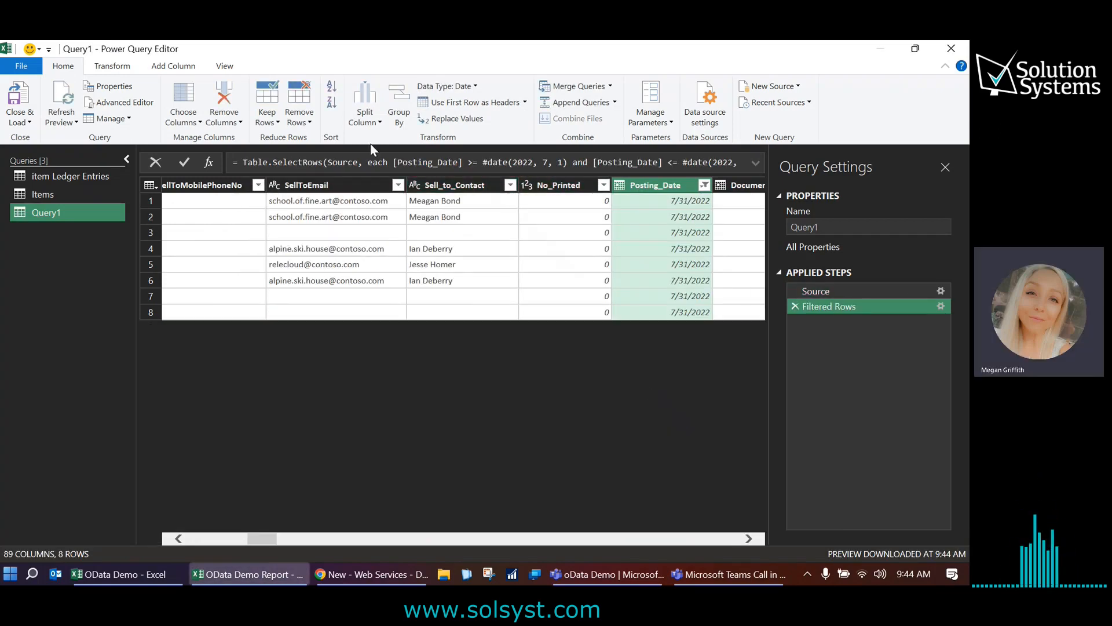
pyautogui.moveTo(20, 99)
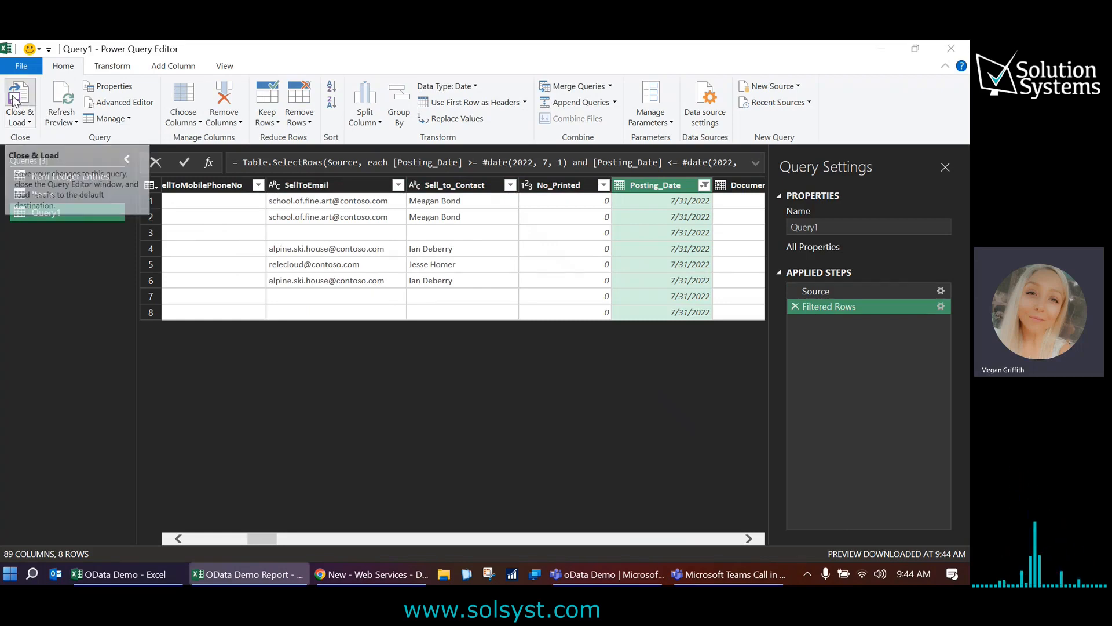
# - Close & Load the 8 July shipments into a PostedSalesShipments sheet
pyautogui.click(20, 104)
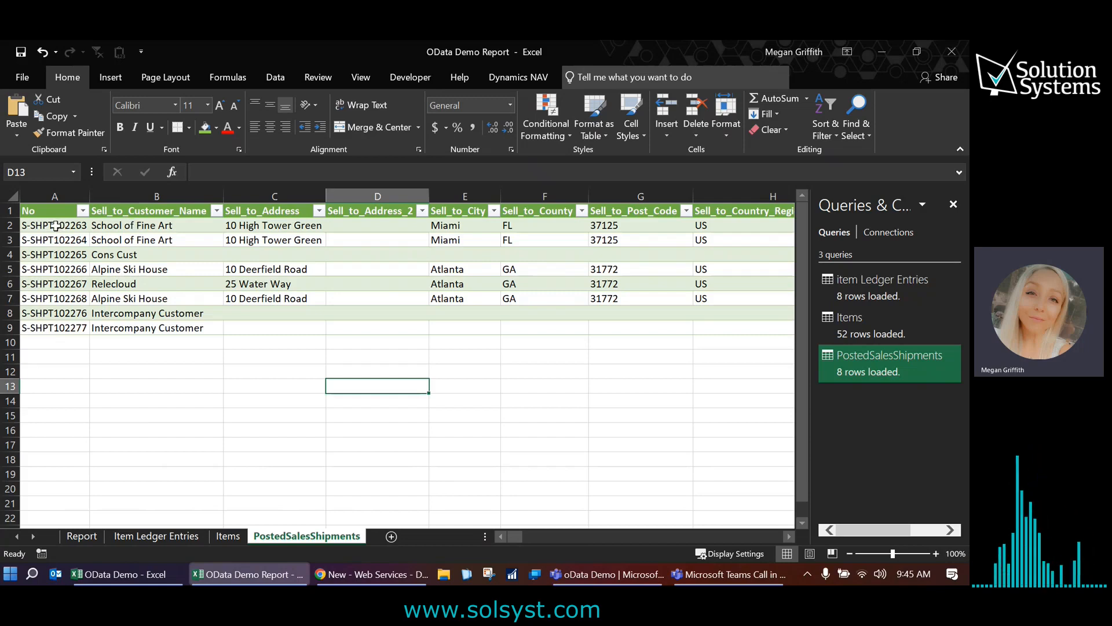
# - Enter =IFERROR(VLOOKUP(C3,PostedSalesShipments!A:B,2,FALSE),"") in A3 for customer names
pyautogui.click(82, 535)
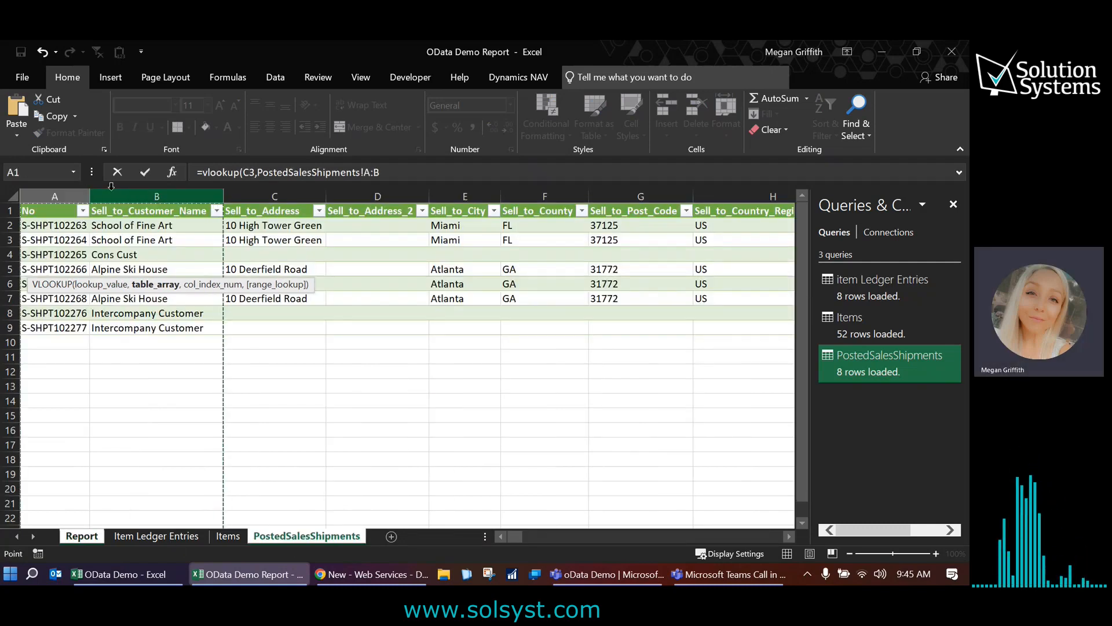
pyautogui.write(',2,false)')
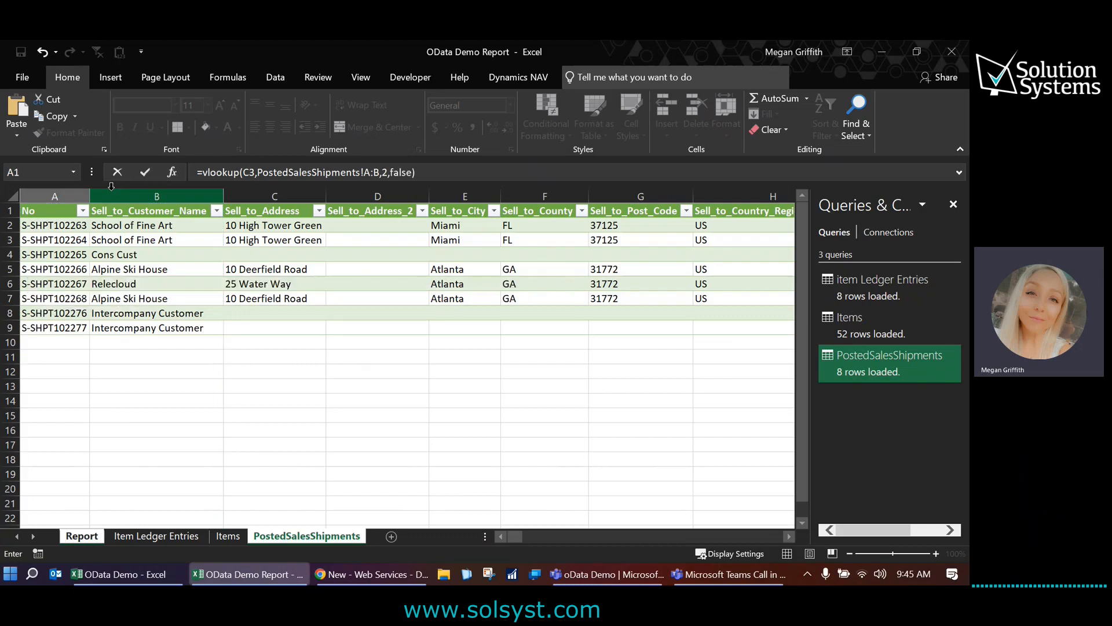
pyautogui.click(81, 535)
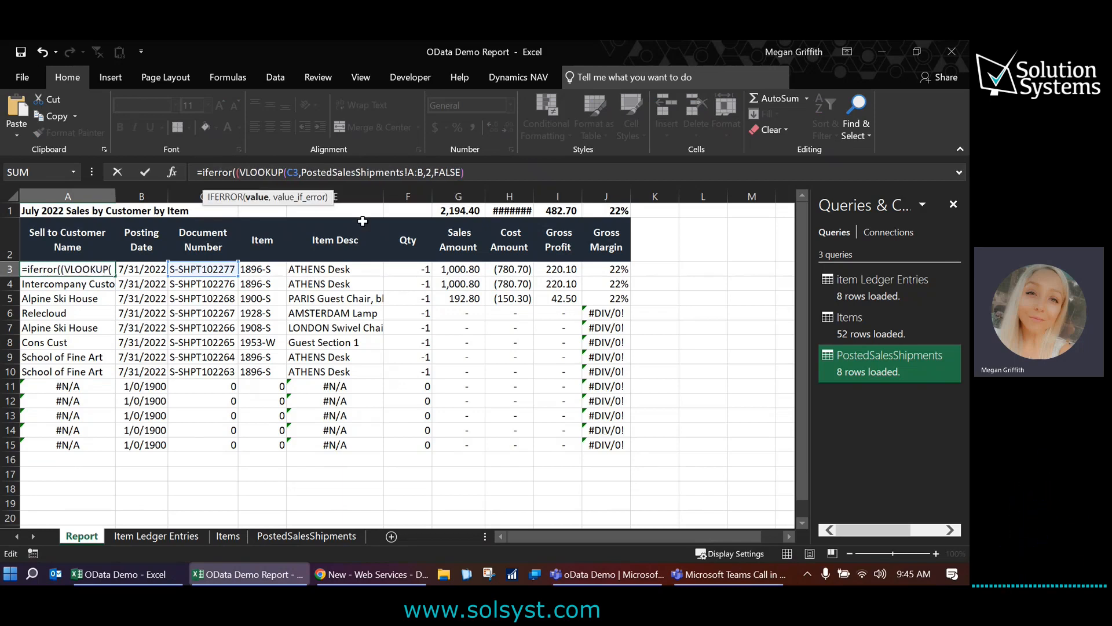
pyautogui.write('),"')
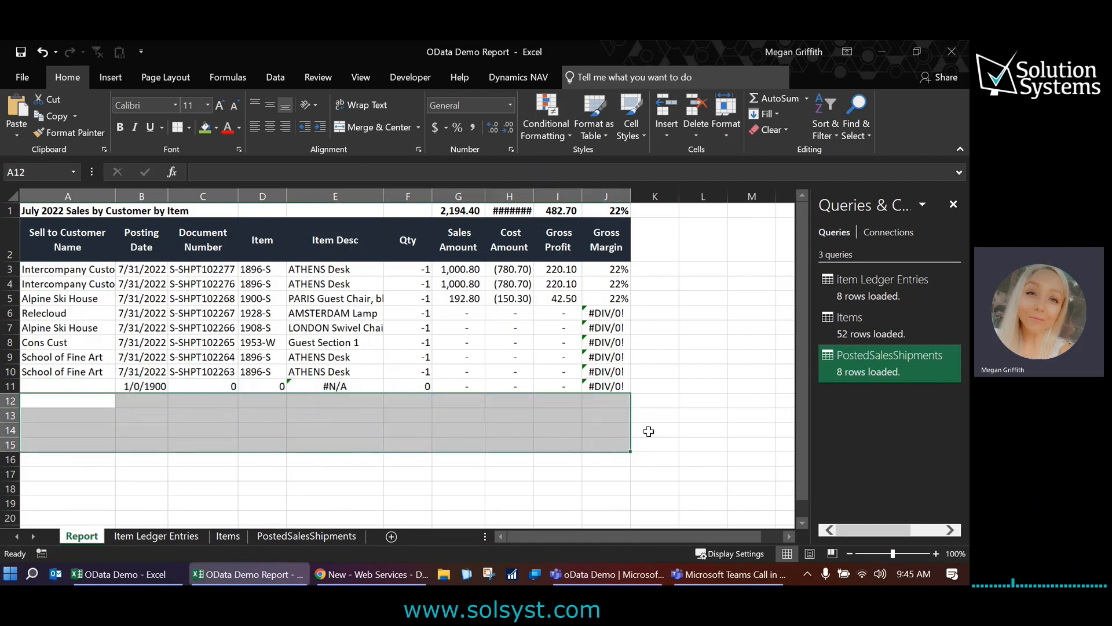
# - Refresh all workbook queries, then check the sales, cost and profit figures in G6:I11
pyautogui.click(654, 356)
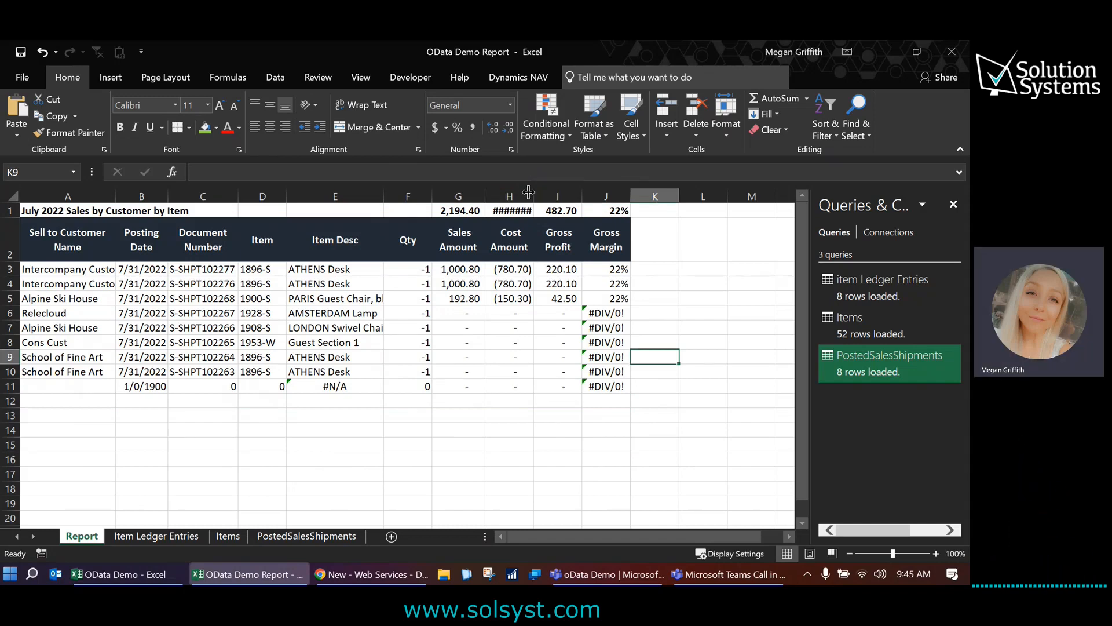
pyautogui.click(275, 76)
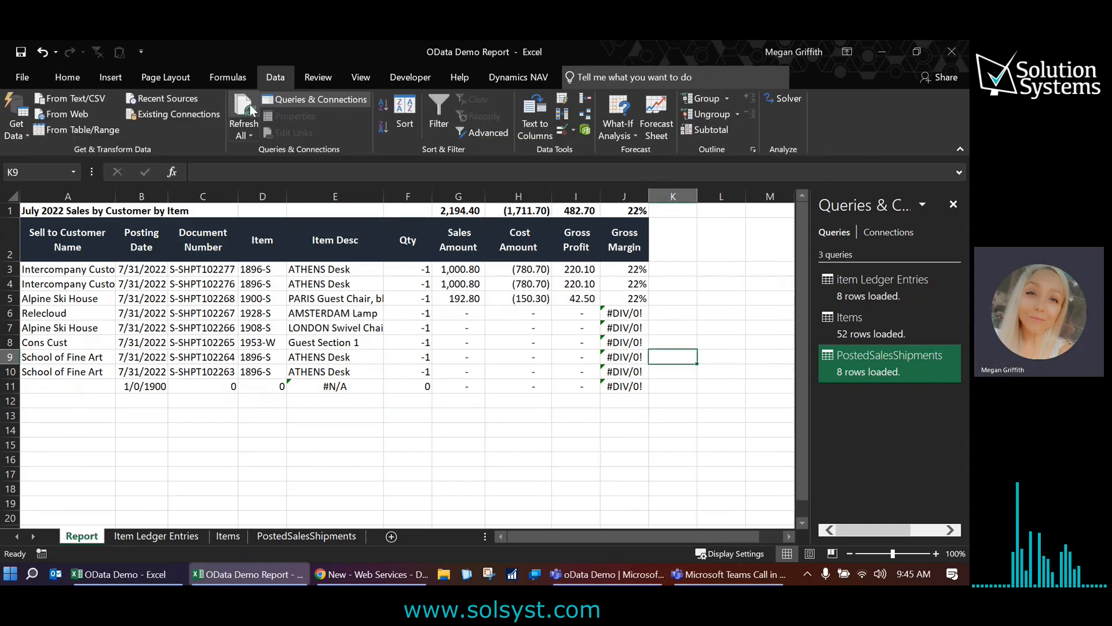
pyautogui.click(243, 117)
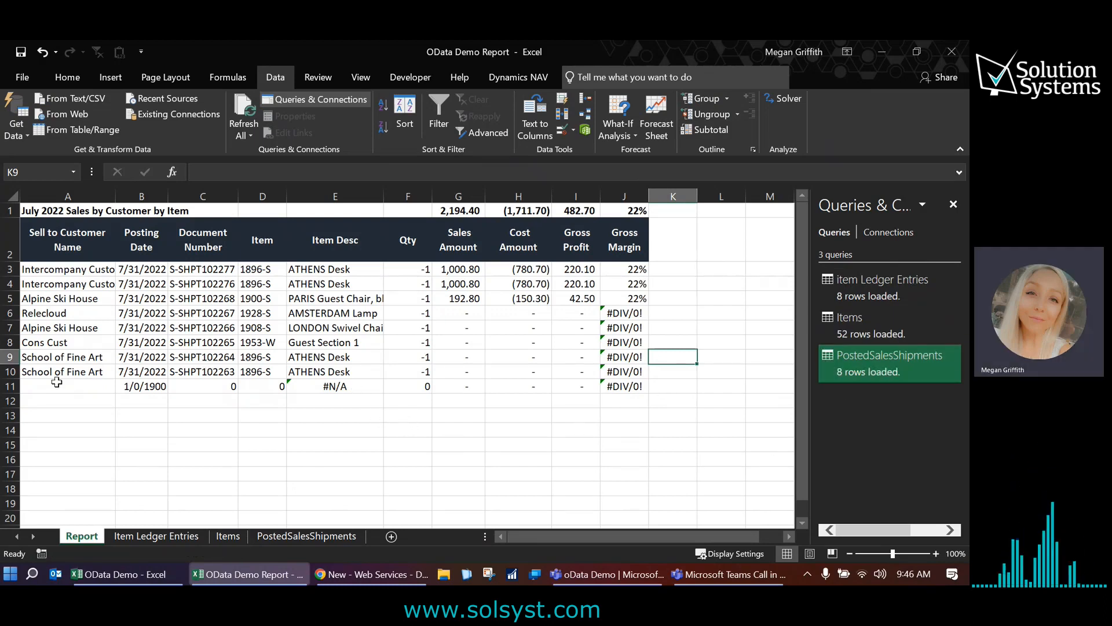
pyautogui.moveTo(540, 322)
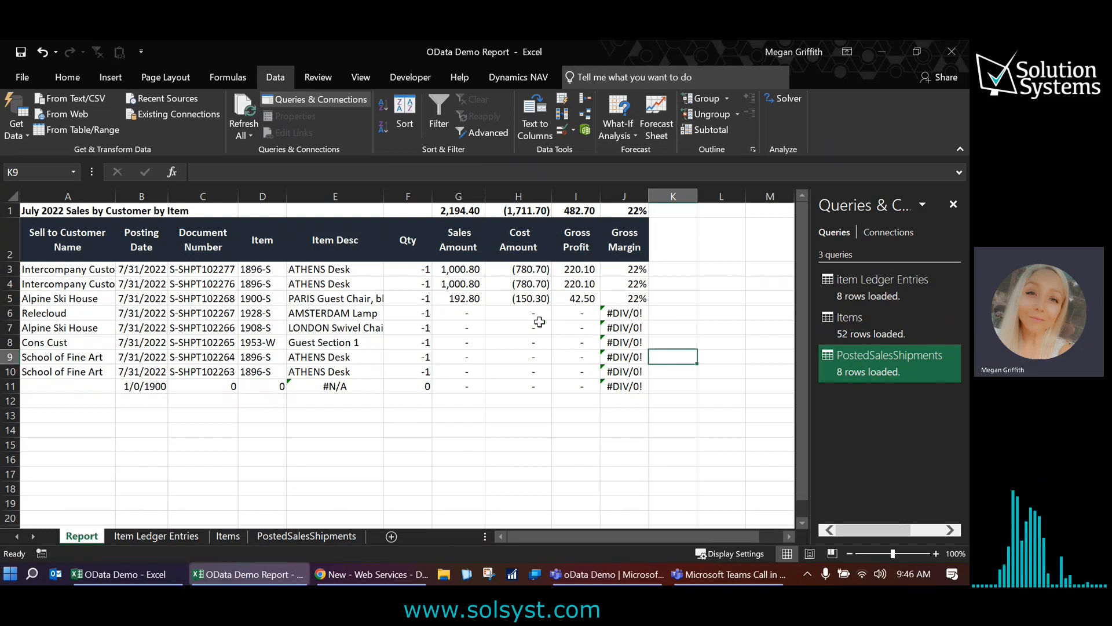
pyautogui.moveTo(458, 313); pyautogui.dragTo(576, 386)
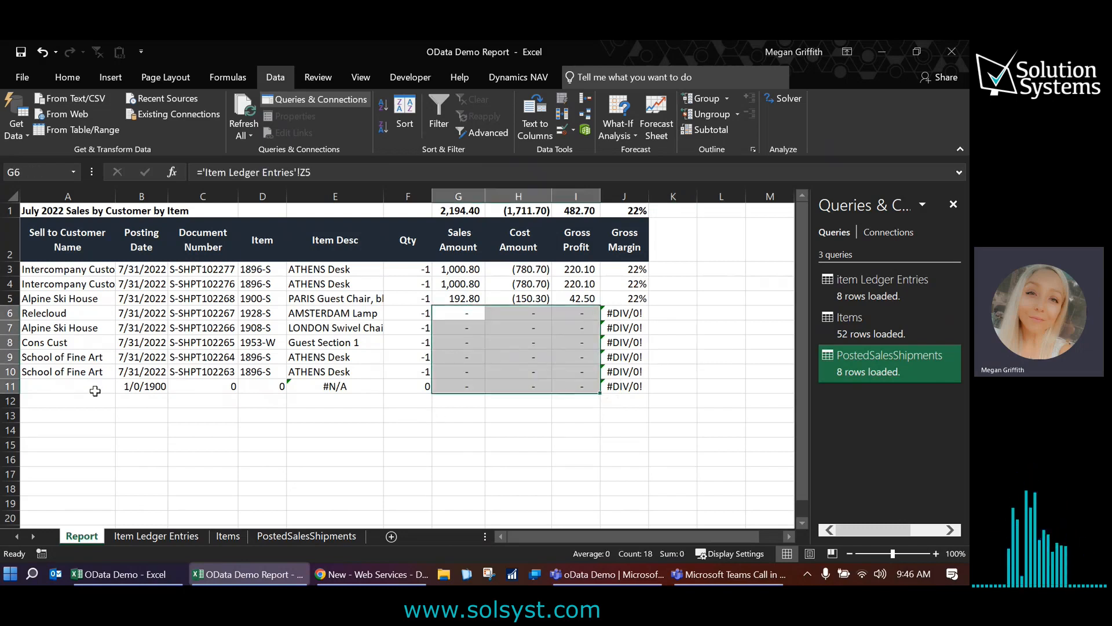
pyautogui.click(67, 386)
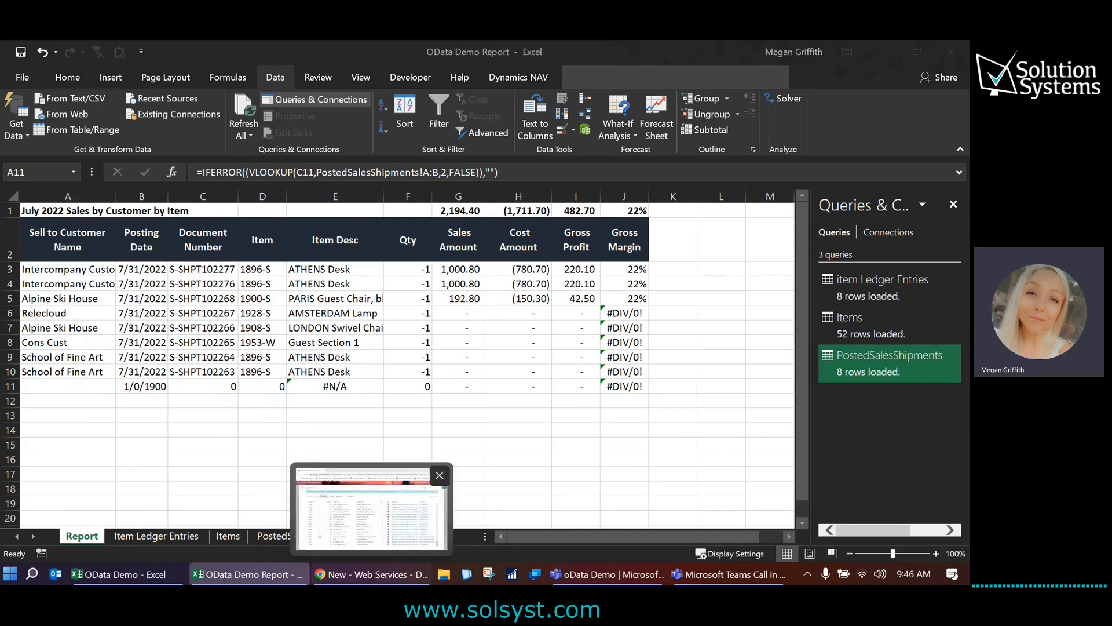
# - In Business Central, start a new sales order from the Sales Orders list
pyautogui.click(372, 573)
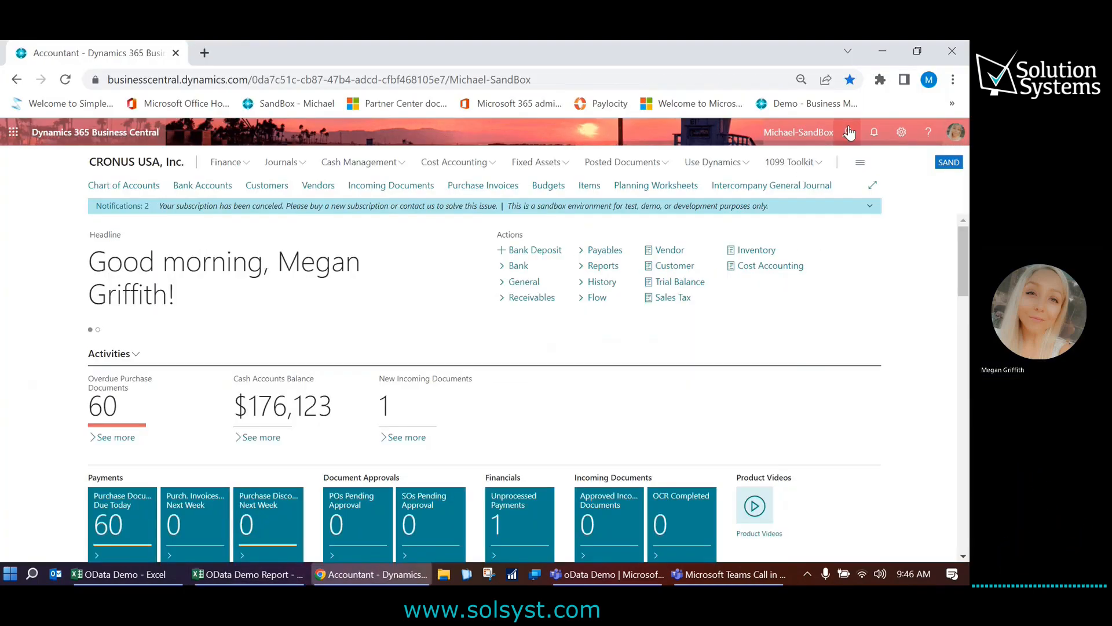
pyautogui.write('sales order')
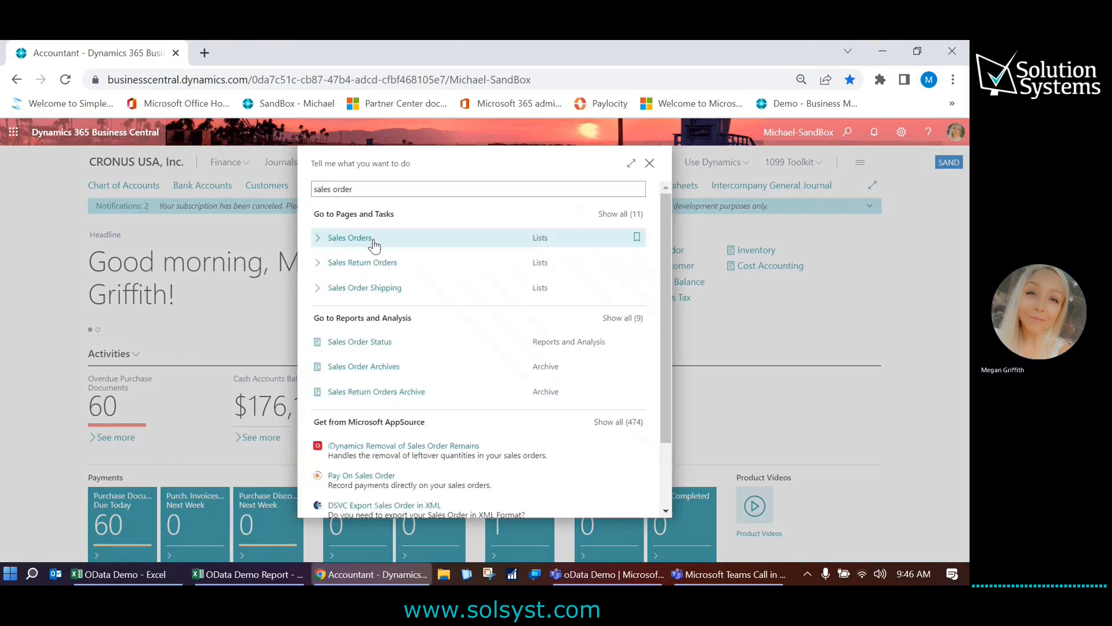
pyautogui.click(349, 237)
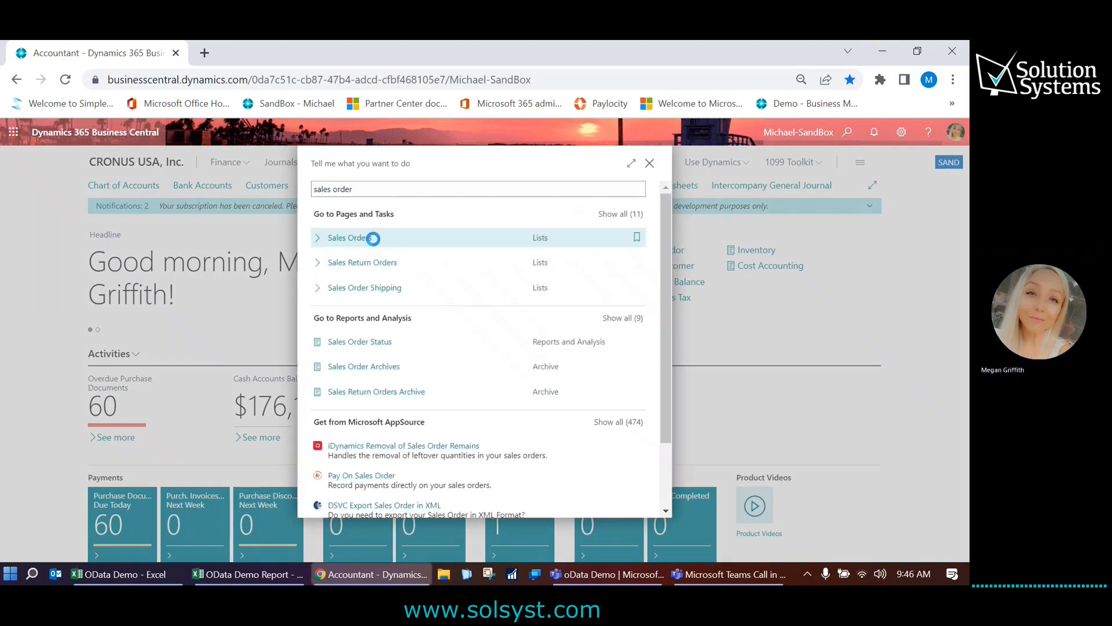
pyautogui.click(347, 237)
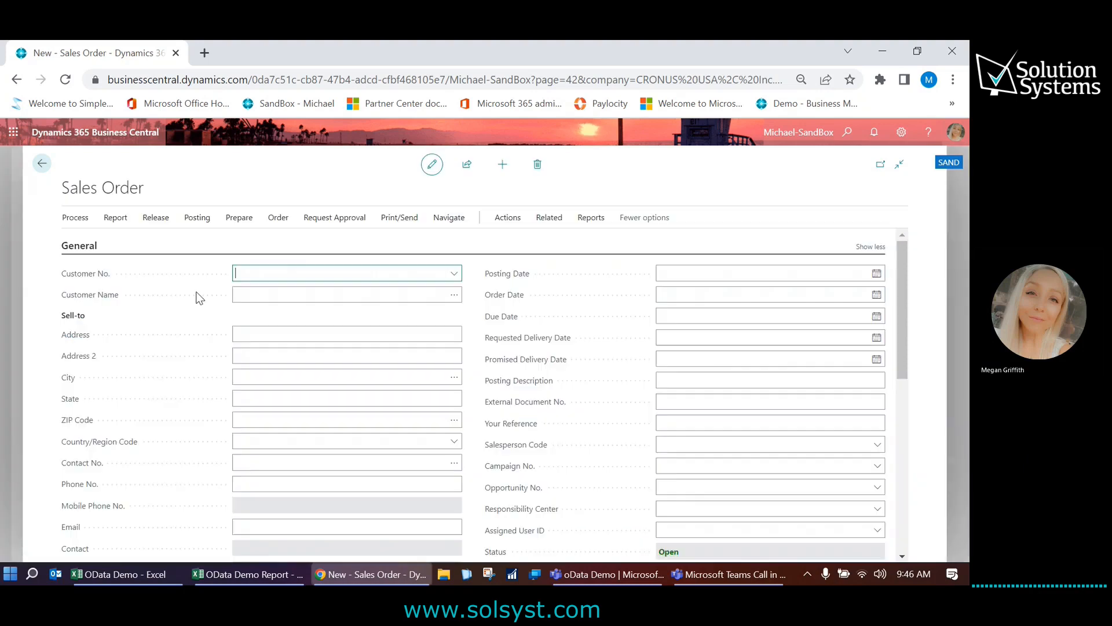
# - Set customer Alpine Ski House, the order dates, and a line of 10 × item 1925-W
pyautogui.click(453, 273)
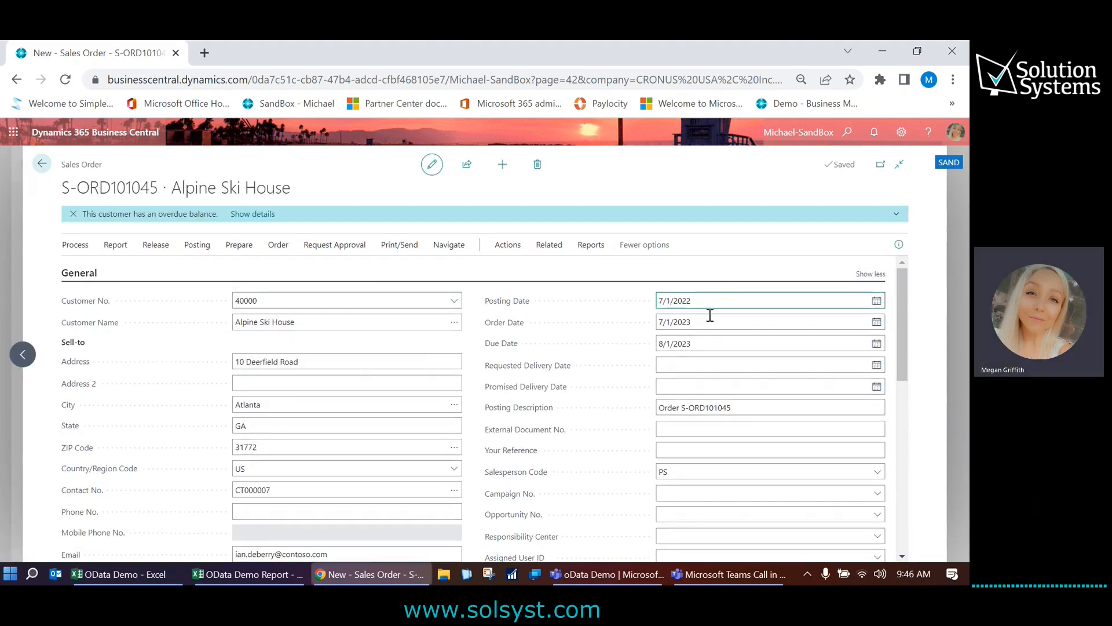
pyautogui.write('8/1/2022')
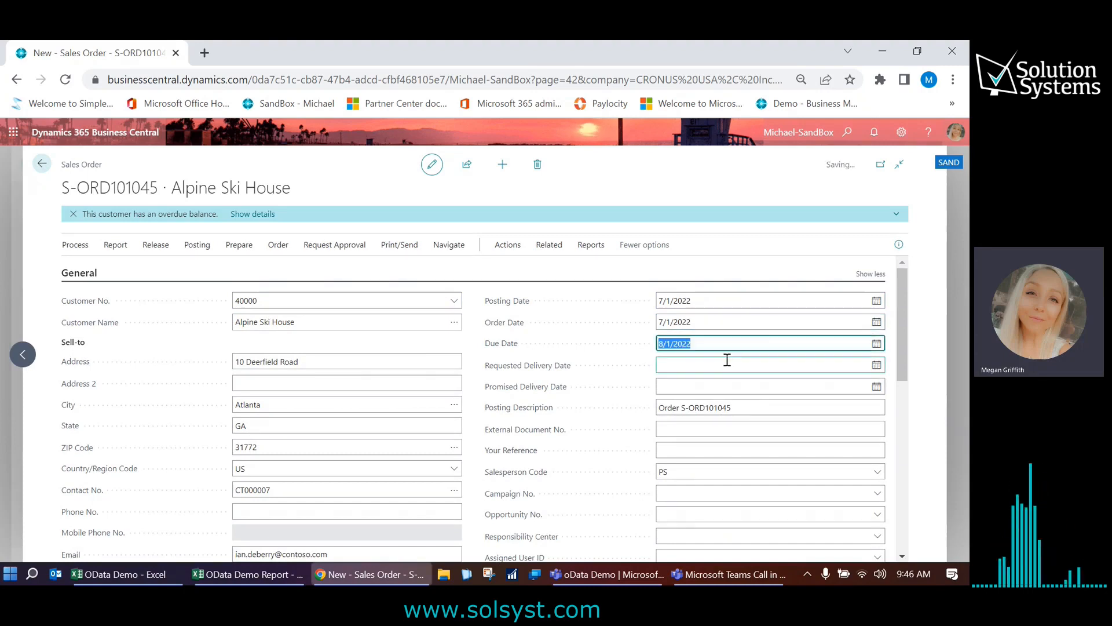
pyautogui.scroll(-3)
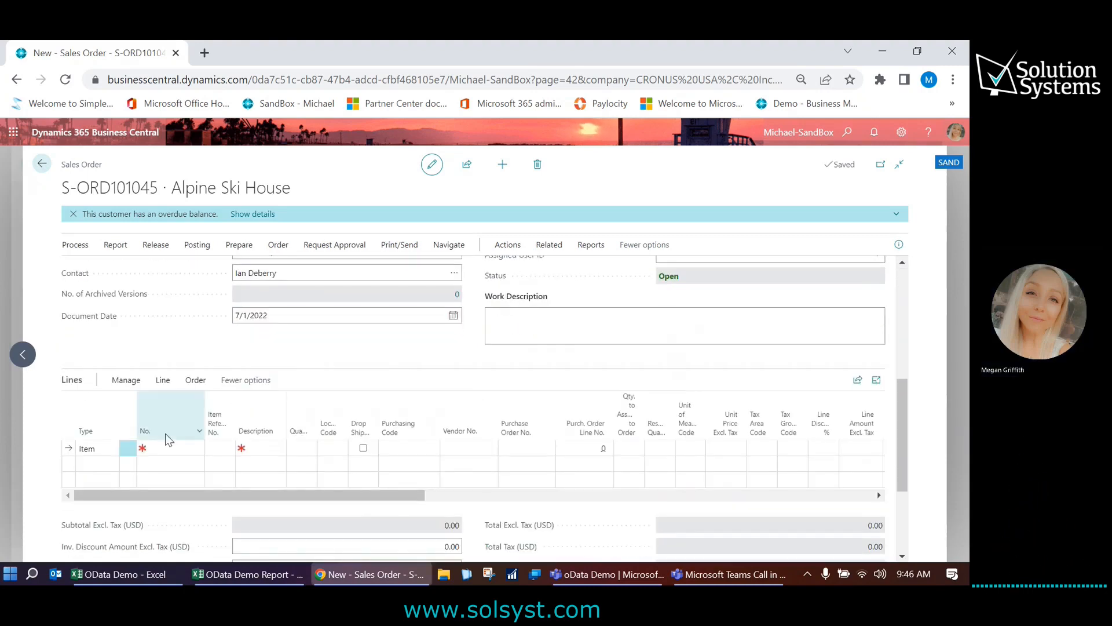
pyautogui.click(199, 448)
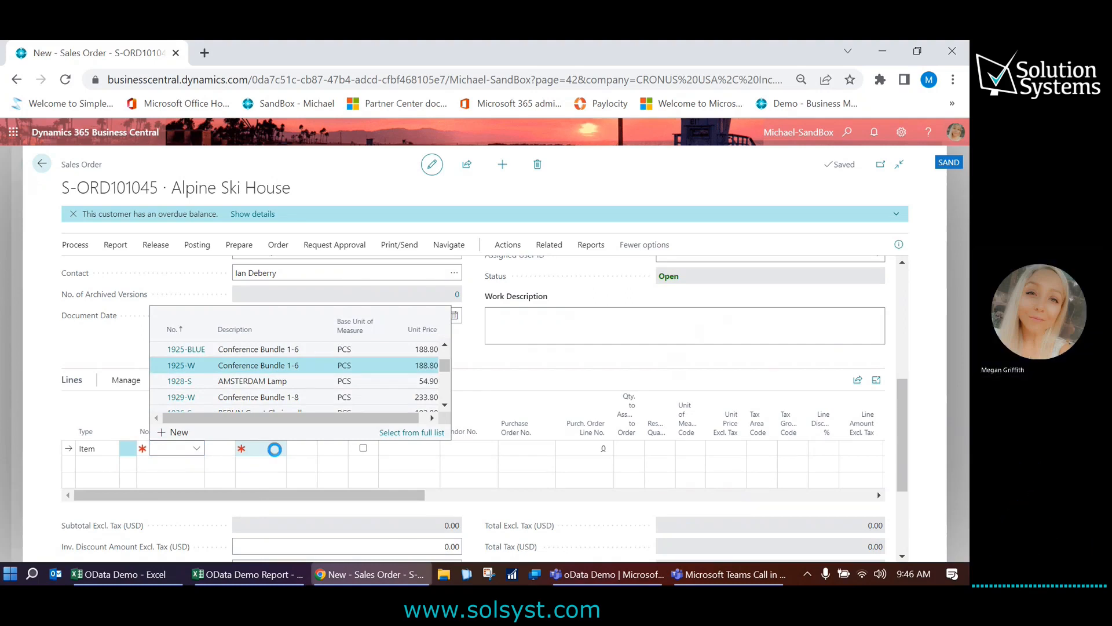
pyautogui.click(181, 365)
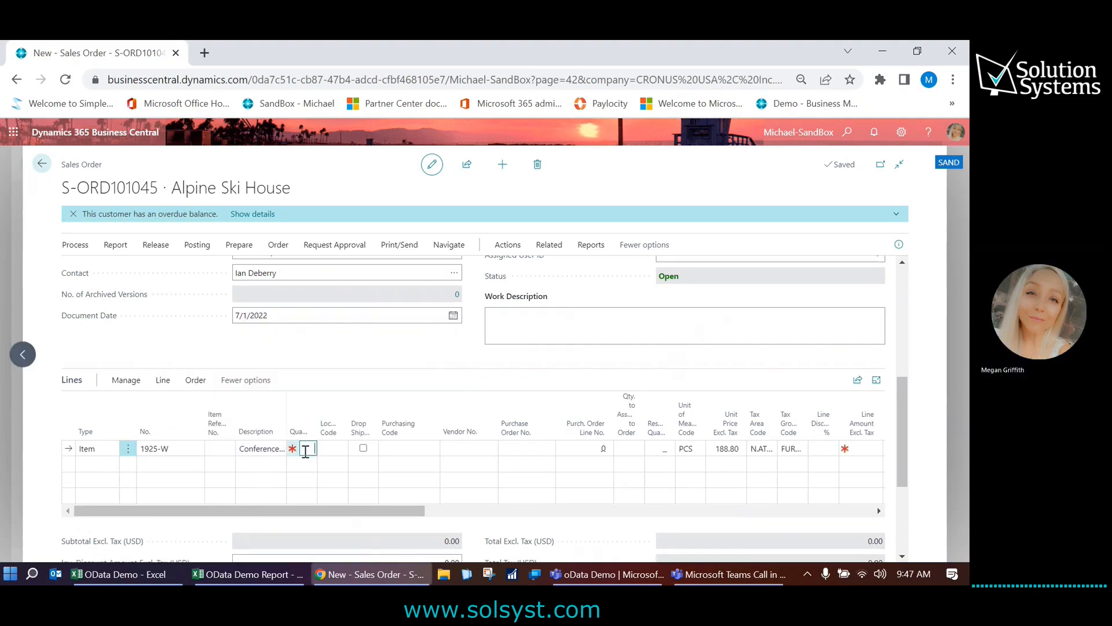
pyautogui.write('10')
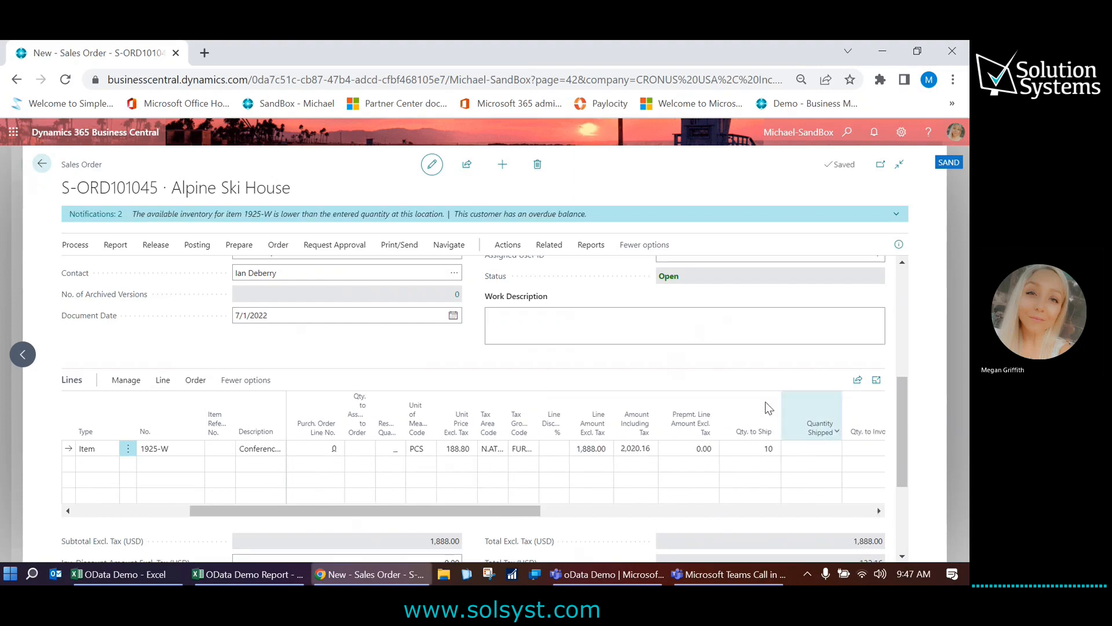
# - Scroll down the Alpine Ski House sales order page
pyautogui.scroll(-3)
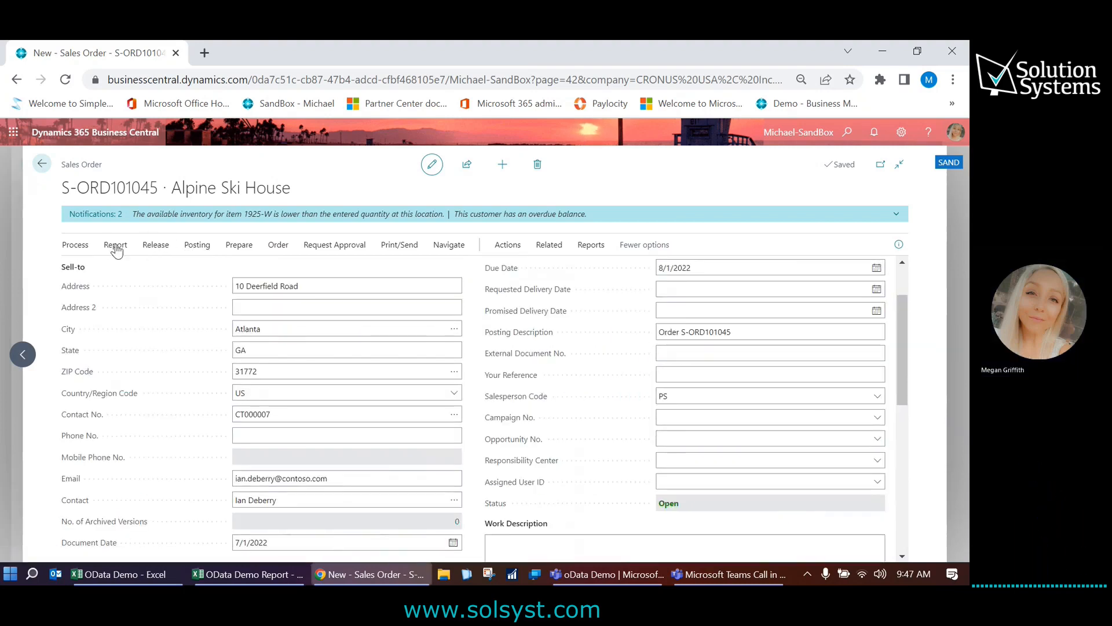
pyautogui.moveTo(344, 386)
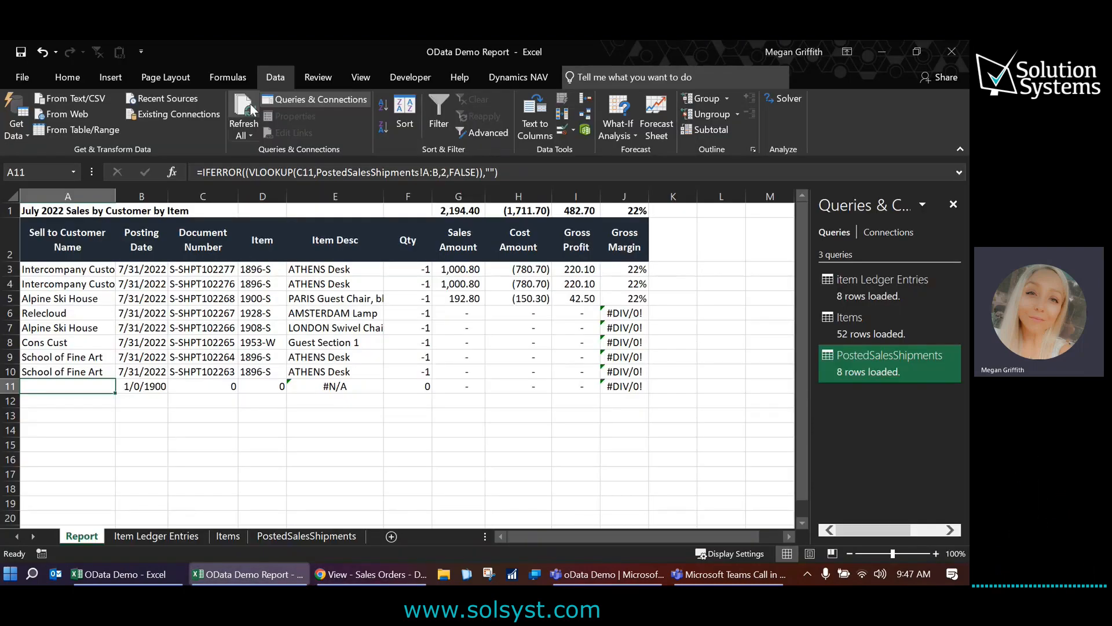
# - Refresh queries to show Alpine Ski House shipment S-SHPT102287 and clear empty row 11
pyautogui.click(243, 113)
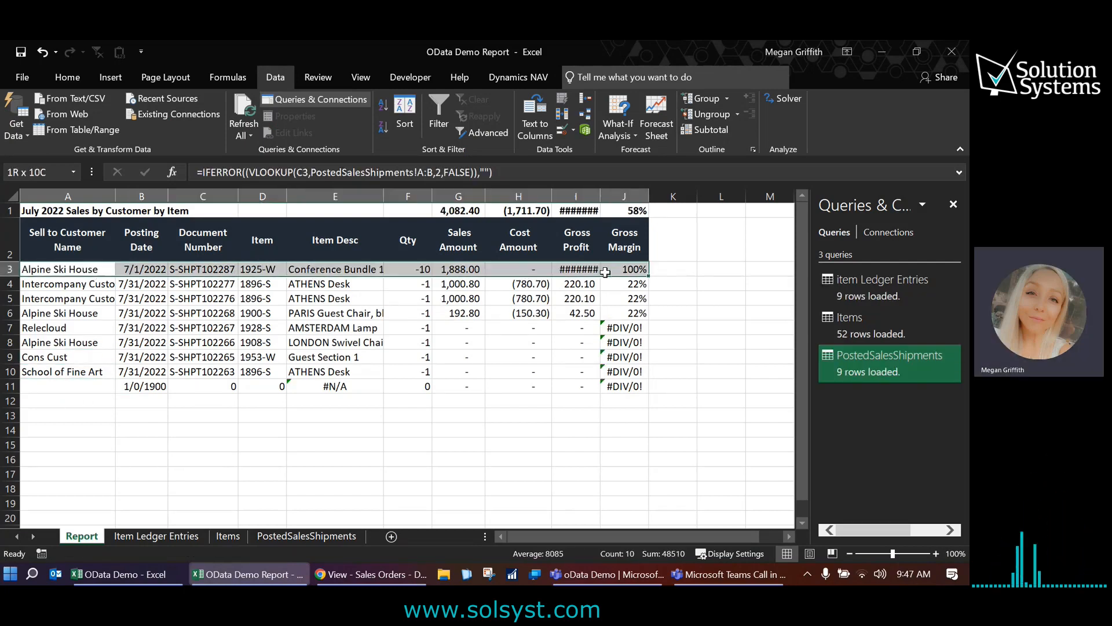
pyautogui.click(67, 269)
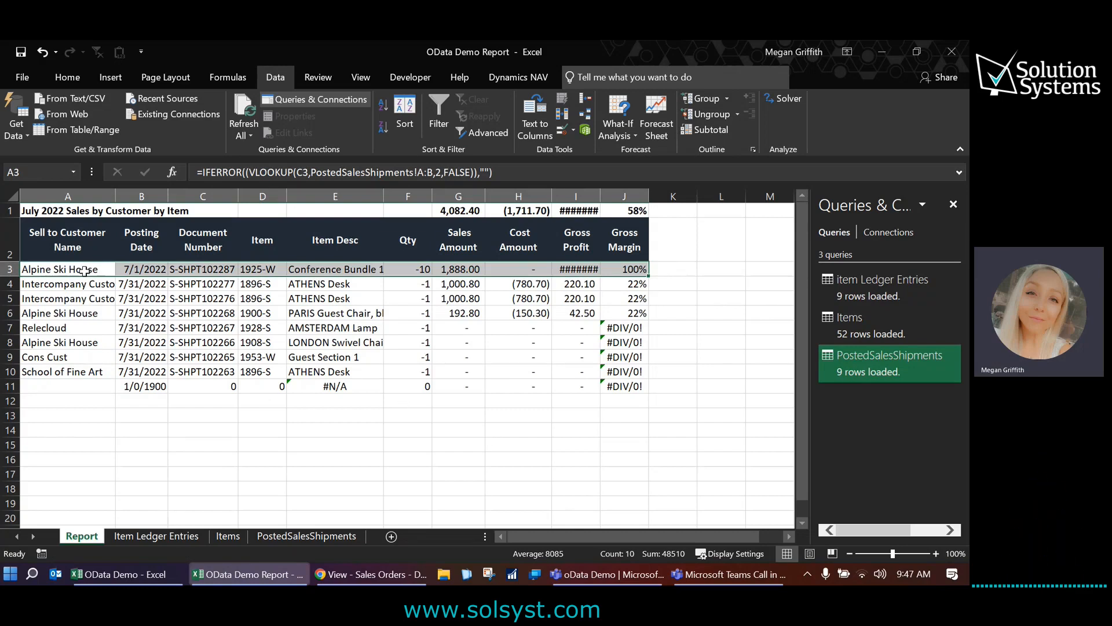
pyautogui.click(407, 268)
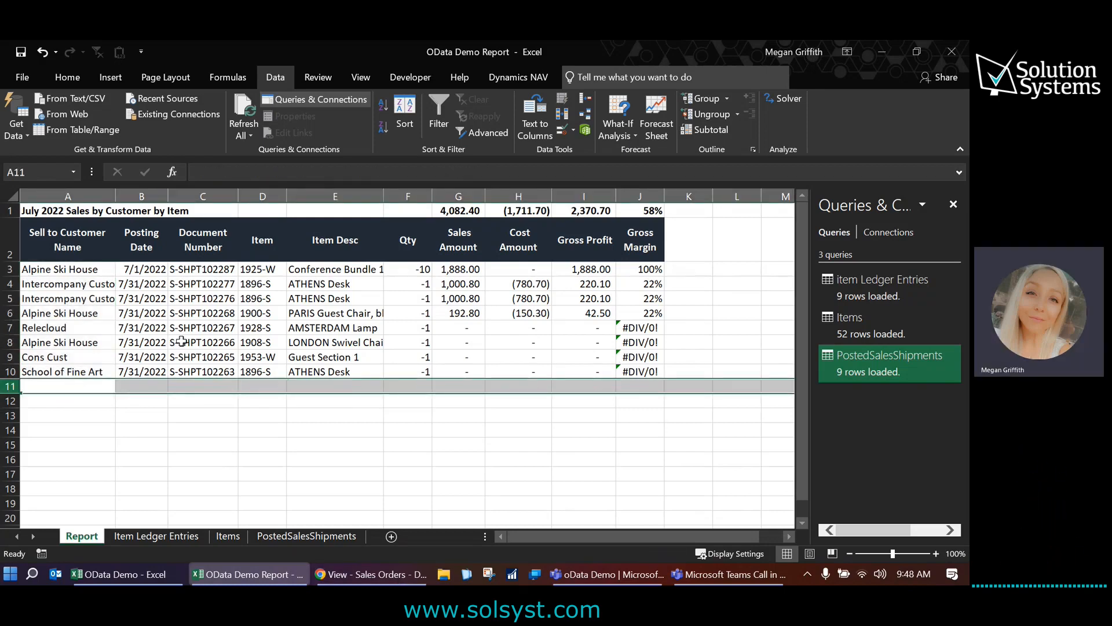
pyautogui.click(202, 342)
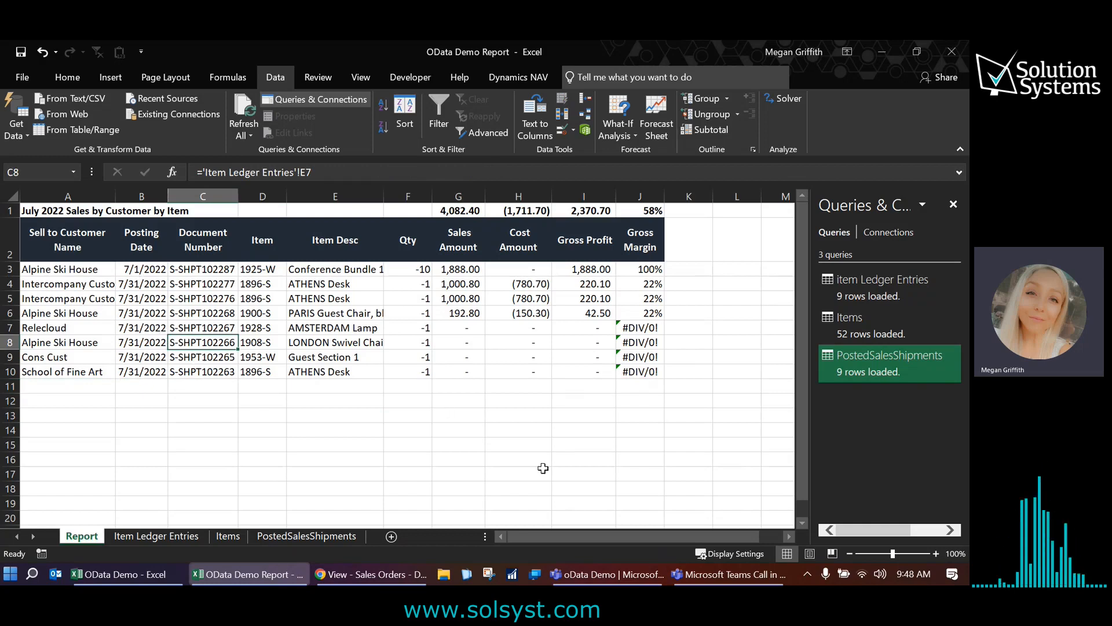